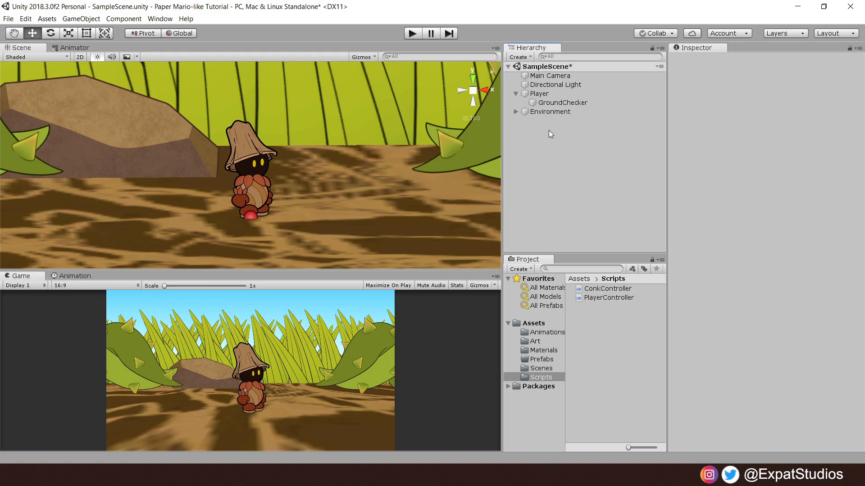
Select Player and scroll its Inspector down to the Animator component
{"action": "left_click", "coordinate": [539, 93]}
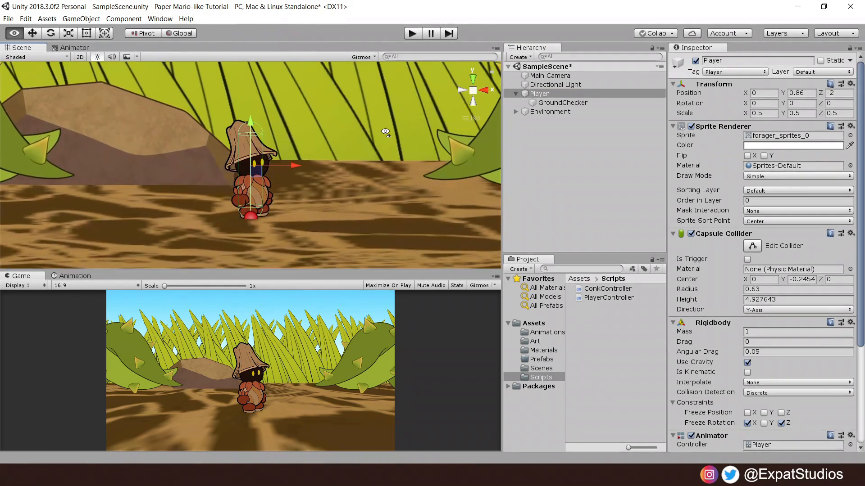
{"action": "scroll", "scroll_direction": "down", "scroll_amount": 3}
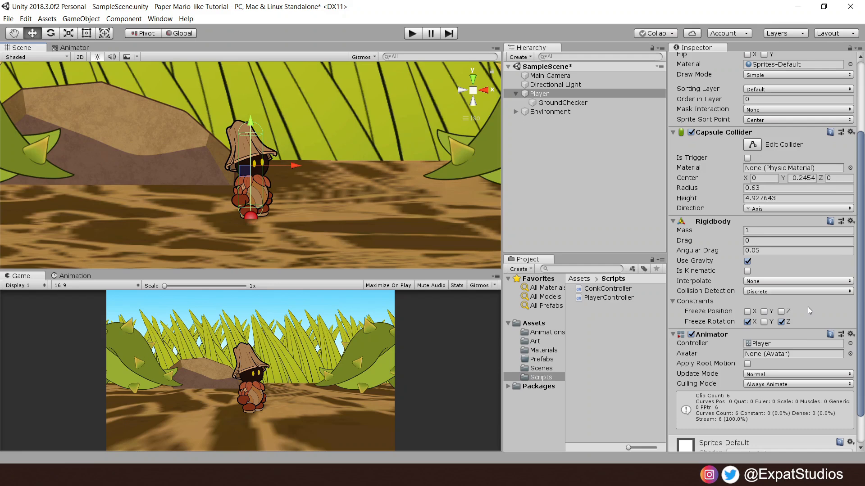
{"action": "mouse_move", "coordinate": [811, 314]}
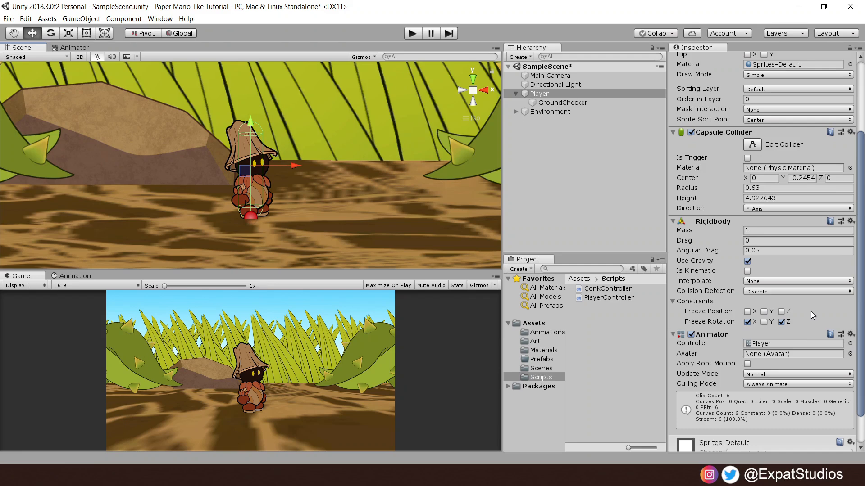
{"action": "mouse_move", "coordinate": [798, 341]}
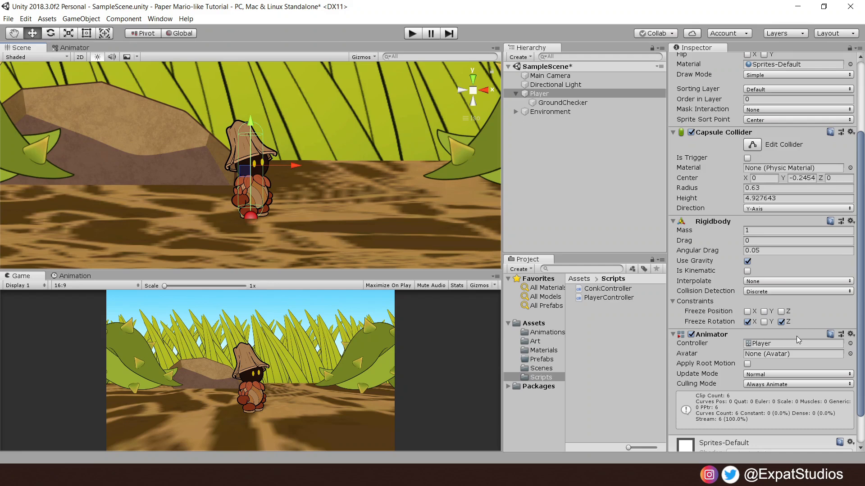
{"action": "mouse_move", "coordinate": [795, 339]}
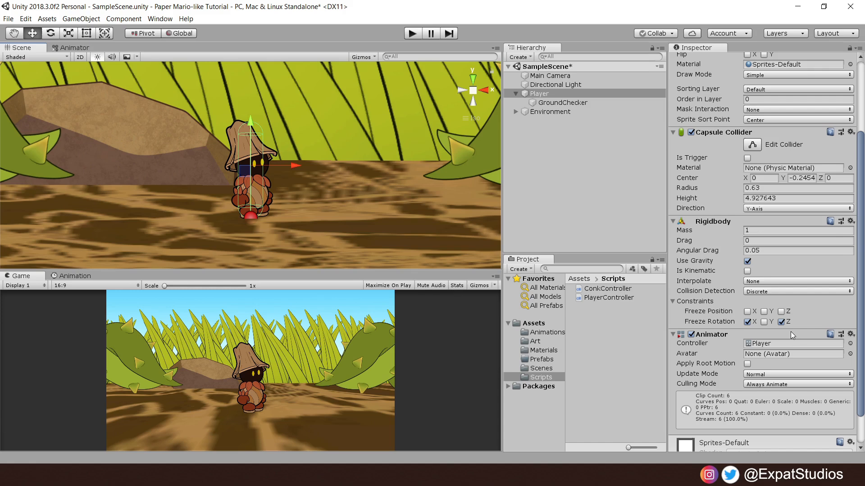
{"action": "mouse_move", "coordinate": [771, 335]}
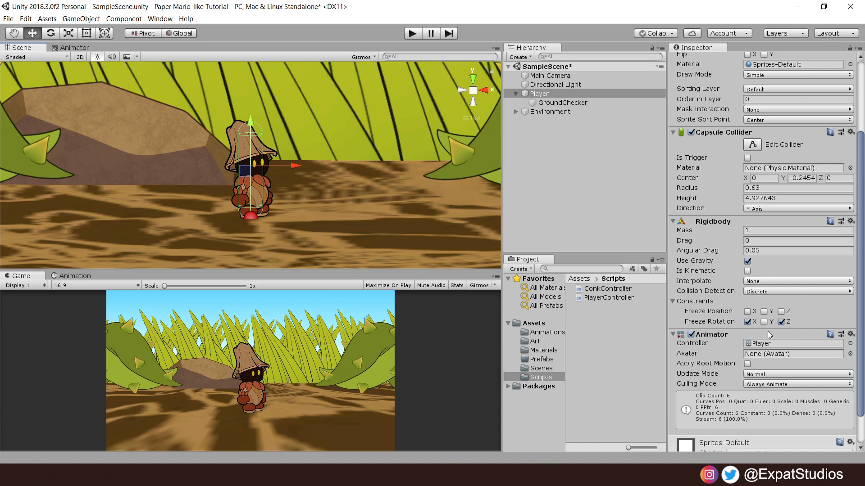
{"action": "mouse_move", "coordinate": [705, 363]}
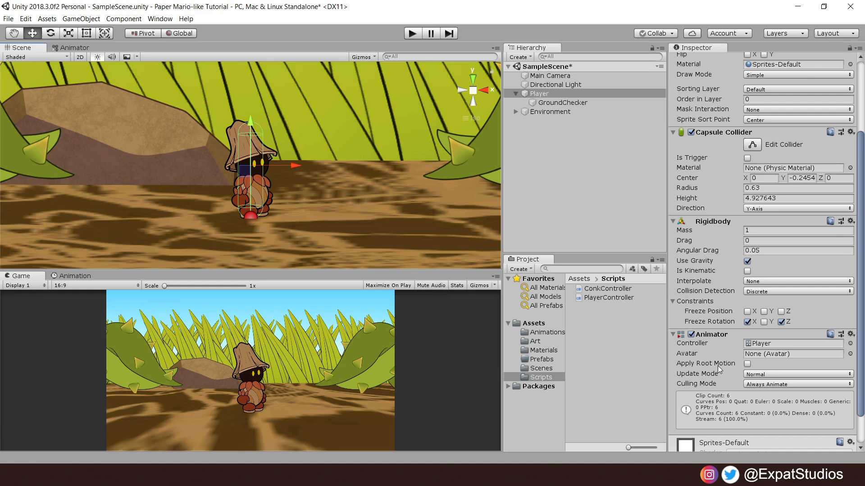
{"action": "mouse_move", "coordinate": [571, 168]}
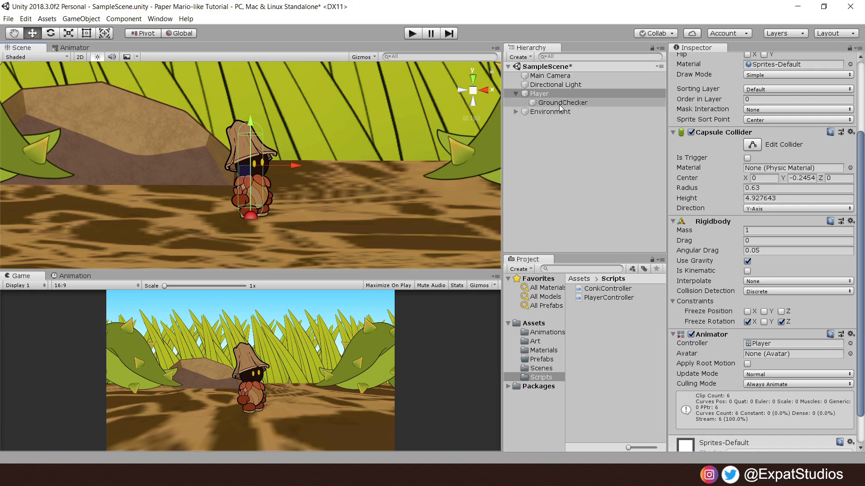
Inspect the GroundChecker child's Transform at Y -2.67, then return to Player
{"action": "left_click", "coordinate": [562, 102]}
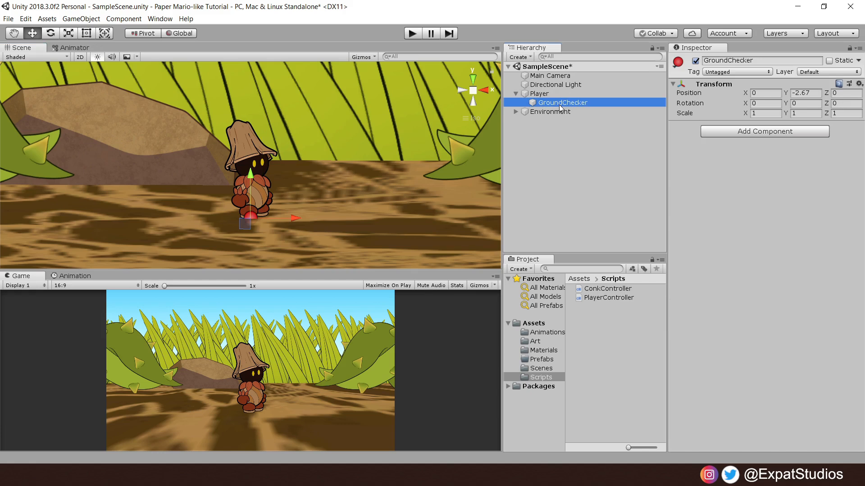
{"action": "mouse_move", "coordinate": [228, 246]}
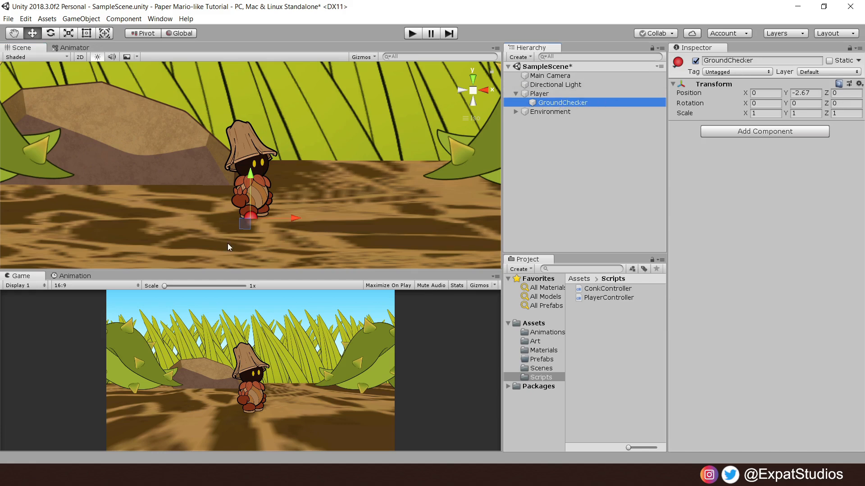
{"action": "mouse_move", "coordinate": [265, 219]}
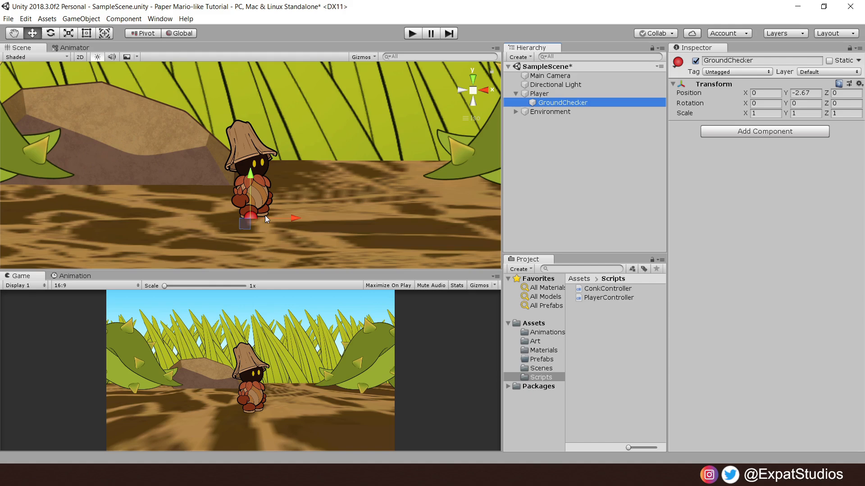
{"action": "mouse_move", "coordinate": [229, 247]}
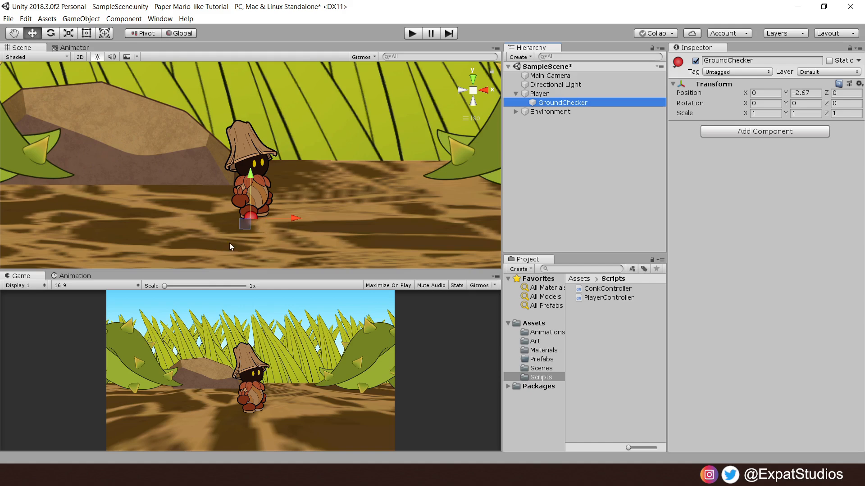
{"action": "mouse_move", "coordinate": [330, 239]}
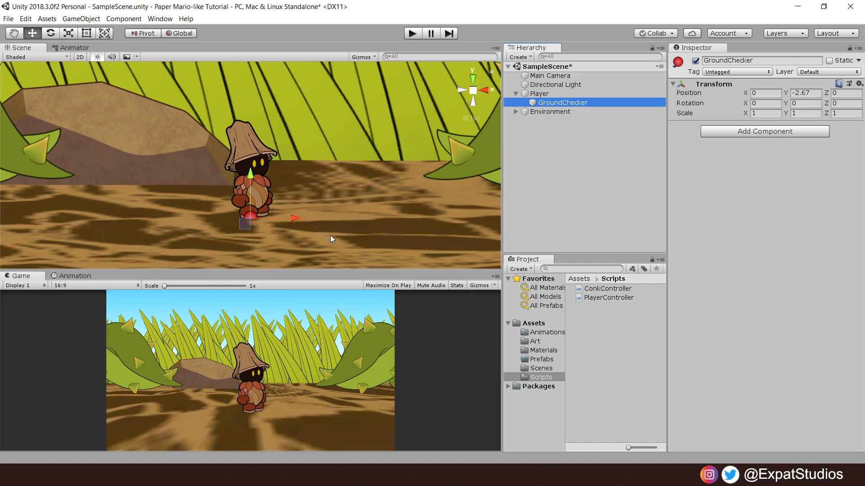
{"action": "mouse_move", "coordinate": [339, 226]}
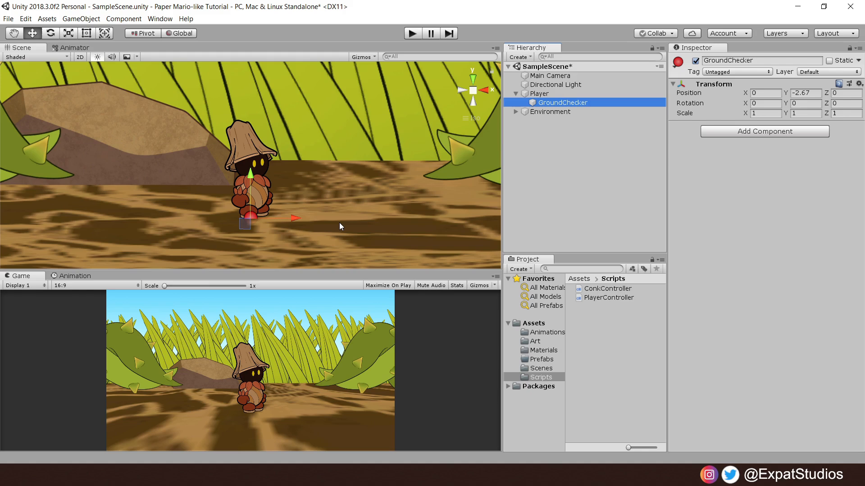
{"action": "left_click", "coordinate": [539, 93]}
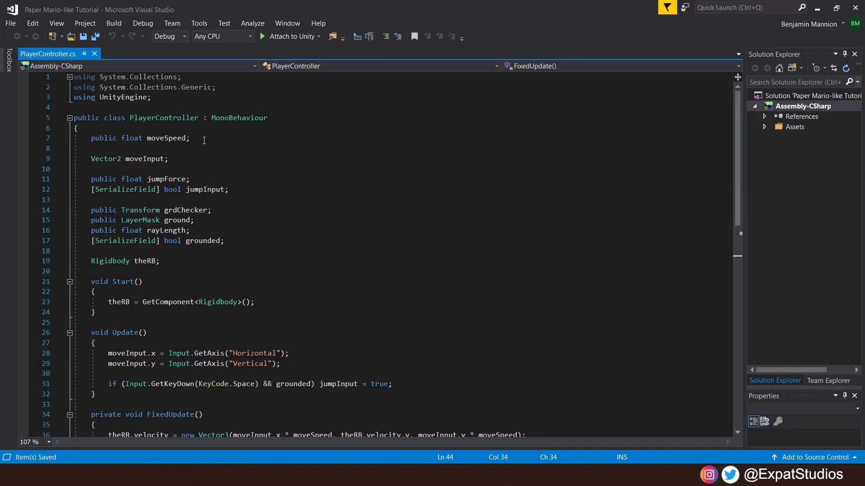
{"action": "mouse_move", "coordinate": [174, 159]}
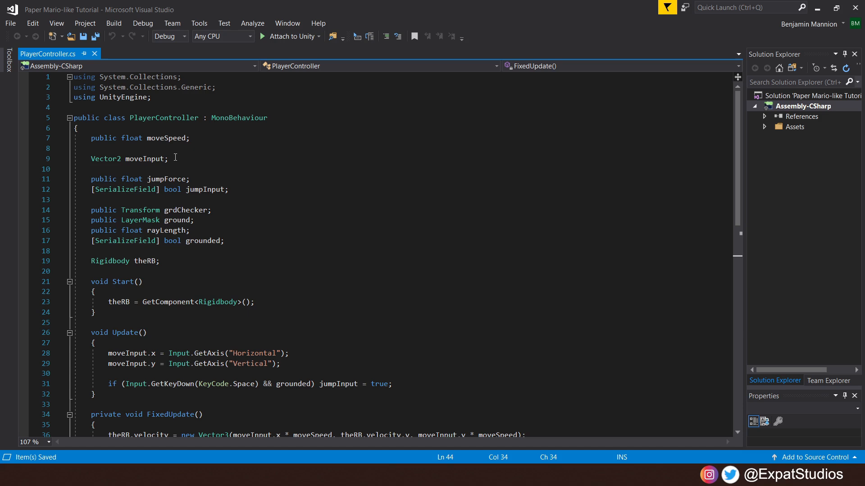
{"action": "mouse_move", "coordinate": [269, 183]}
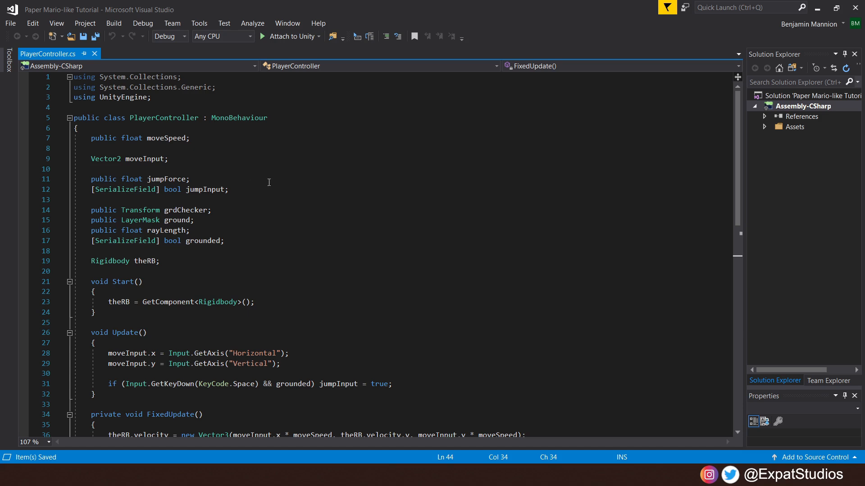
{"action": "mouse_move", "coordinate": [193, 178]}
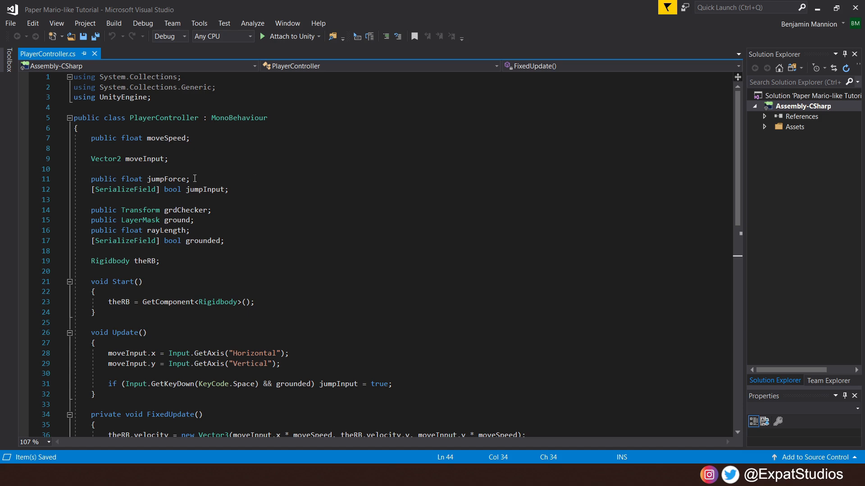
{"action": "mouse_move", "coordinate": [254, 202]}
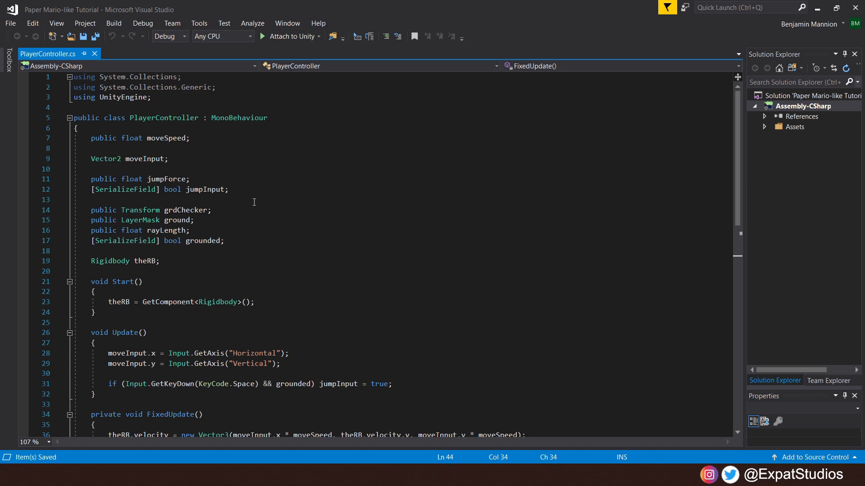
{"action": "mouse_move", "coordinate": [234, 191]}
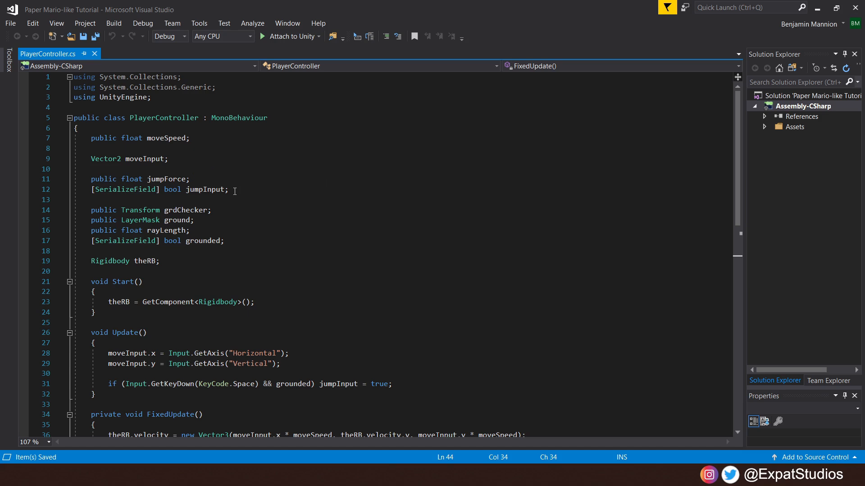
{"action": "mouse_move", "coordinate": [242, 214]}
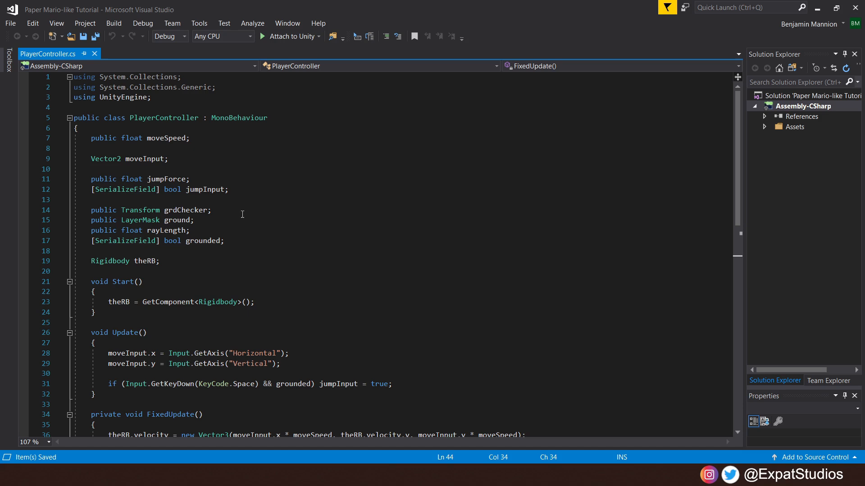
{"action": "mouse_move", "coordinate": [223, 212]}
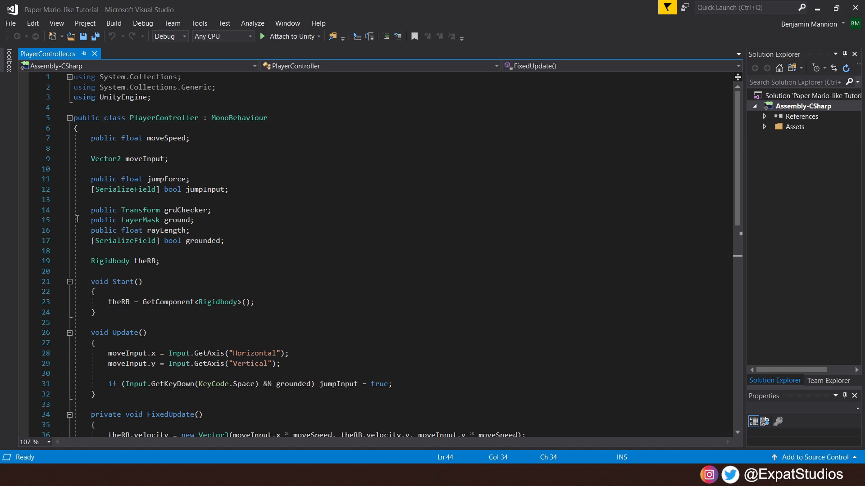
{"action": "mouse_move", "coordinate": [197, 221]}
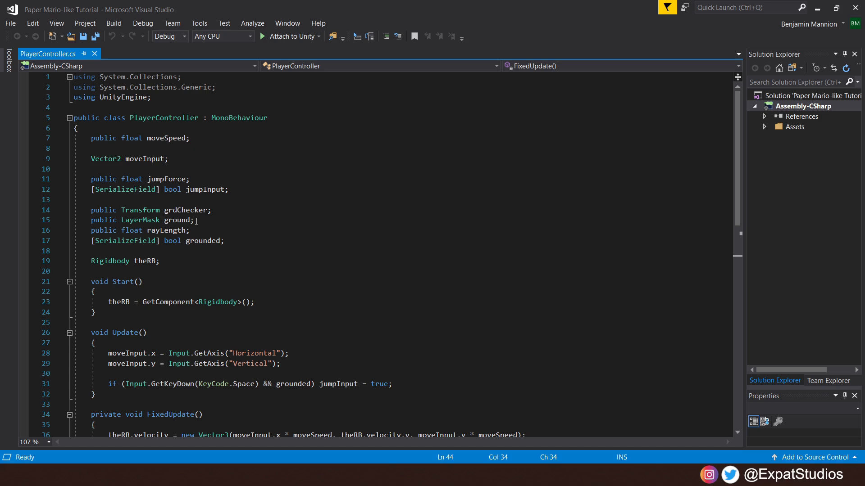
{"action": "mouse_move", "coordinate": [203, 215]}
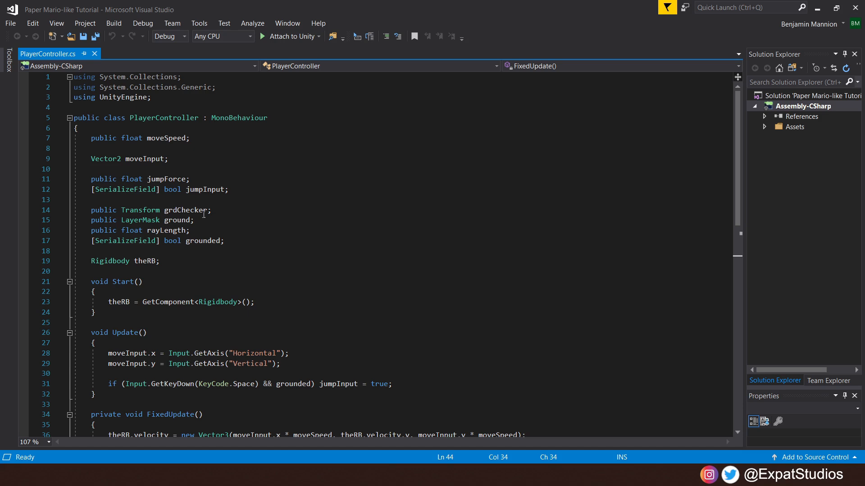
{"action": "mouse_move", "coordinate": [202, 229]}
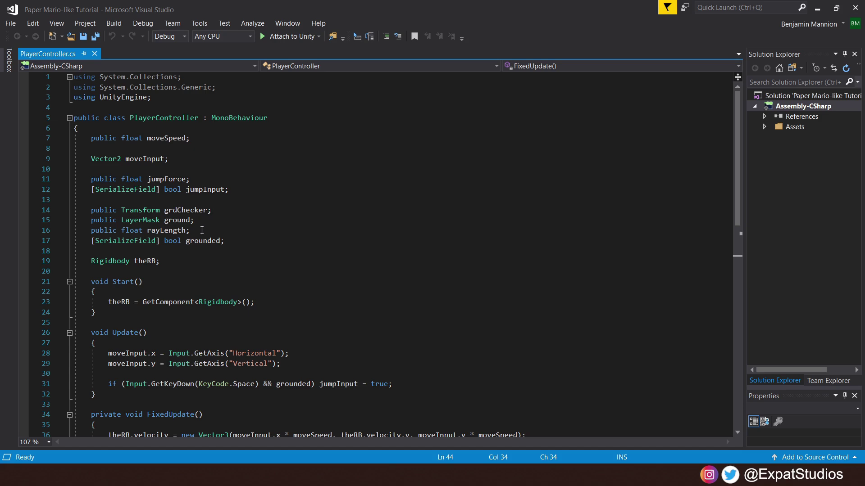
{"action": "mouse_move", "coordinate": [243, 260]}
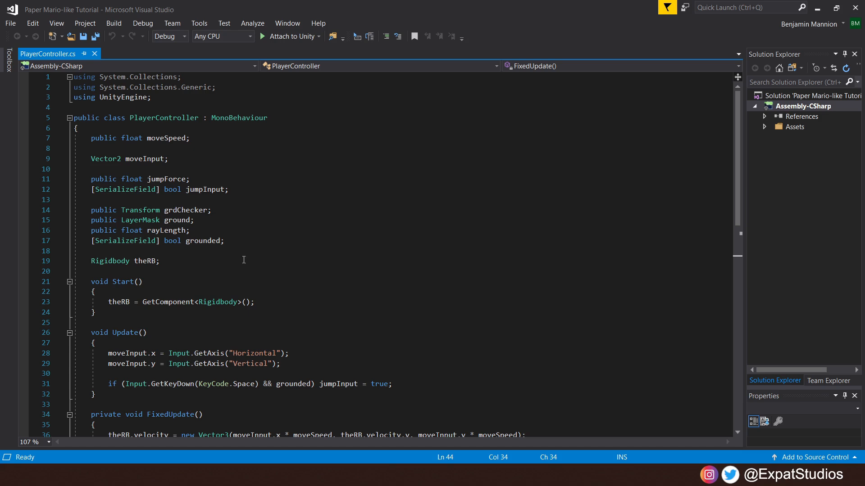
{"action": "mouse_move", "coordinate": [235, 244]}
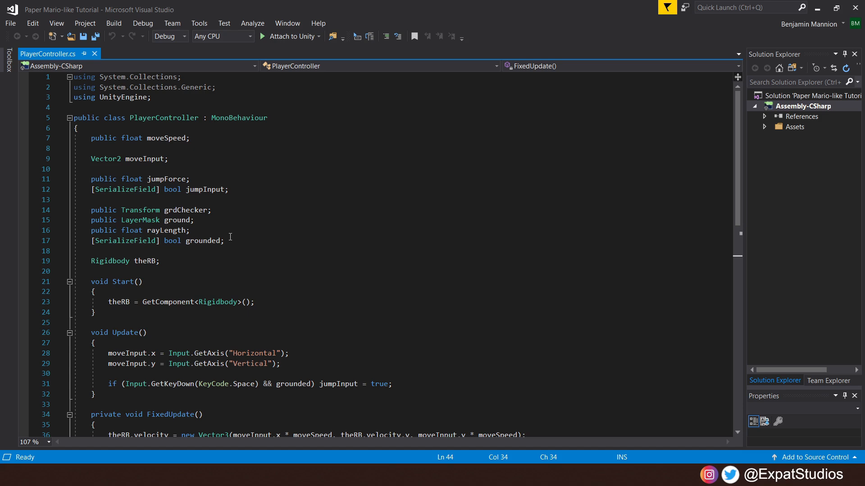
{"action": "mouse_move", "coordinate": [254, 236]}
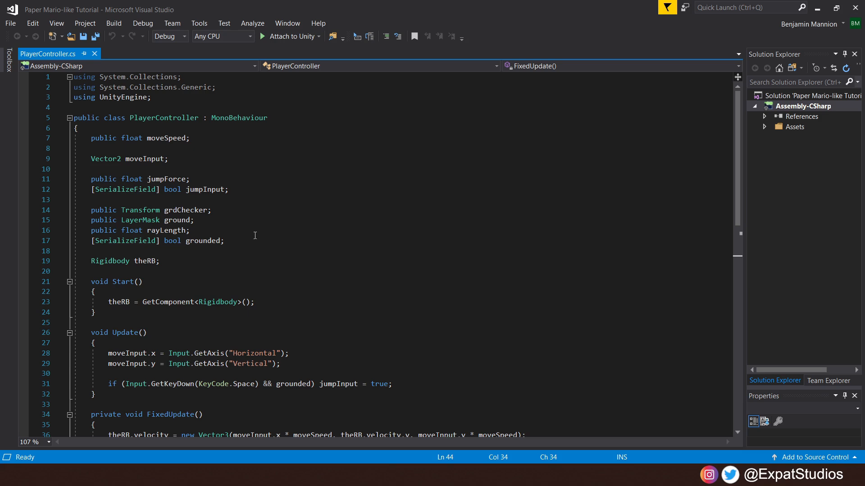
{"action": "mouse_move", "coordinate": [169, 259]}
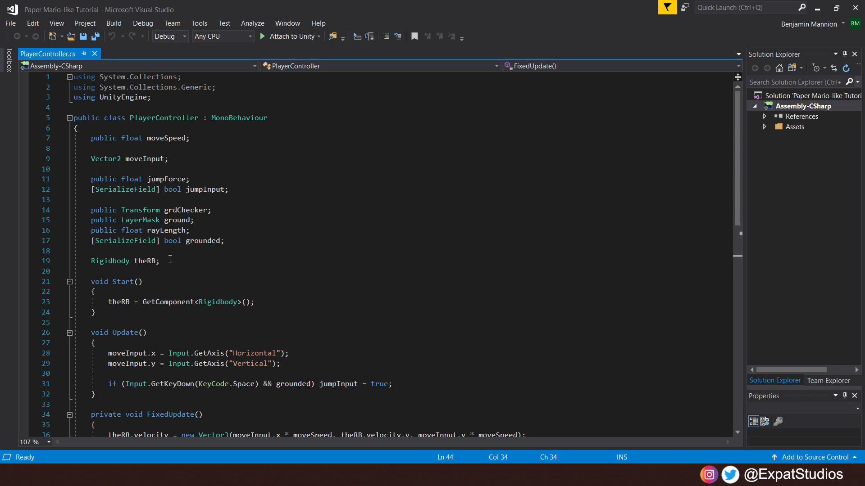
{"action": "mouse_move", "coordinate": [331, 278]}
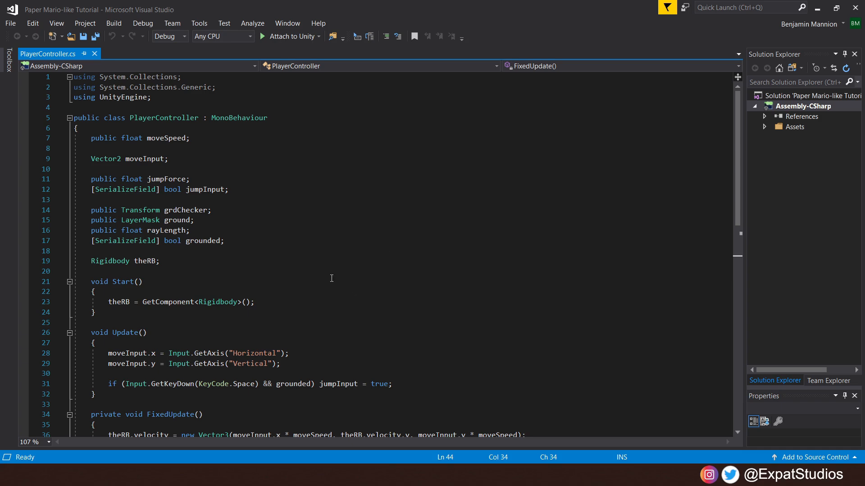
{"action": "scroll", "scroll_direction": "down", "scroll_amount": 3}
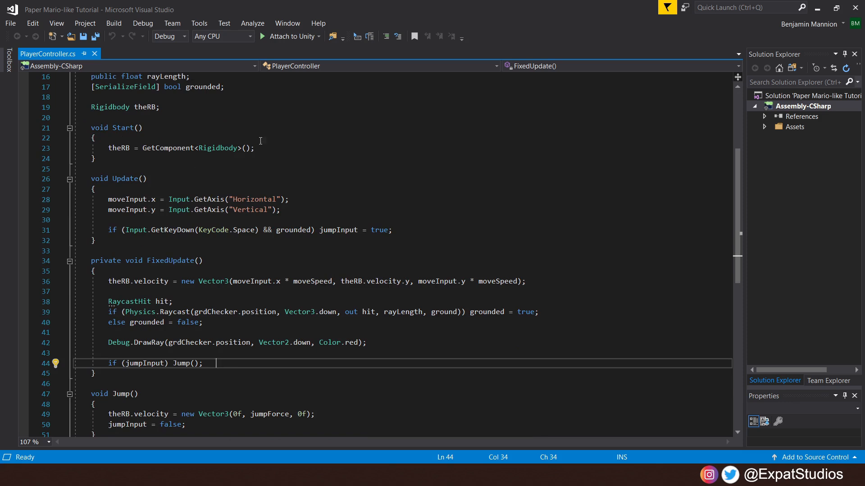
{"action": "mouse_move", "coordinate": [292, 213]}
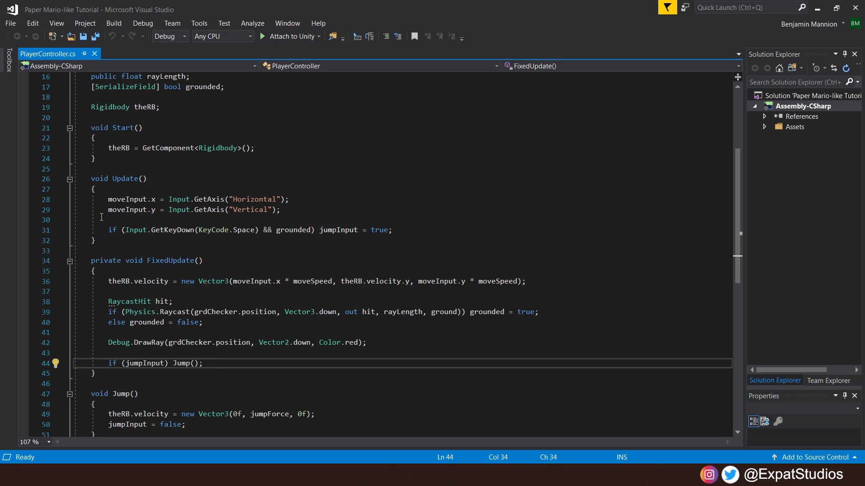
{"action": "mouse_move", "coordinate": [101, 199]}
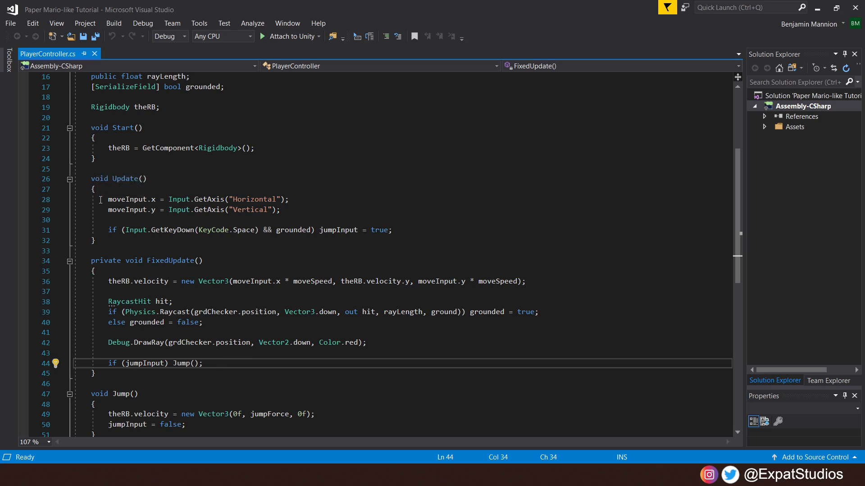
{"action": "mouse_move", "coordinate": [161, 188]}
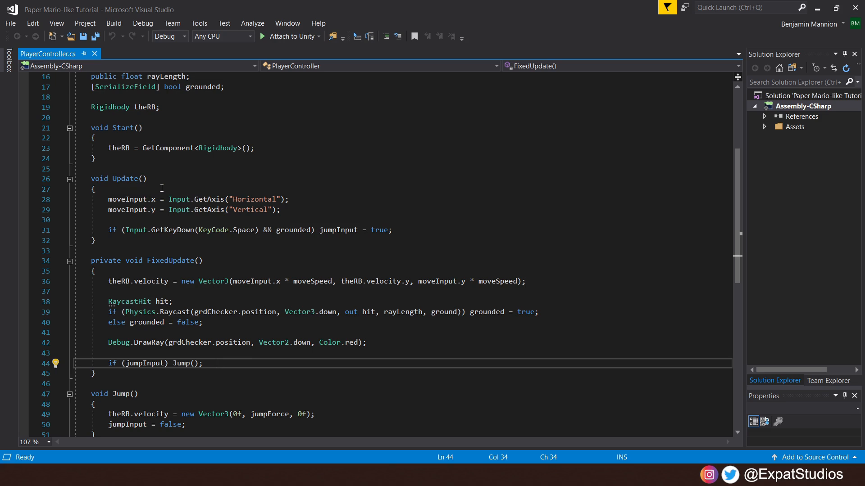
{"action": "mouse_move", "coordinate": [214, 186]}
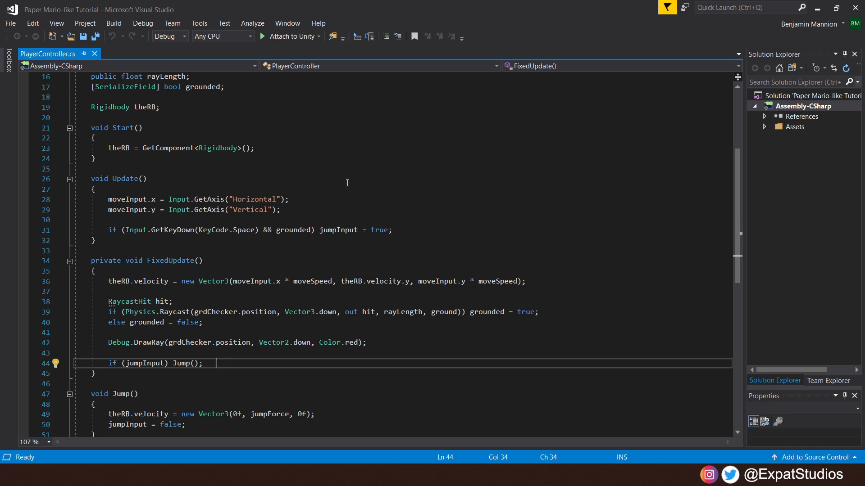
{"action": "mouse_move", "coordinate": [285, 211]}
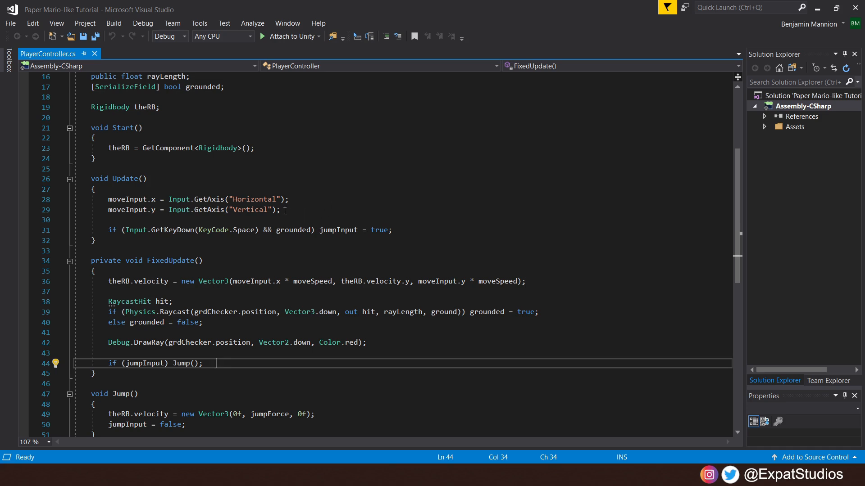
{"action": "mouse_move", "coordinate": [131, 222]}
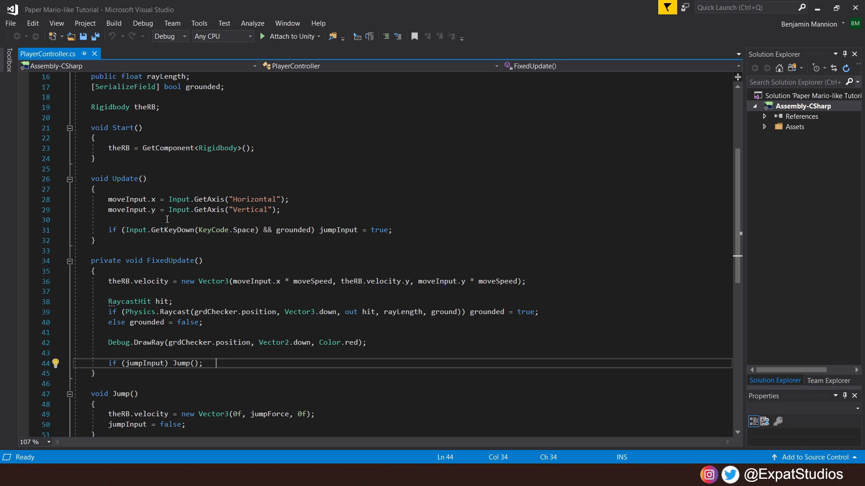
{"action": "mouse_move", "coordinate": [301, 205]}
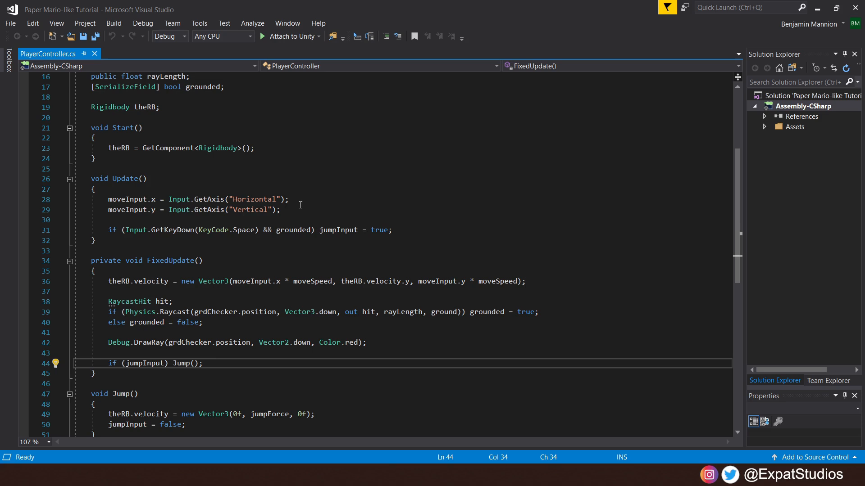
{"action": "mouse_move", "coordinate": [425, 223]}
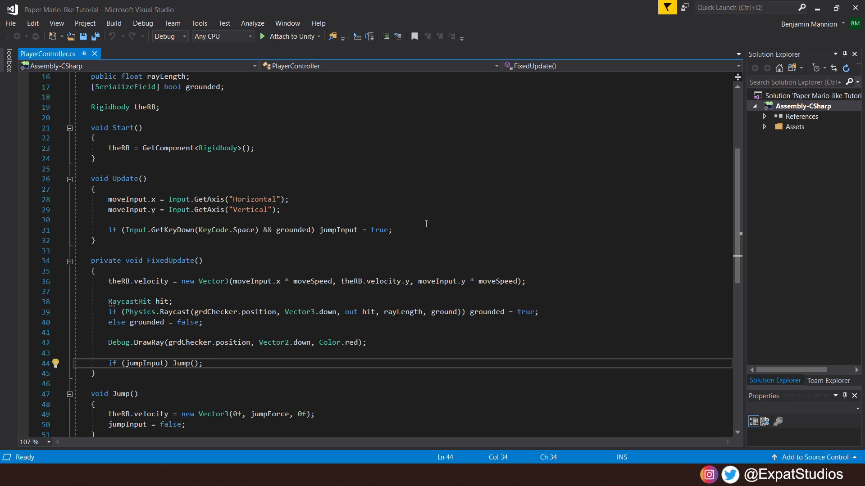
{"action": "mouse_move", "coordinate": [120, 244]}
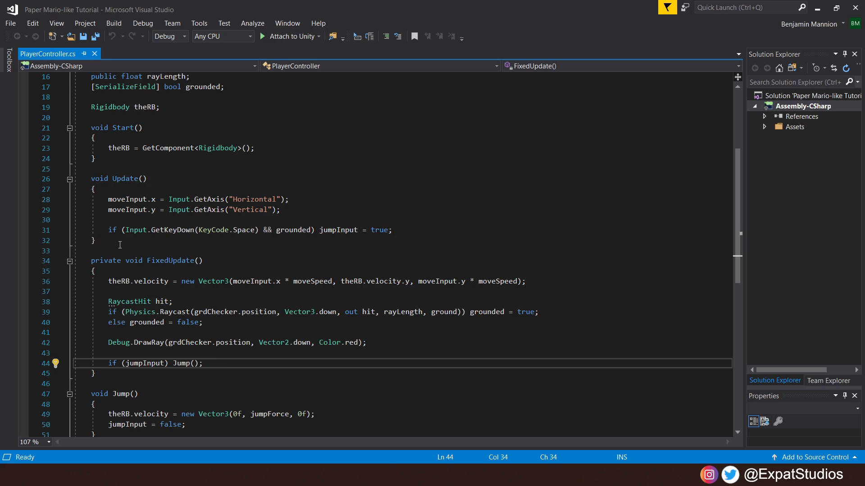
{"action": "mouse_move", "coordinate": [185, 239]}
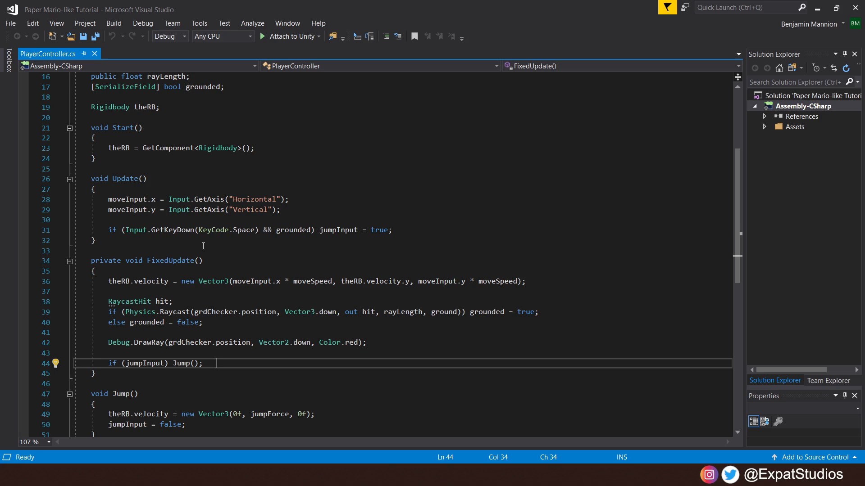
{"action": "mouse_move", "coordinate": [305, 245]}
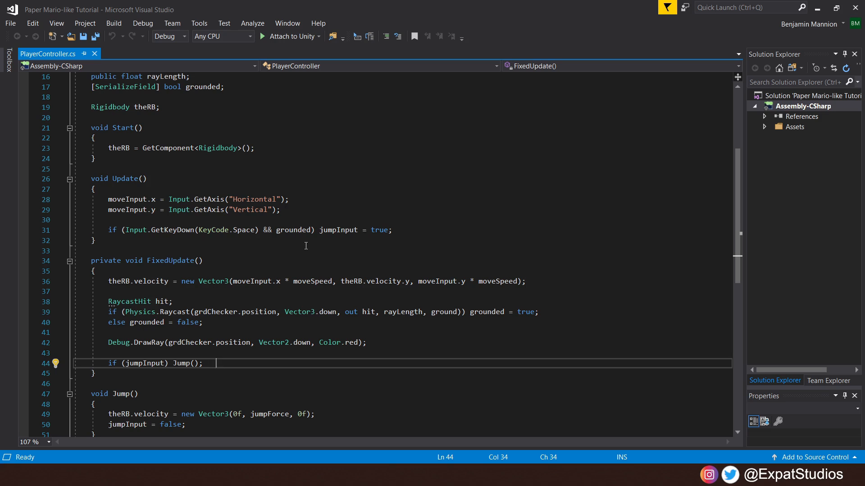
{"action": "mouse_move", "coordinate": [388, 242]}
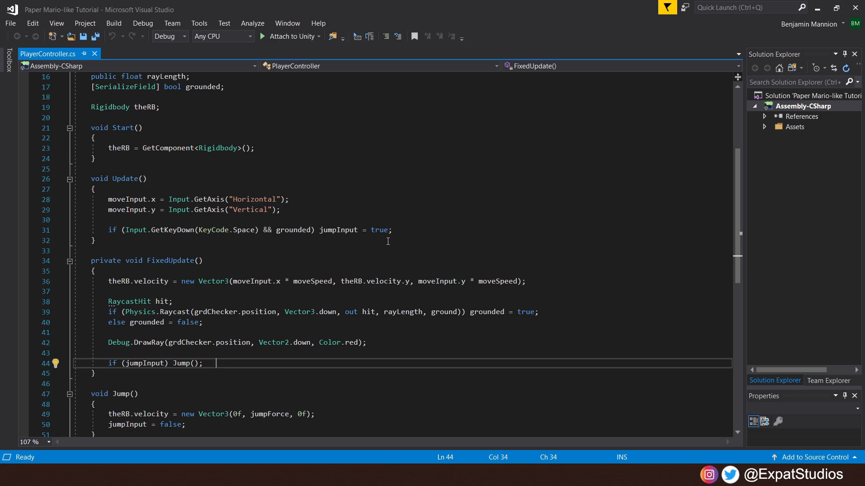
{"action": "mouse_move", "coordinate": [406, 229]}
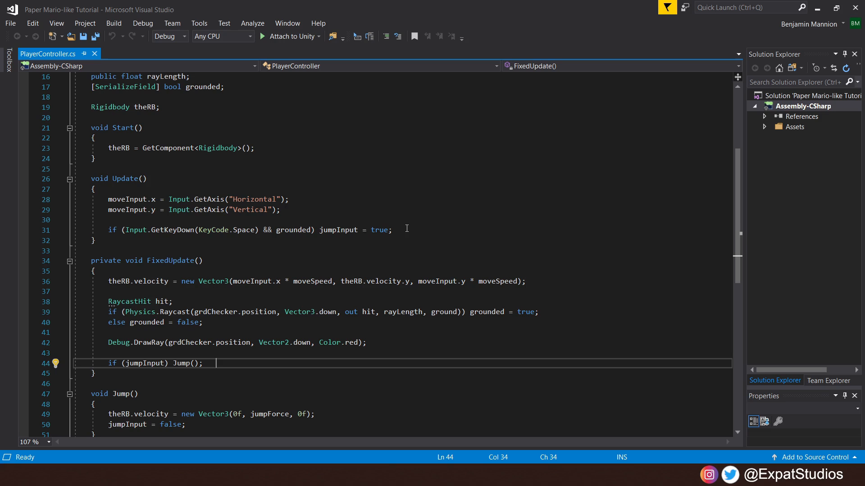
{"action": "mouse_move", "coordinate": [541, 280]}
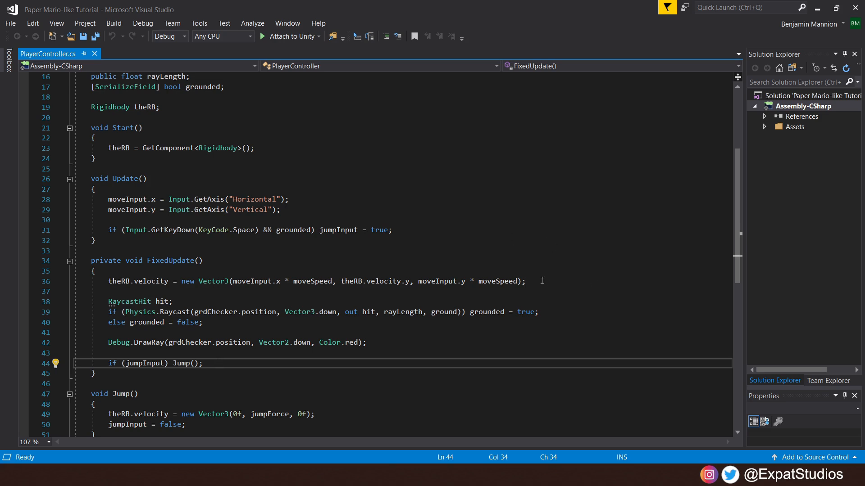
{"action": "left_click", "coordinate": [525, 281]}
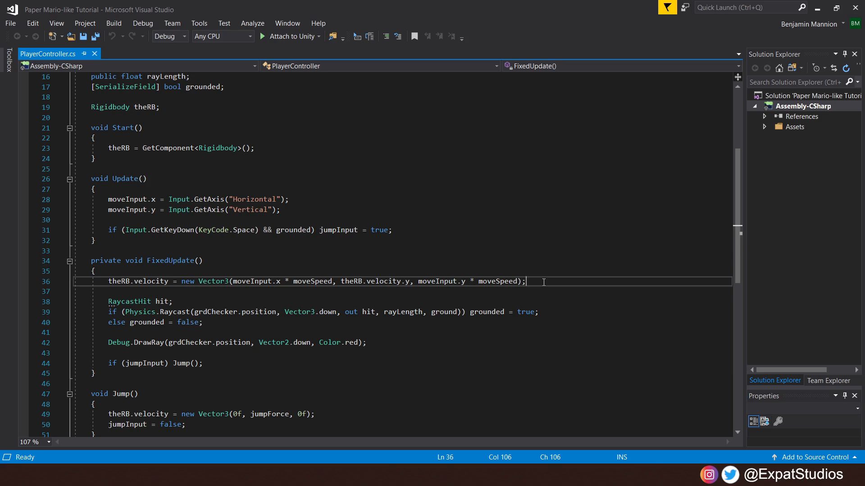
{"action": "mouse_move", "coordinate": [178, 298]}
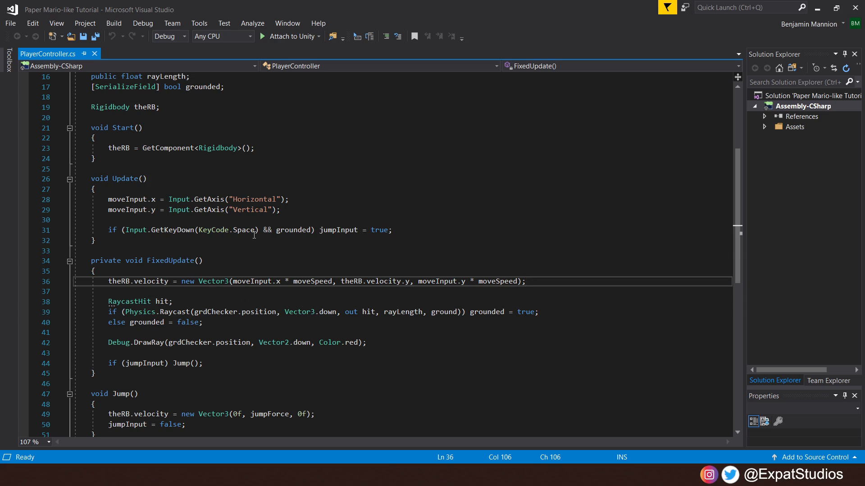
{"action": "mouse_move", "coordinate": [279, 296]}
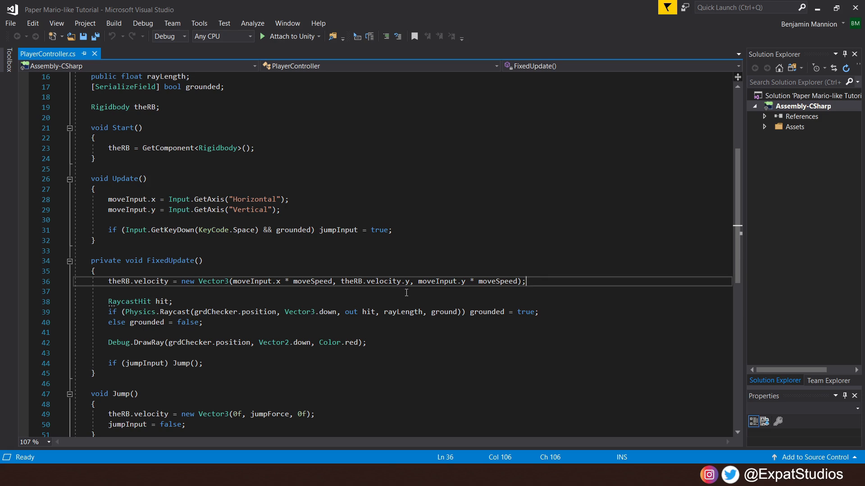
{"action": "mouse_move", "coordinate": [561, 268]}
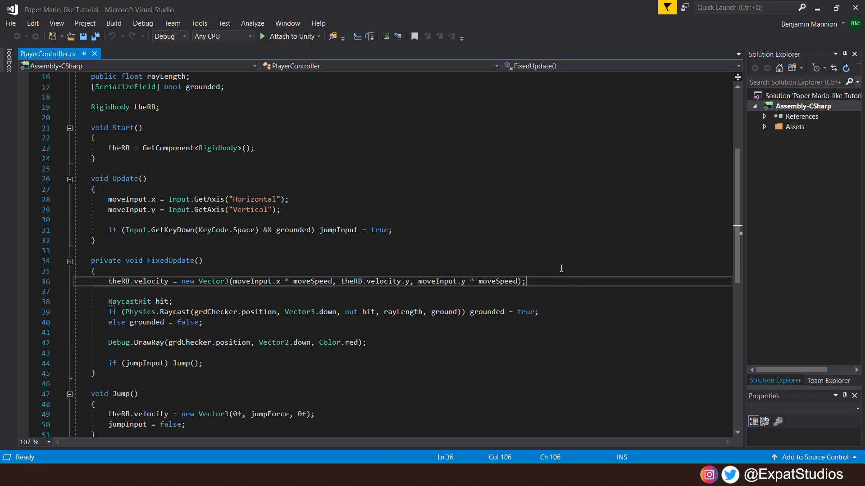
{"action": "mouse_move", "coordinate": [425, 300]}
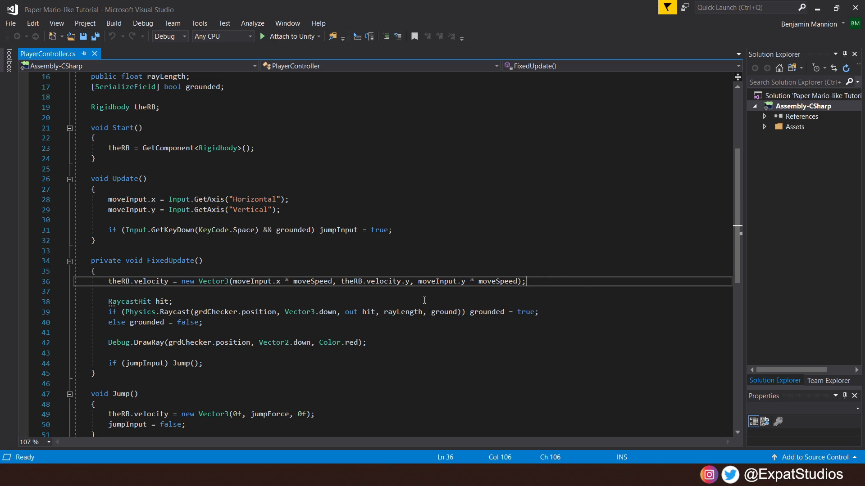
{"action": "mouse_move", "coordinate": [493, 297]}
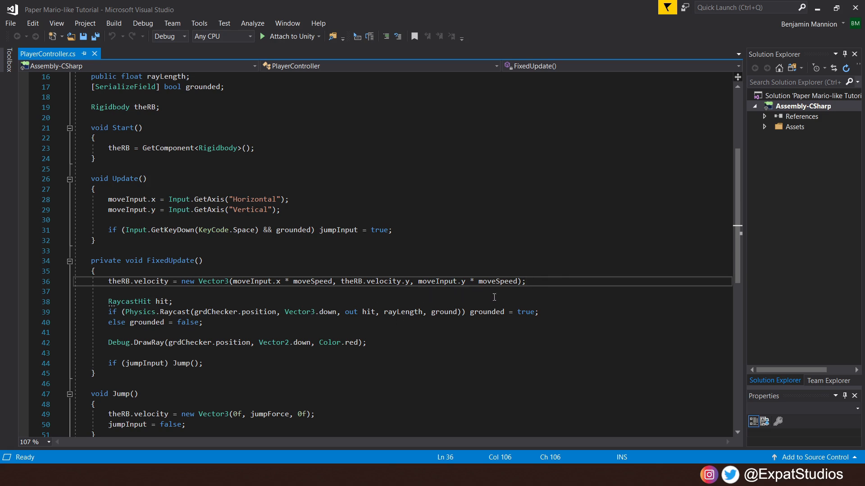
{"action": "mouse_move", "coordinate": [540, 287]}
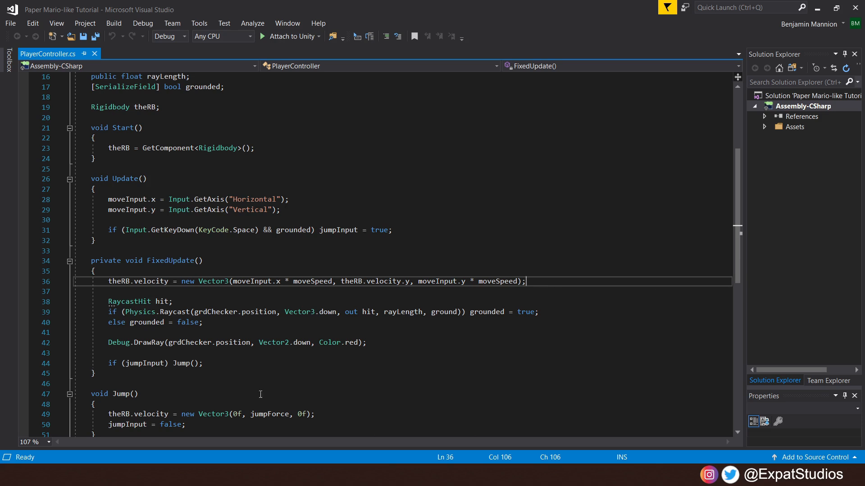
{"action": "mouse_move", "coordinate": [177, 304]}
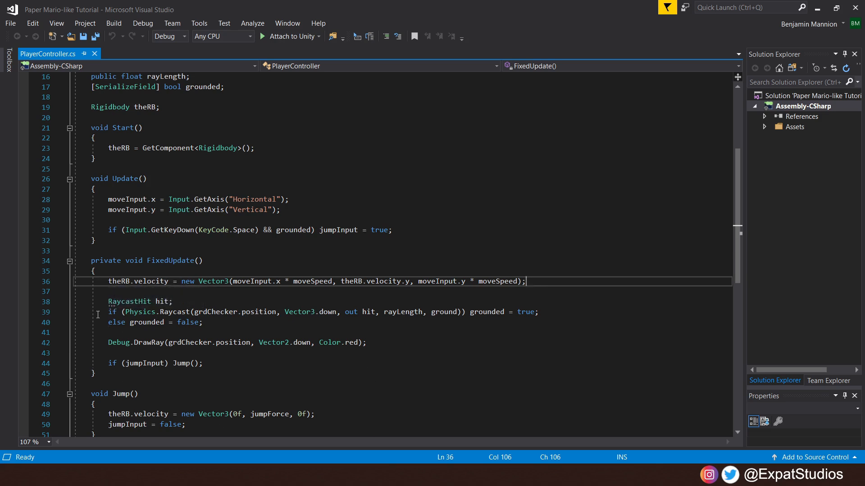
{"action": "mouse_move", "coordinate": [188, 298]}
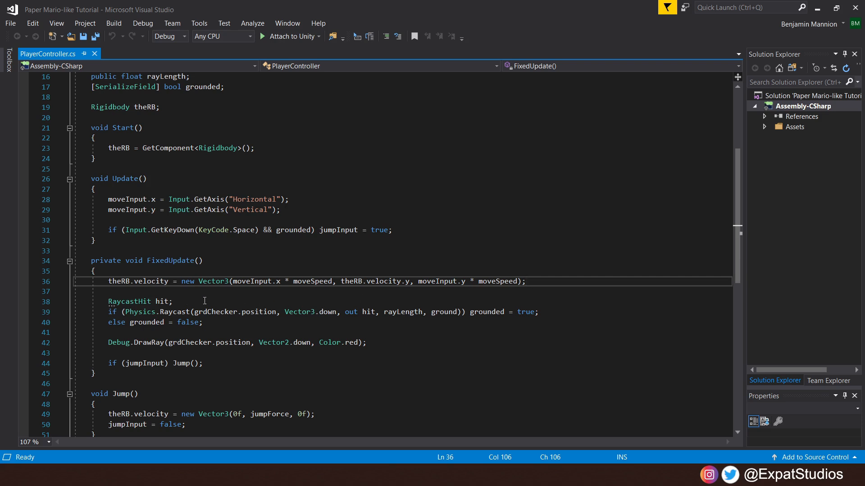
{"action": "mouse_move", "coordinate": [247, 292]}
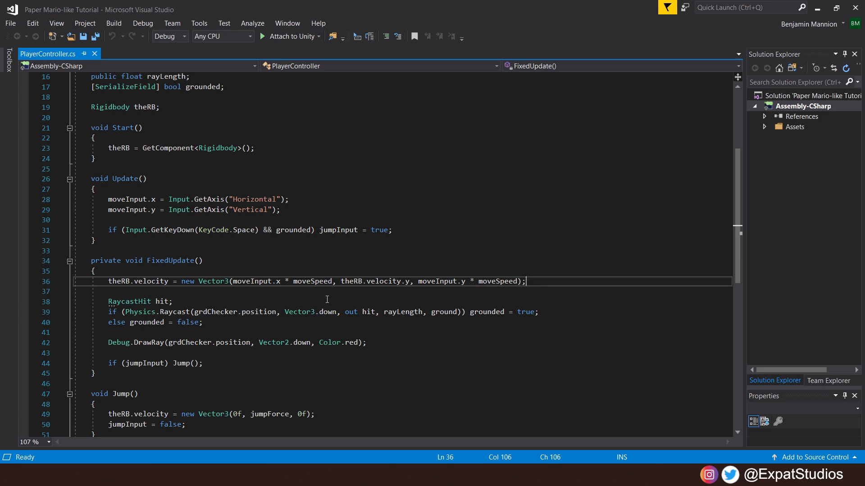
{"action": "mouse_move", "coordinate": [354, 300]}
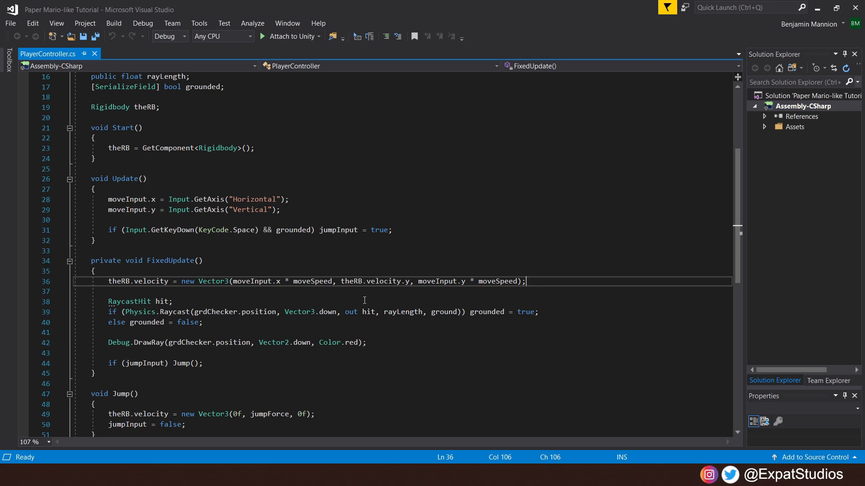
{"action": "mouse_move", "coordinate": [441, 302]}
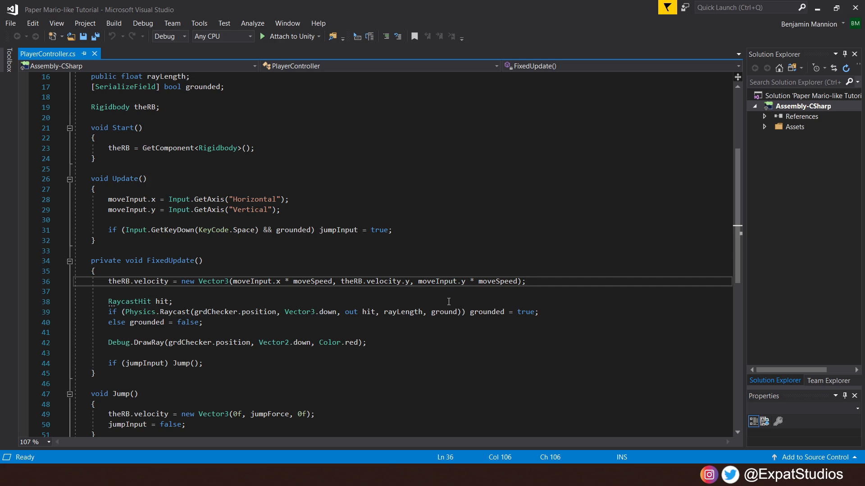
{"action": "mouse_move", "coordinate": [429, 336]}
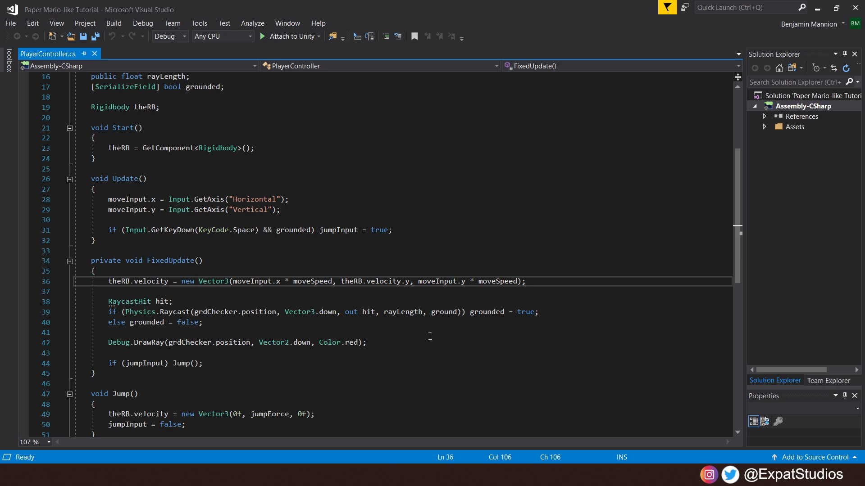
{"action": "mouse_move", "coordinate": [528, 323]}
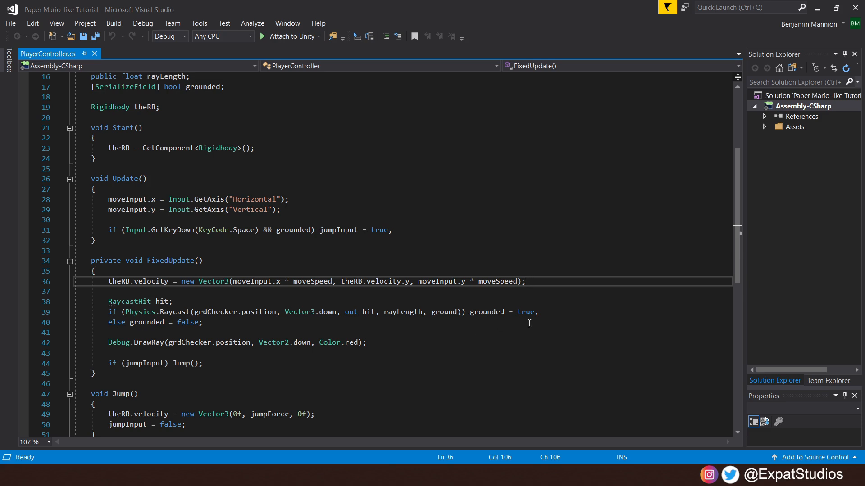
{"action": "mouse_move", "coordinate": [147, 323]}
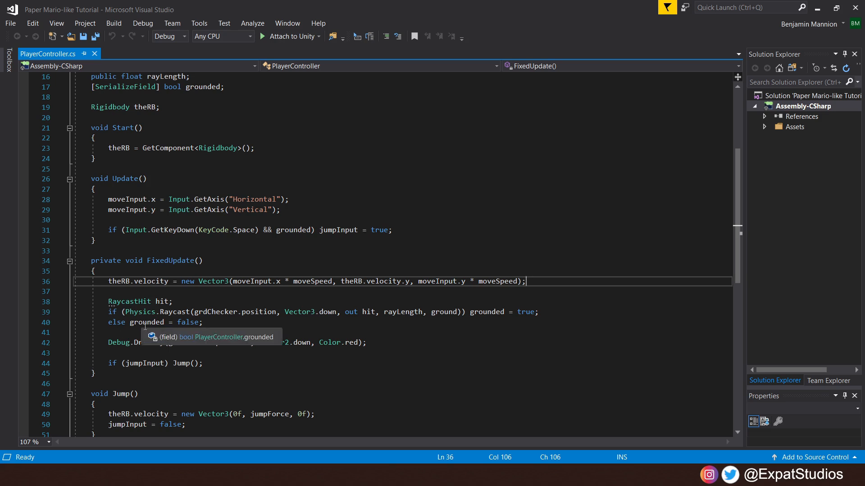
{"action": "left_click", "coordinate": [217, 323]}
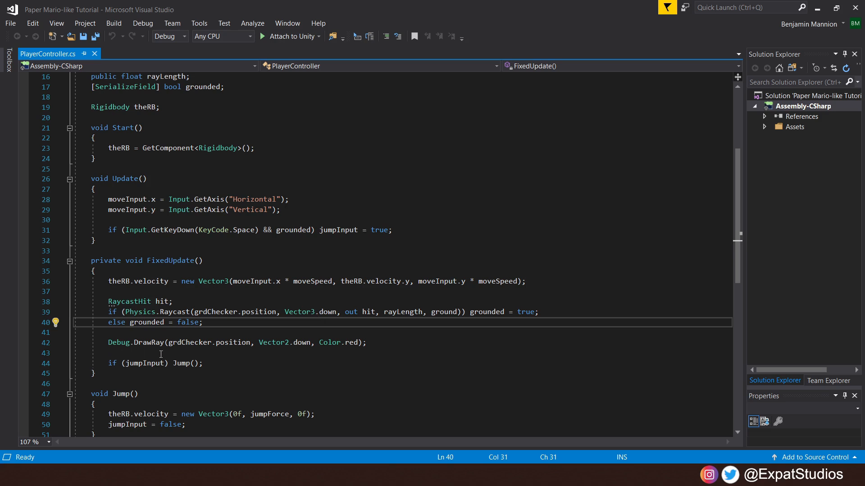
{"action": "mouse_move", "coordinate": [174, 352]}
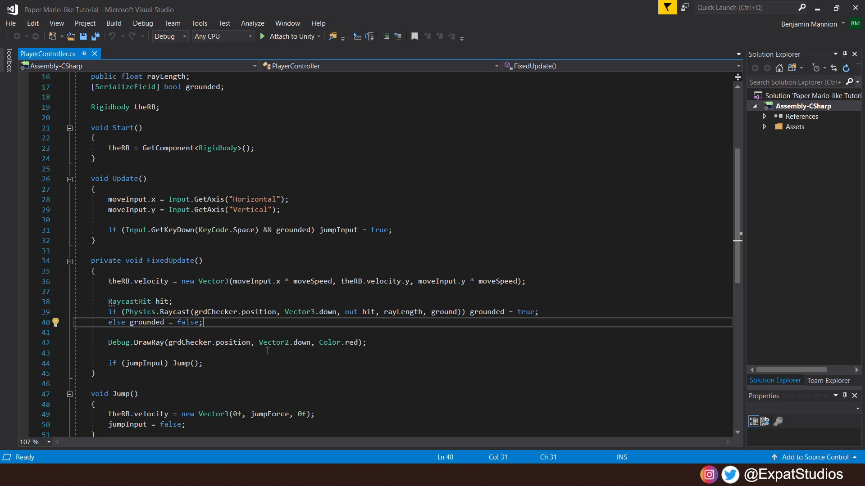
{"action": "mouse_move", "coordinate": [301, 355]}
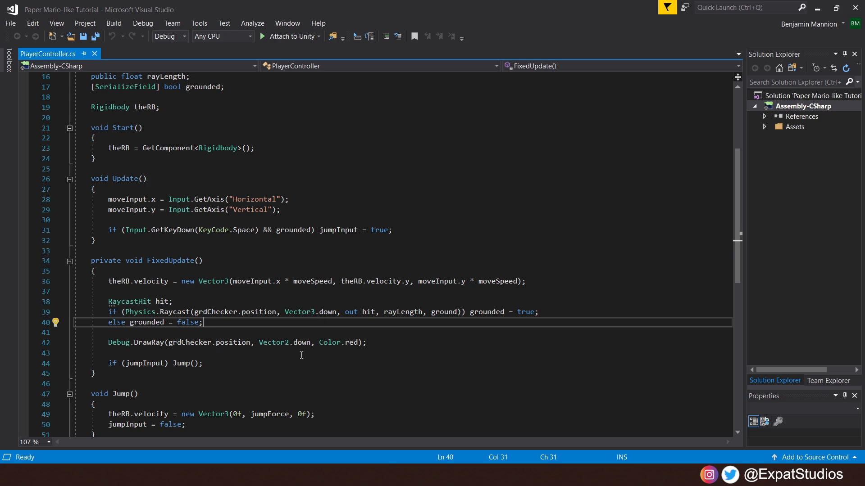
{"action": "mouse_move", "coordinate": [392, 357]}
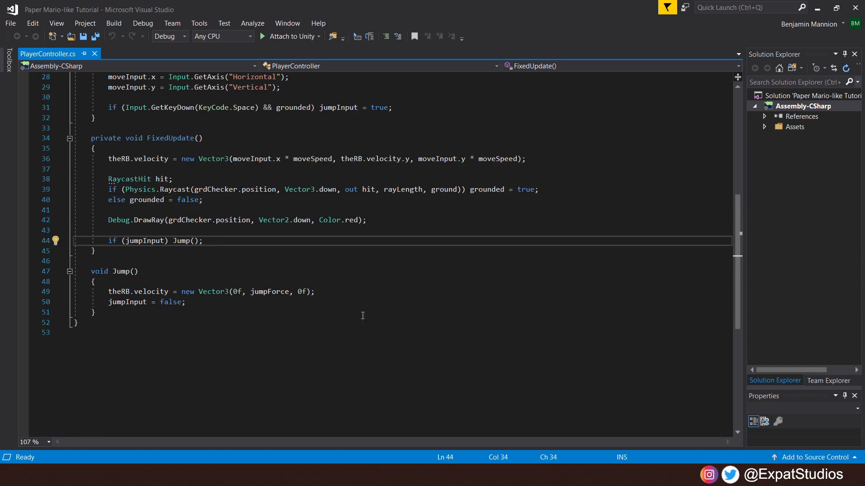
{"action": "mouse_move", "coordinate": [89, 308]}
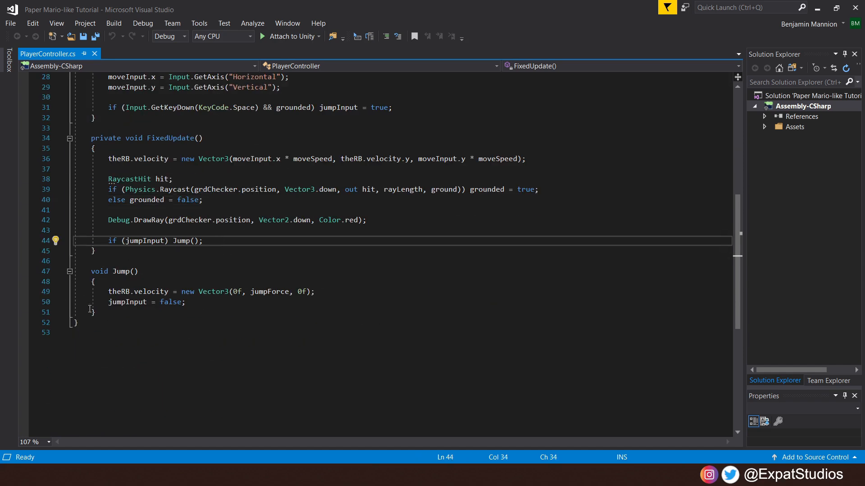
{"action": "mouse_move", "coordinate": [473, 366]}
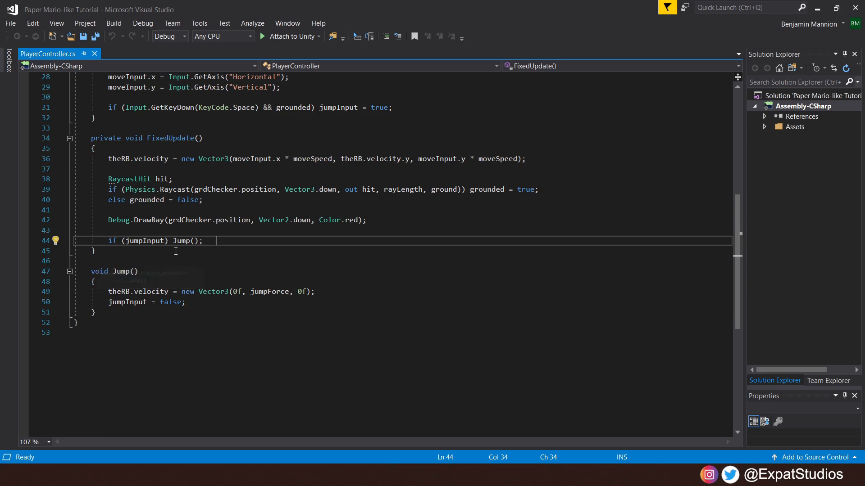
{"action": "mouse_move", "coordinate": [224, 342]}
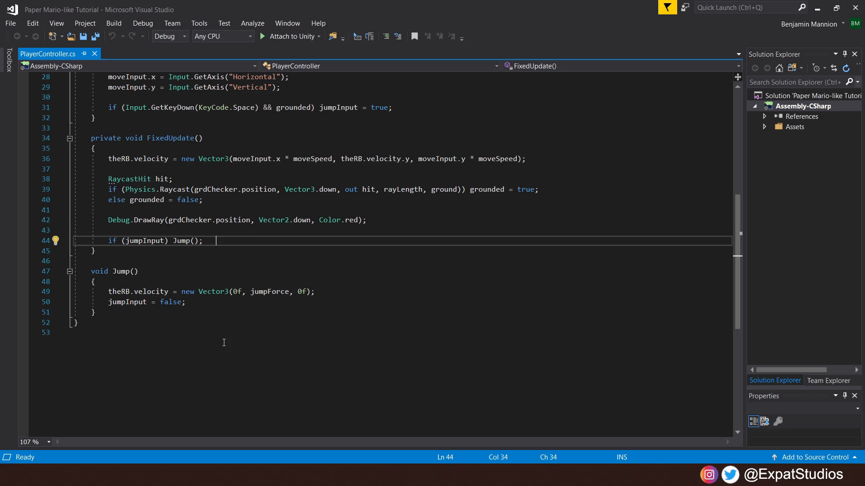
{"action": "mouse_move", "coordinate": [204, 281]}
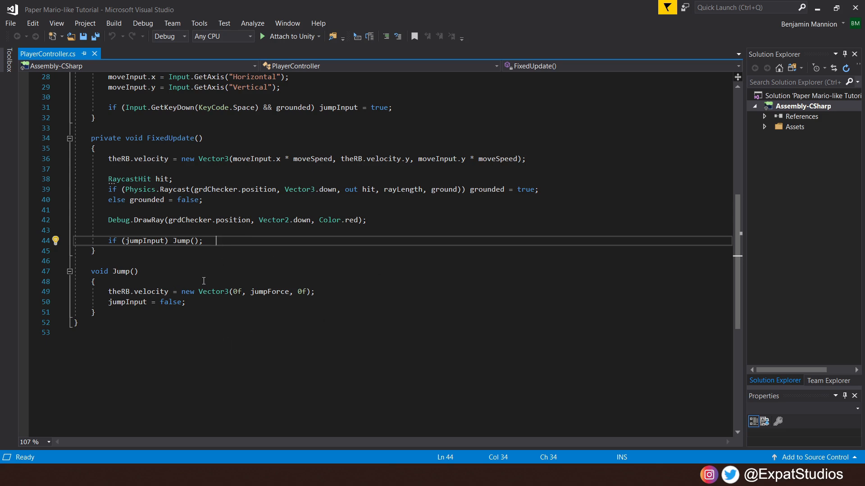
{"action": "mouse_move", "coordinate": [239, 278]}
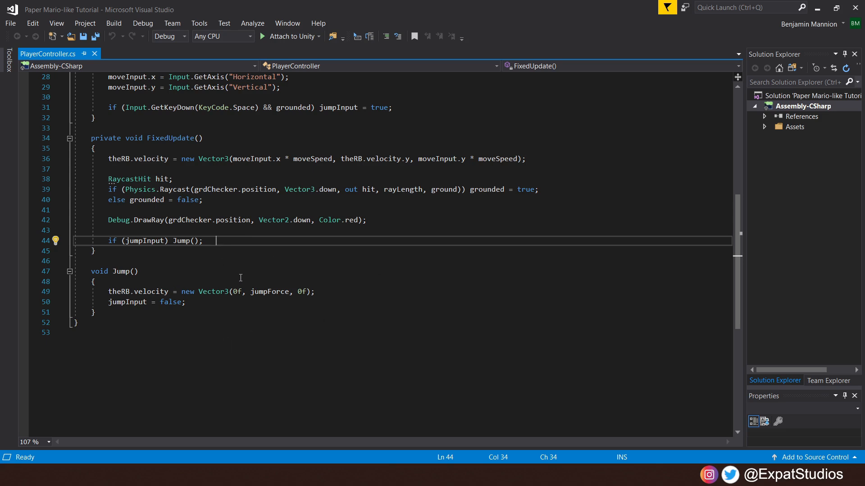
{"action": "mouse_move", "coordinate": [288, 280]}
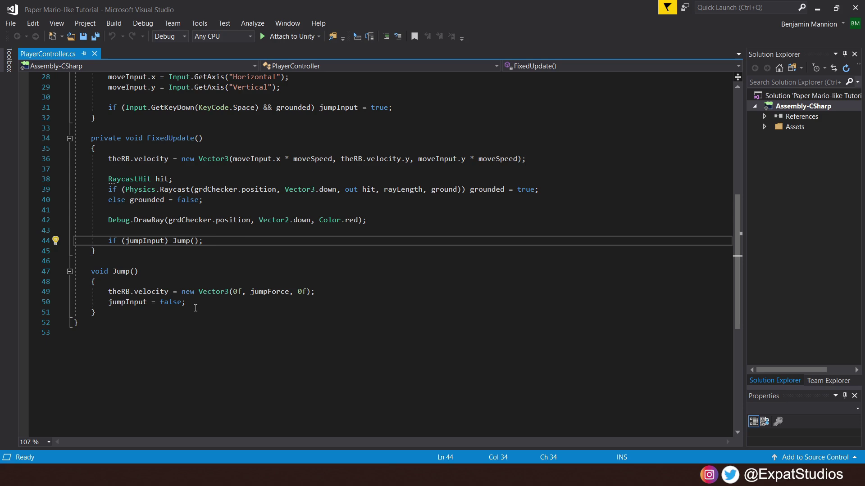
{"action": "mouse_move", "coordinate": [191, 314]}
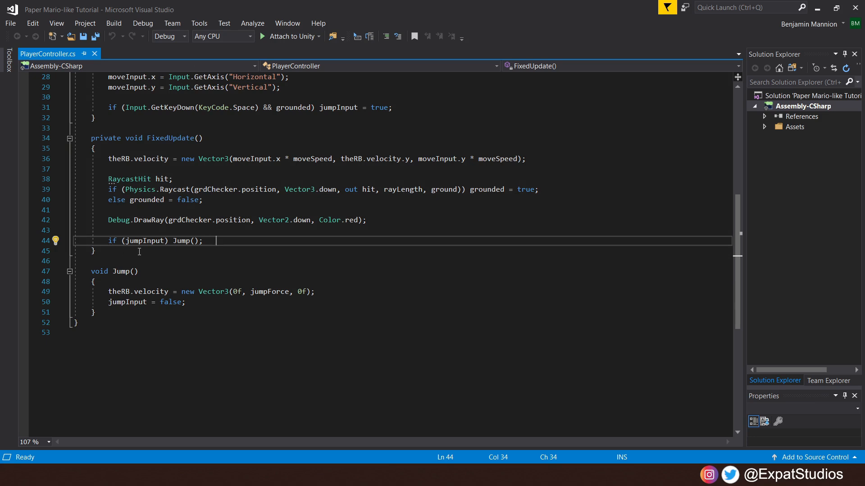
{"action": "mouse_move", "coordinate": [216, 258]}
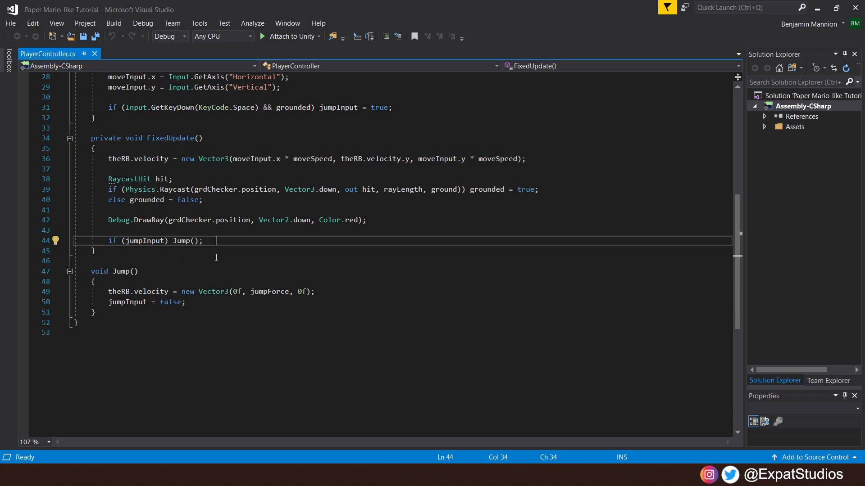
{"action": "scroll", "scroll_direction": "up", "scroll_amount": 3}
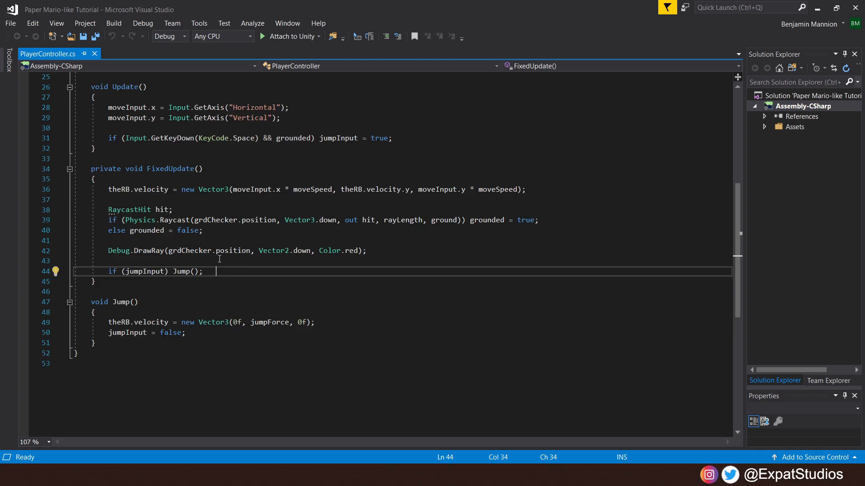
{"action": "scroll", "scroll_direction": "up", "scroll_amount": 3}
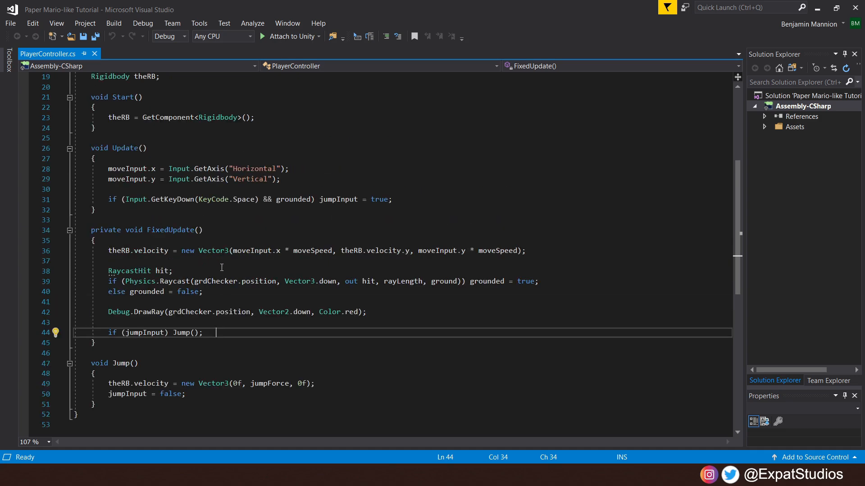
Save the script, then check the Environment's Ground object uses the Ground layer
{"action": "key", "text": "ctrl+s"}
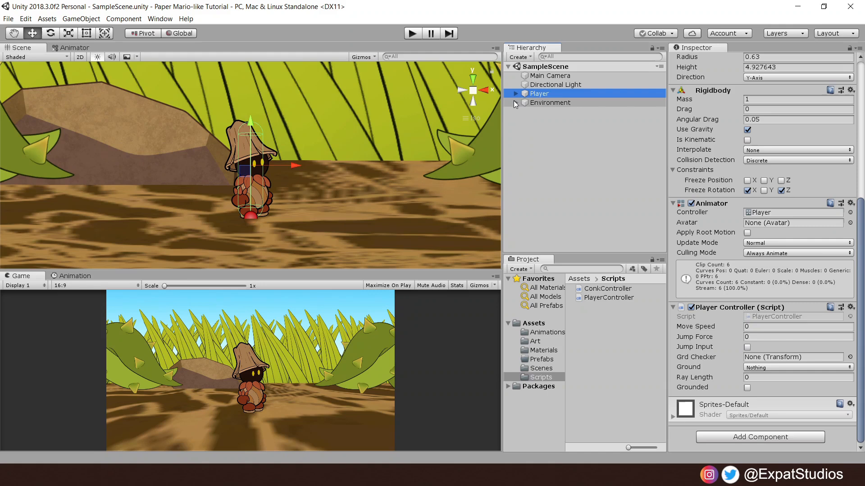
{"action": "left_click", "coordinate": [515, 103]}
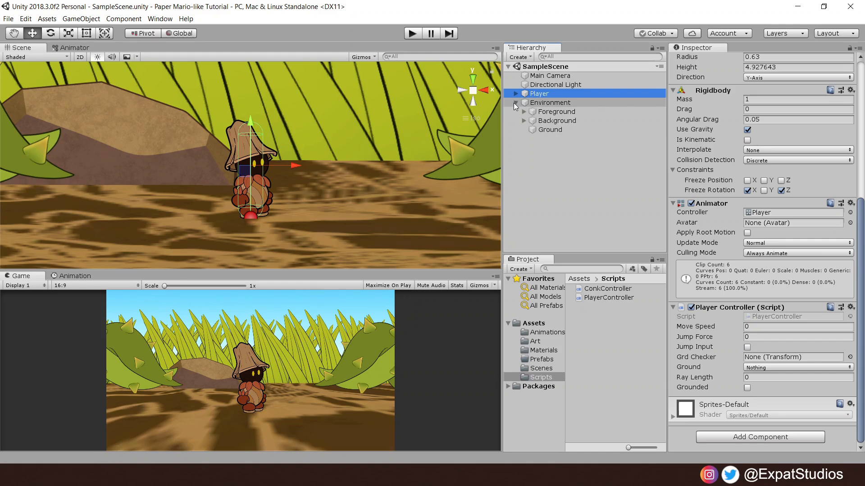
{"action": "left_click", "coordinate": [550, 129]}
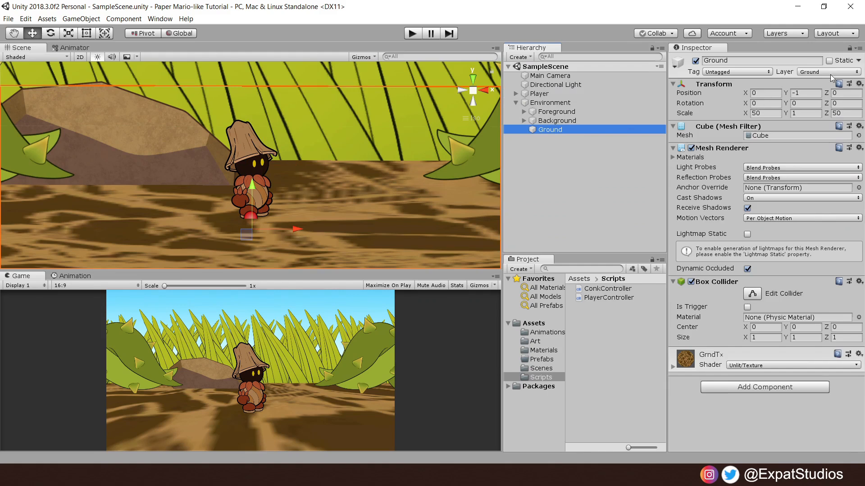
{"action": "left_click", "coordinate": [826, 72]}
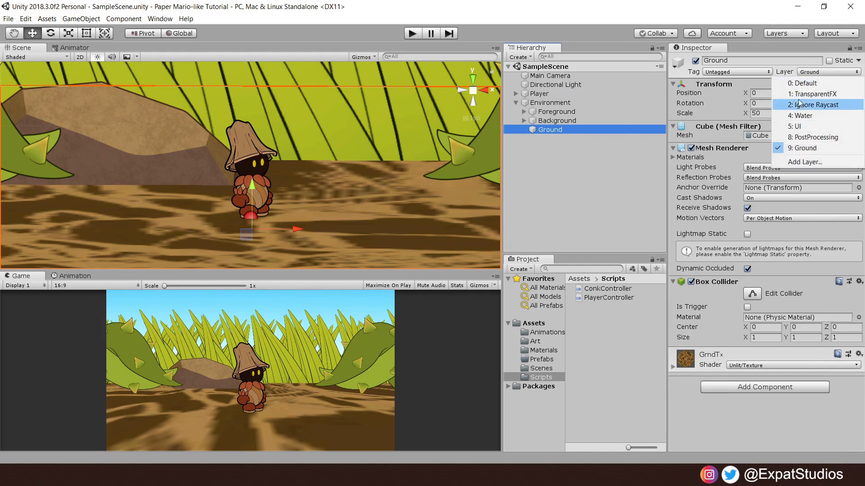
{"action": "mouse_move", "coordinate": [819, 148]}
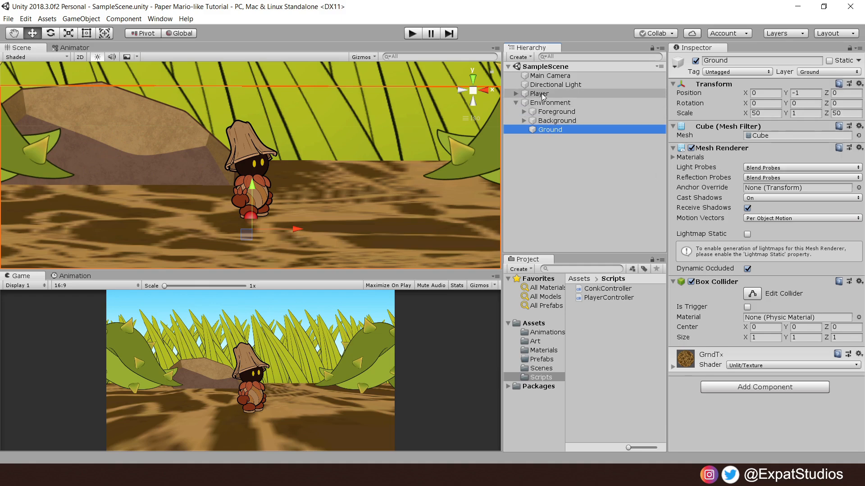
Configure Player Controller with GroundChecker assigned and ground mask set to the Ground layer
{"action": "left_click", "coordinate": [539, 92]}
{"action": "type", "text": "5"}
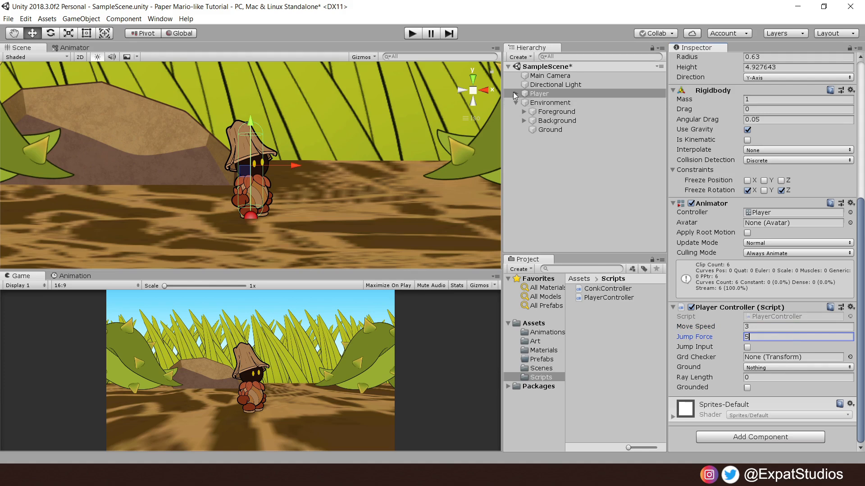
{"action": "left_click", "coordinate": [516, 93]}
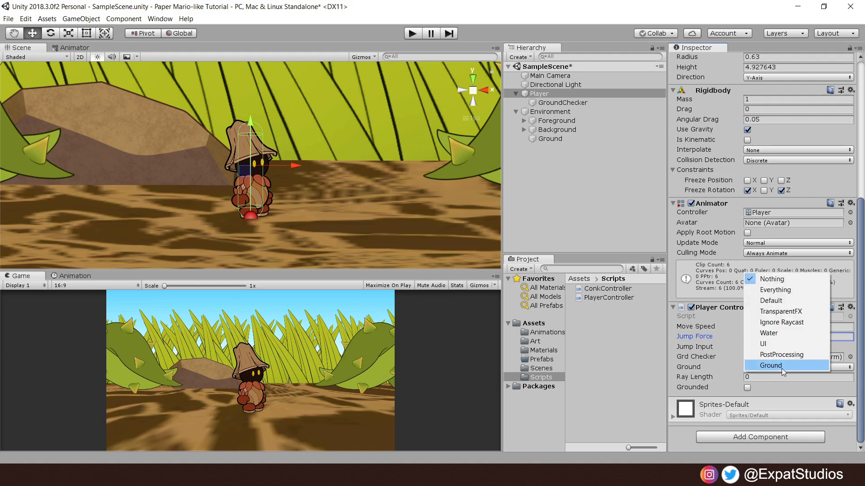
{"action": "left_click", "coordinate": [770, 366]}
{"action": "type", "text": ".3"}
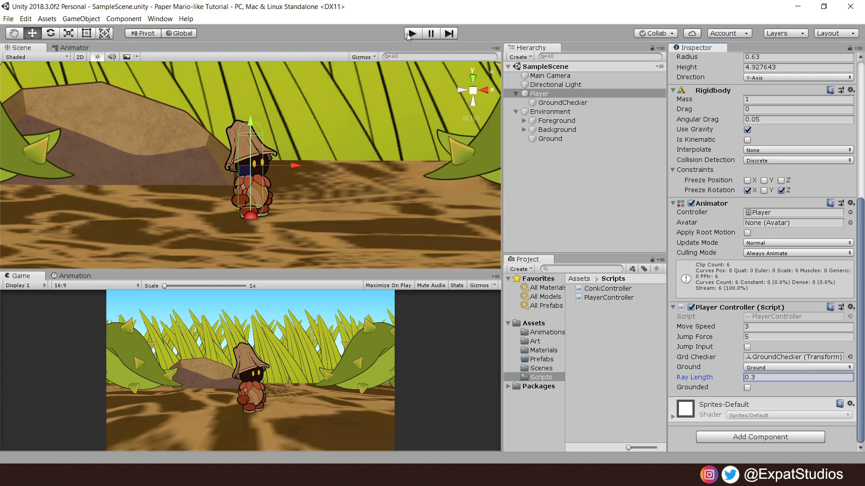
Playtest to confirm Grounded ticks, stop play, and show the Player's animation clips
{"action": "left_click", "coordinate": [412, 33]}
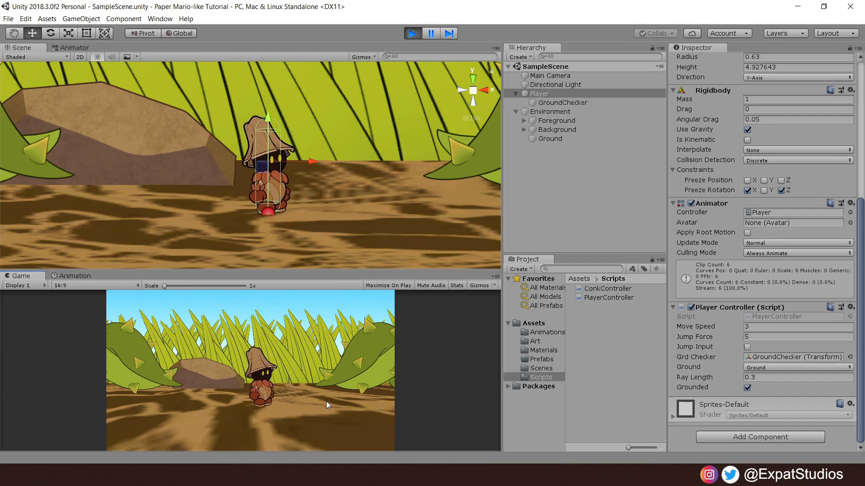
{"action": "left_click", "coordinate": [411, 33]}
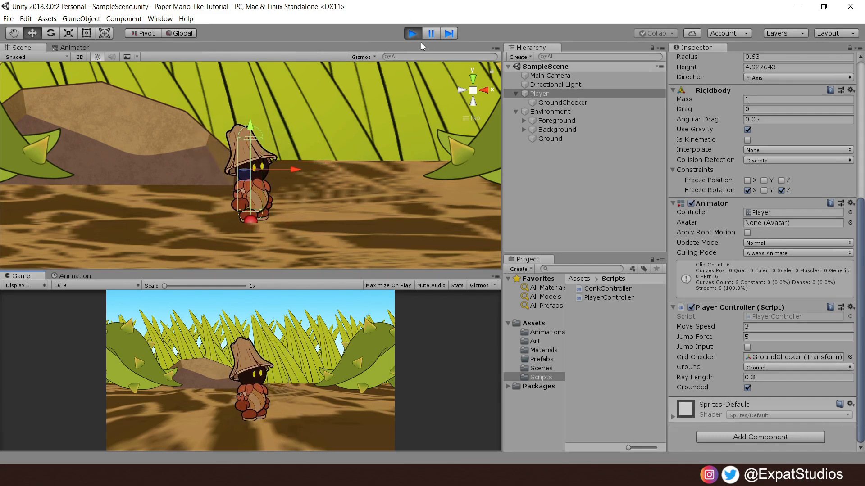
{"action": "left_click", "coordinate": [411, 33]}
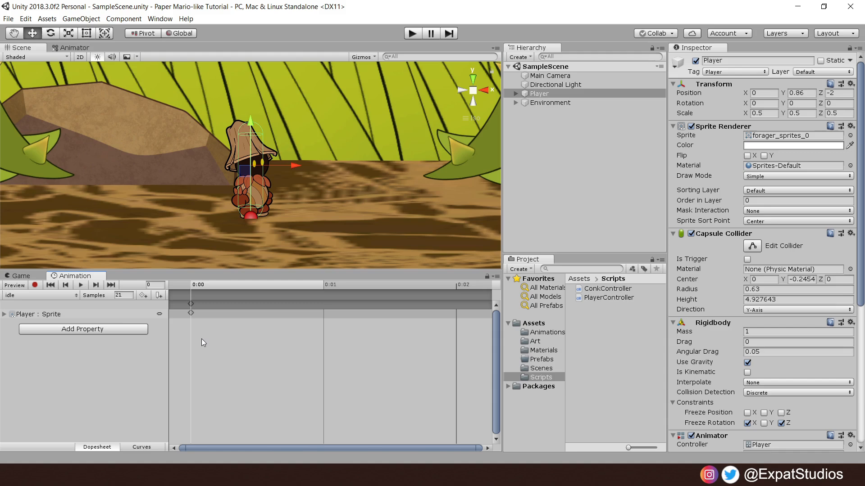
{"action": "mouse_move", "coordinate": [83, 291]}
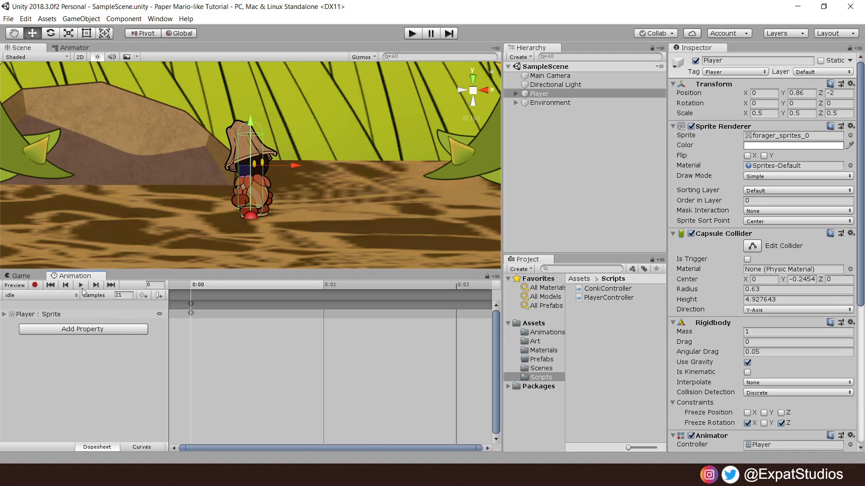
Preview the jump, walk, idle_back and walk_back animation clips in turn
{"action": "left_click", "coordinate": [39, 296]}
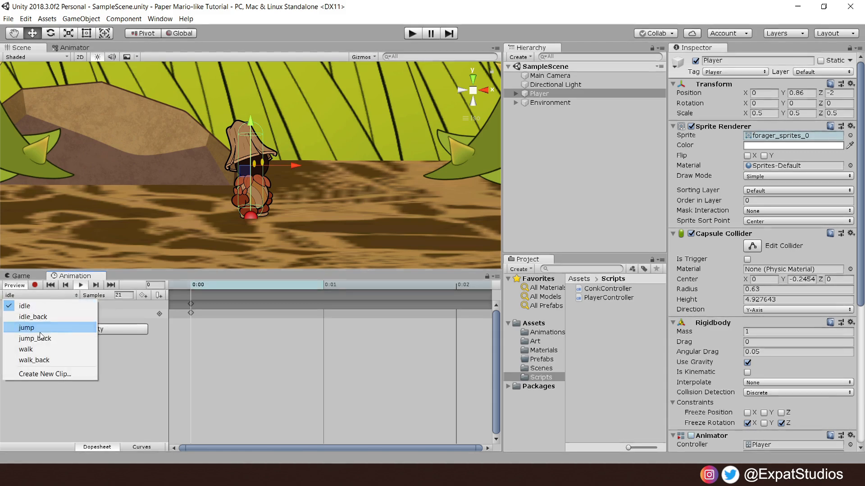
{"action": "left_click", "coordinate": [26, 328]}
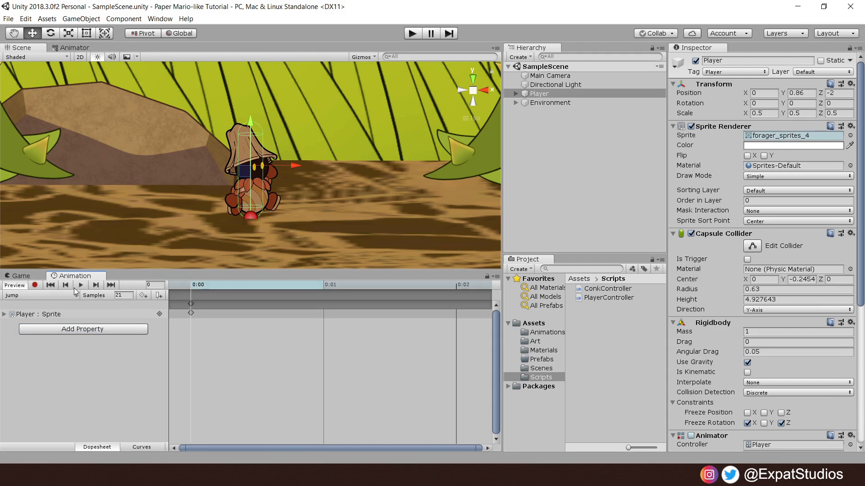
{"action": "left_click", "coordinate": [34, 295]}
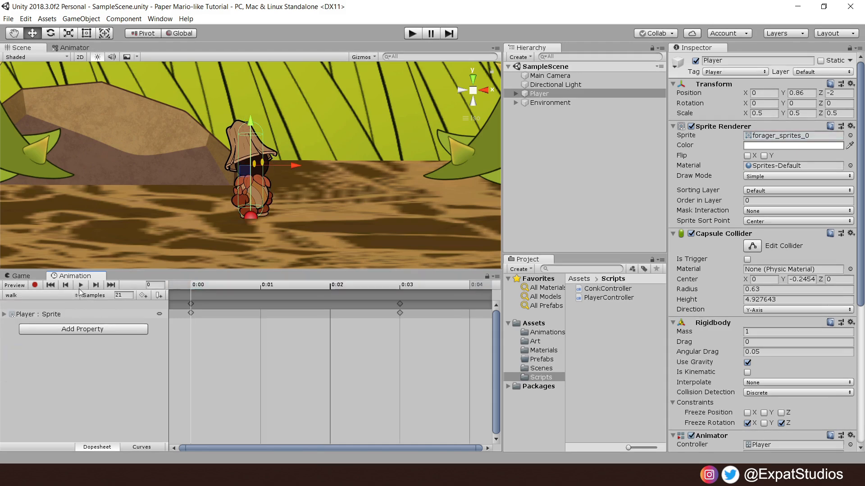
{"action": "left_click", "coordinate": [79, 285]}
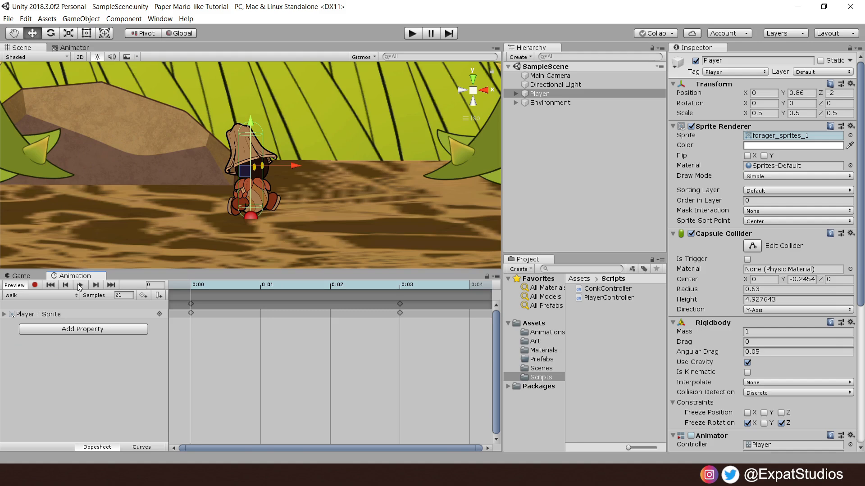
{"action": "left_click", "coordinate": [39, 295]}
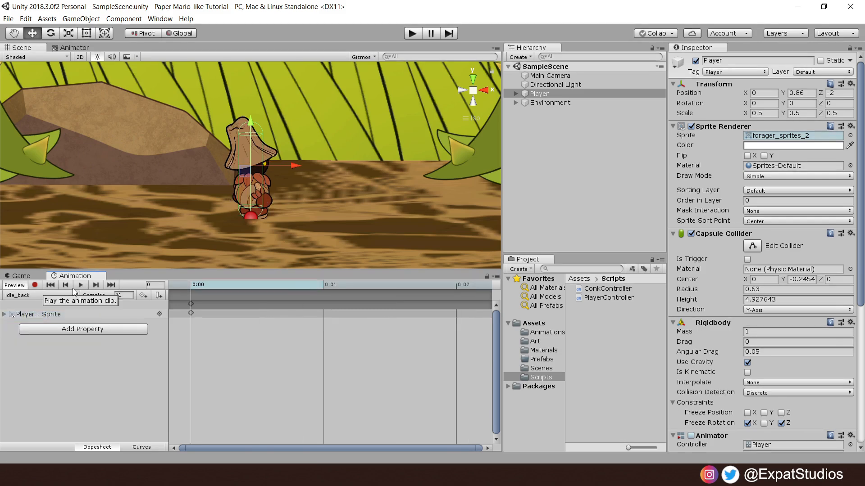
{"action": "left_click", "coordinate": [36, 296]}
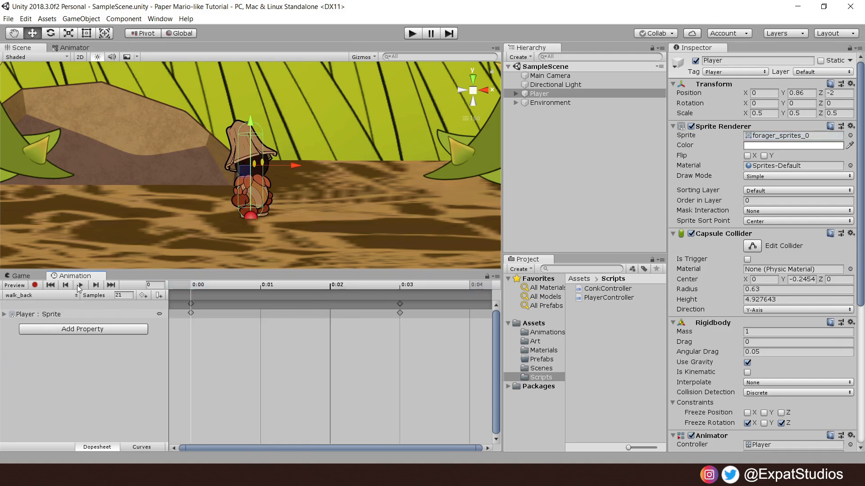
{"action": "left_click", "coordinate": [80, 286]}
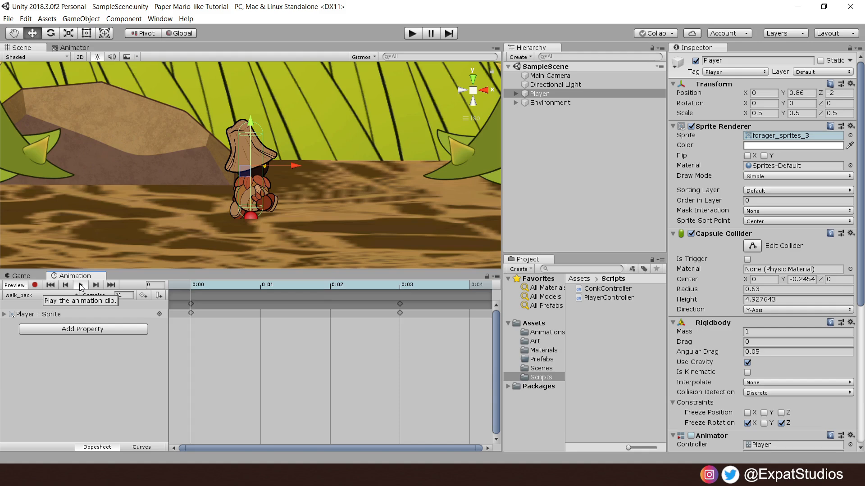
{"action": "mouse_move", "coordinate": [102, 193]}
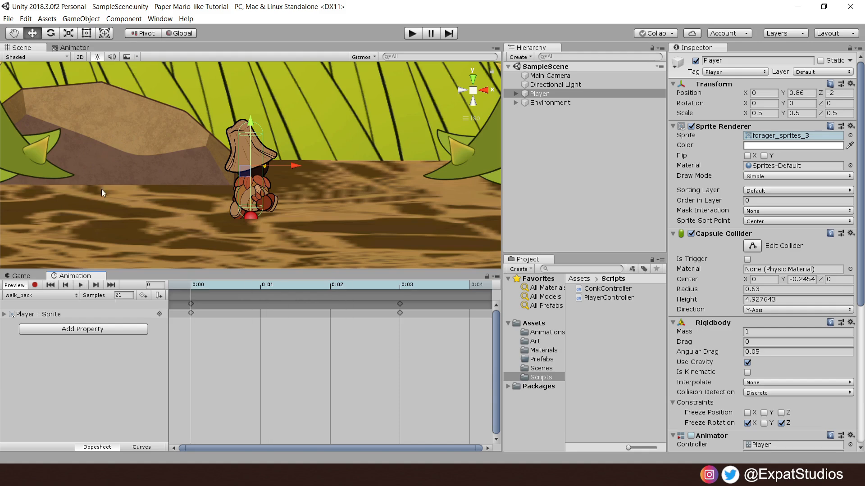
Show the Player animator graph and list the available parameter types to add
{"action": "left_click", "coordinate": [75, 48]}
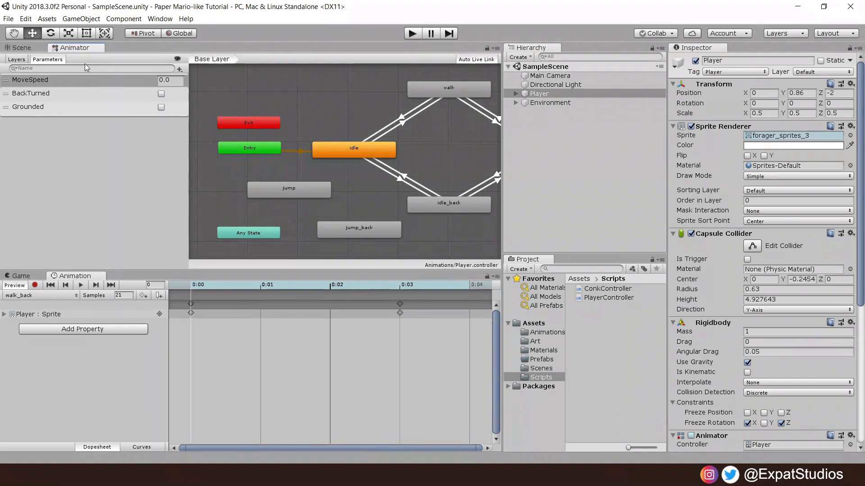
{"action": "mouse_move", "coordinate": [85, 149]}
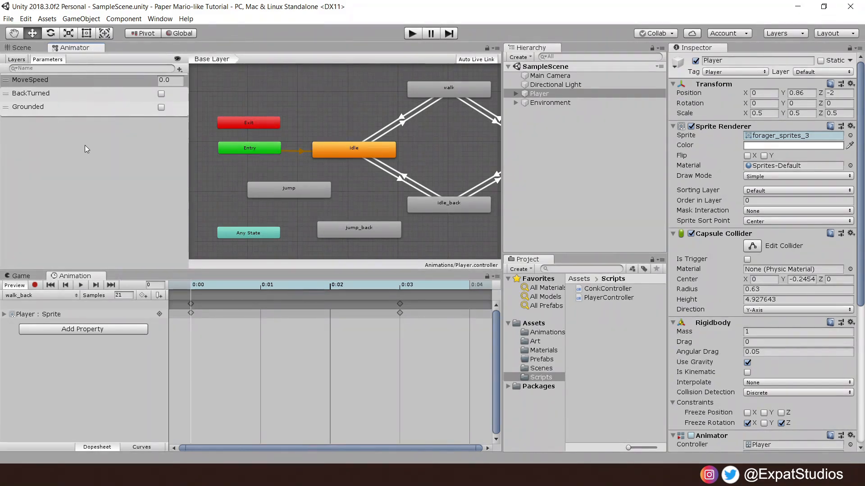
{"action": "mouse_move", "coordinate": [142, 147]}
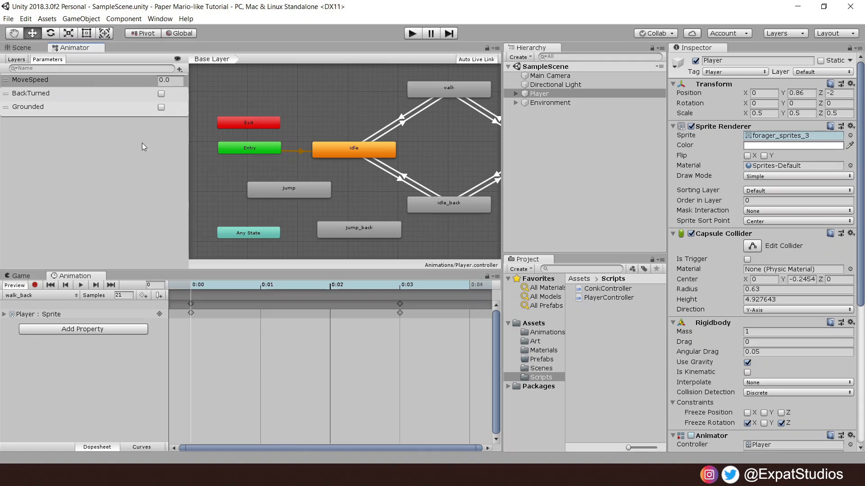
{"action": "left_click", "coordinate": [179, 69]}
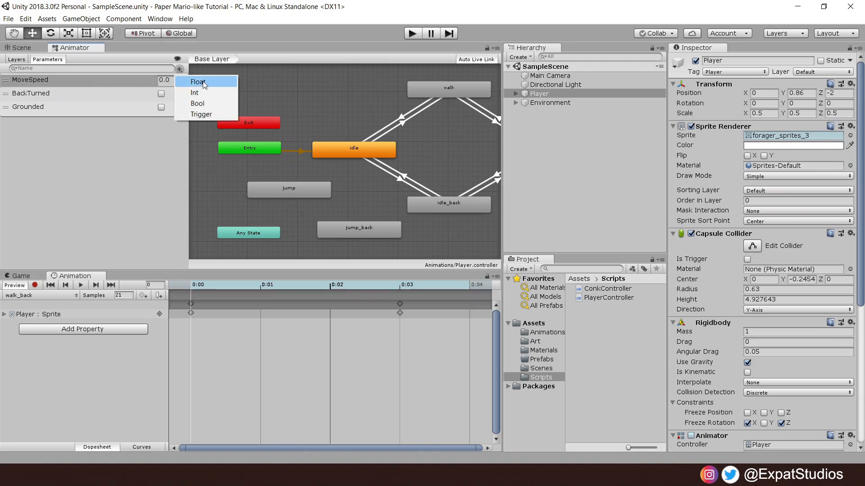
{"action": "mouse_move", "coordinate": [224, 85]}
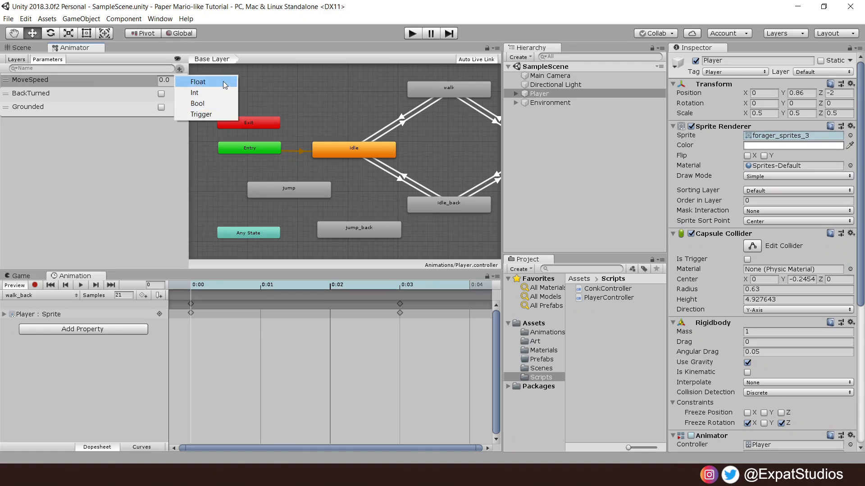
{"action": "mouse_move", "coordinate": [126, 156]}
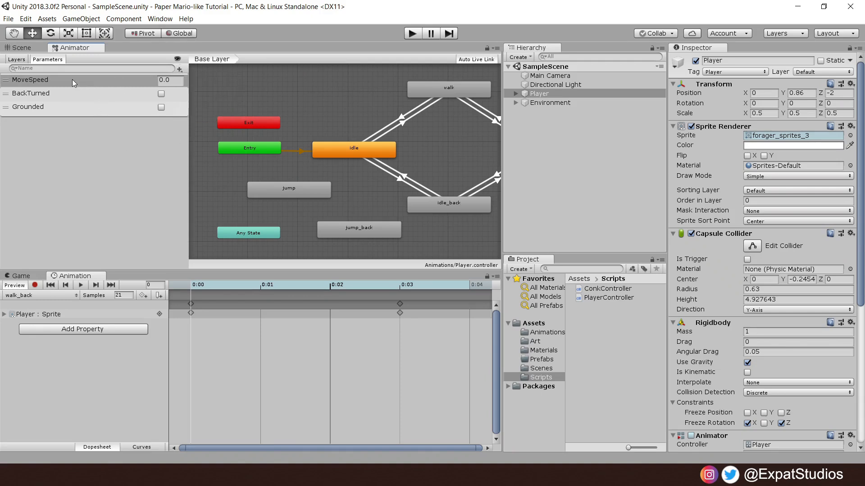
{"action": "mouse_move", "coordinate": [112, 131]}
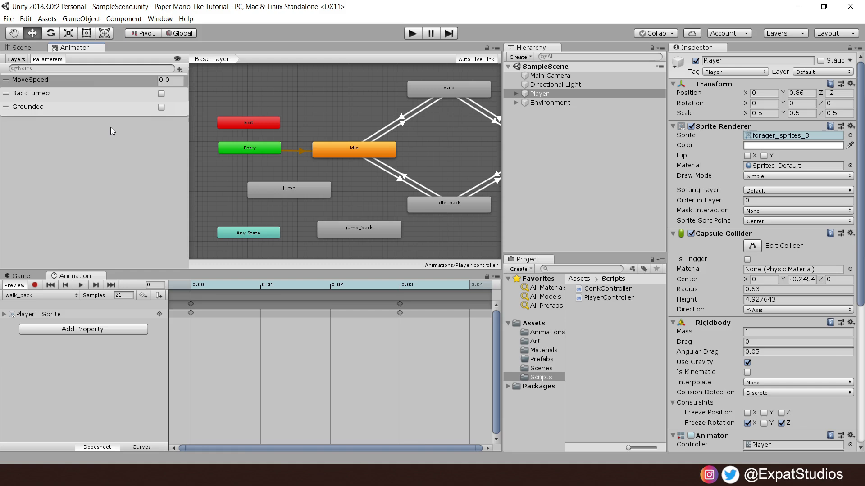
{"action": "mouse_move", "coordinate": [76, 96]}
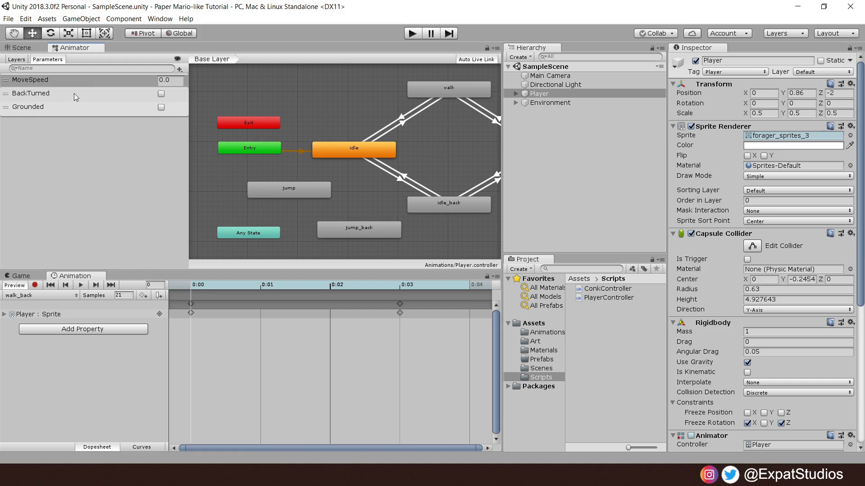
{"action": "mouse_move", "coordinate": [82, 111]}
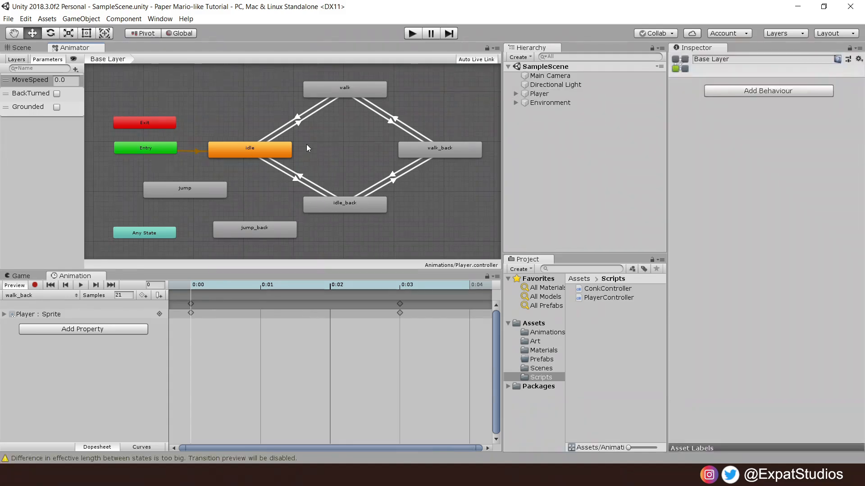
{"action": "mouse_move", "coordinate": [242, 169]}
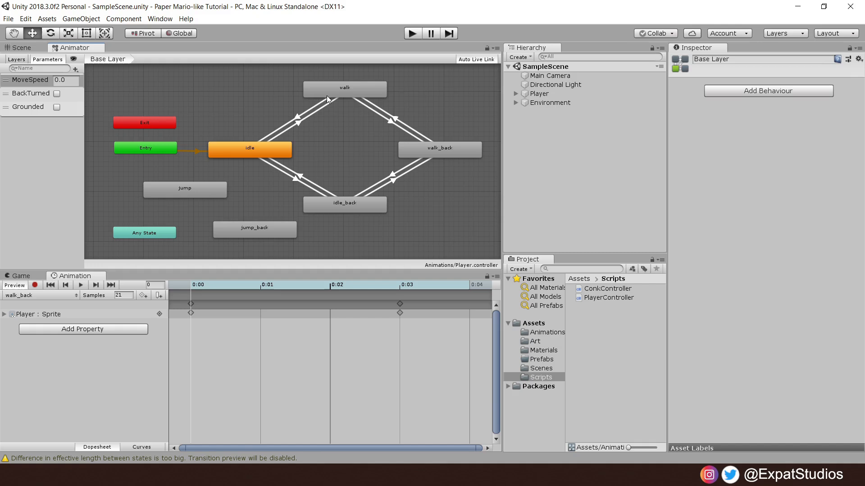
Enlarge the Animator graph to examine the idle→walk transition conditions
{"action": "right_click", "coordinate": [250, 148]}
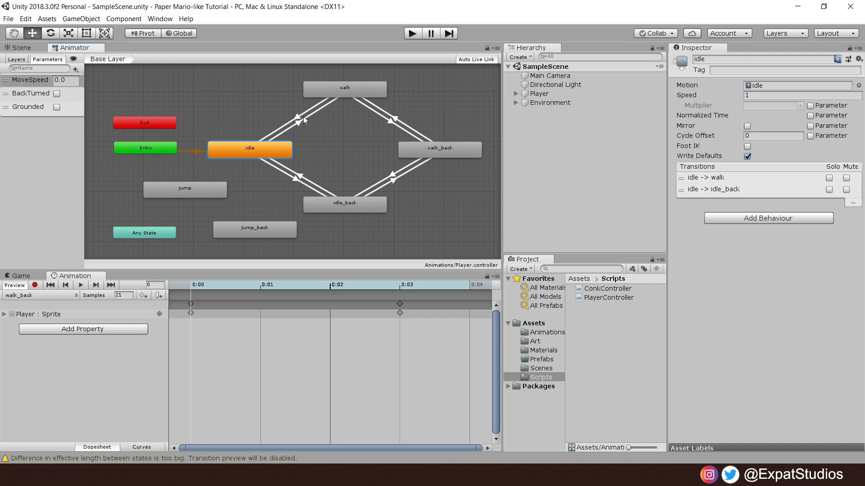
{"action": "mouse_move", "coordinate": [298, 126]}
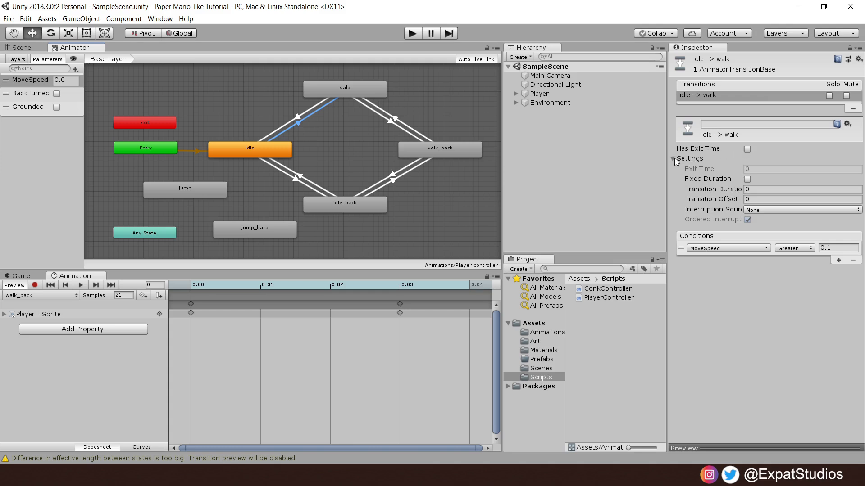
{"action": "mouse_move", "coordinate": [757, 185]}
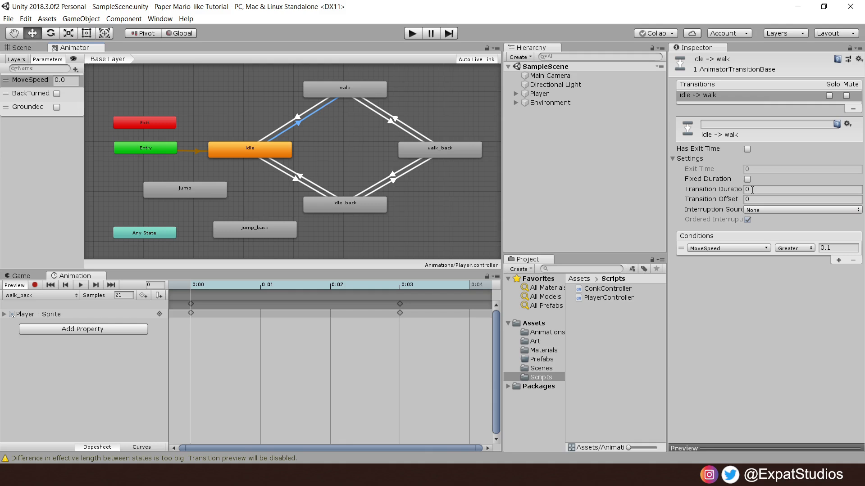
{"action": "mouse_move", "coordinate": [838, 265]}
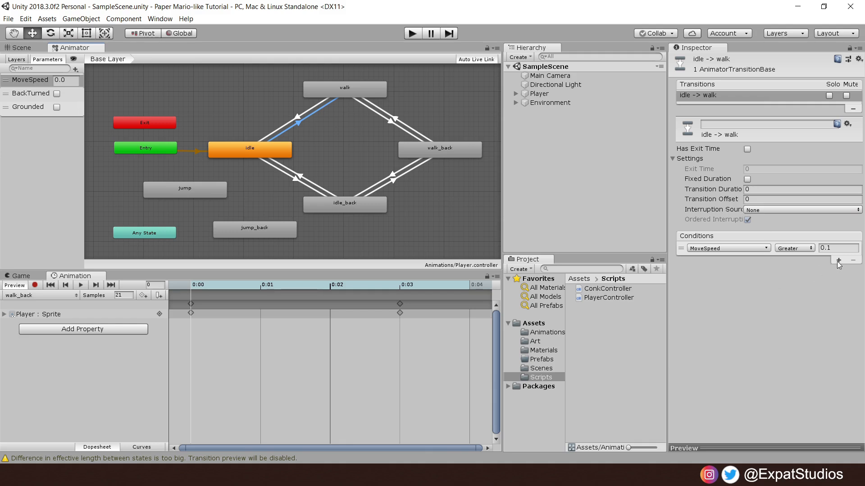
{"action": "mouse_move", "coordinate": [837, 261]}
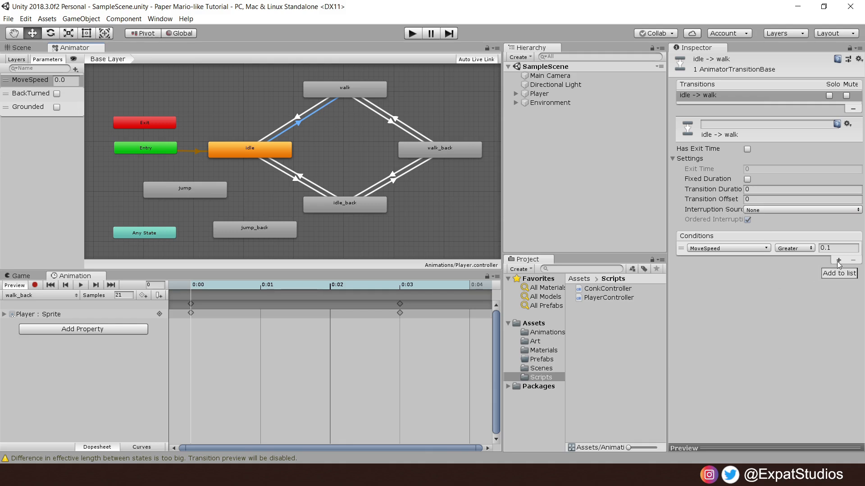
{"action": "mouse_move", "coordinate": [761, 266]}
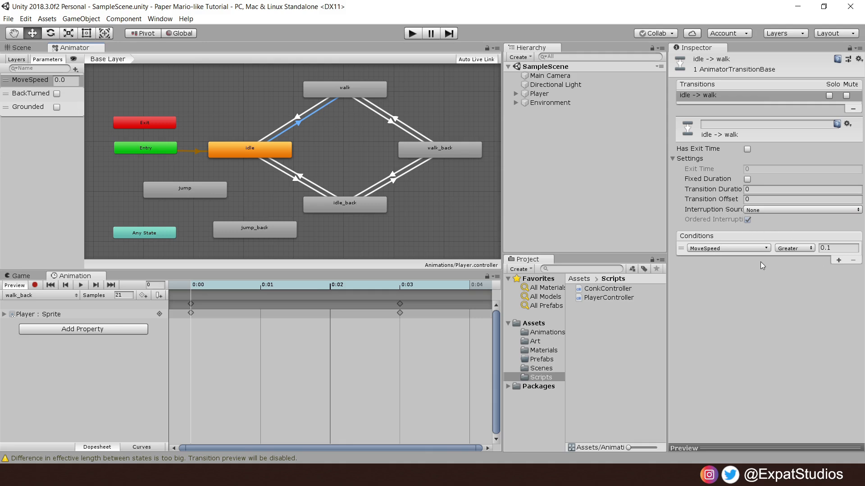
{"action": "mouse_move", "coordinate": [744, 261]}
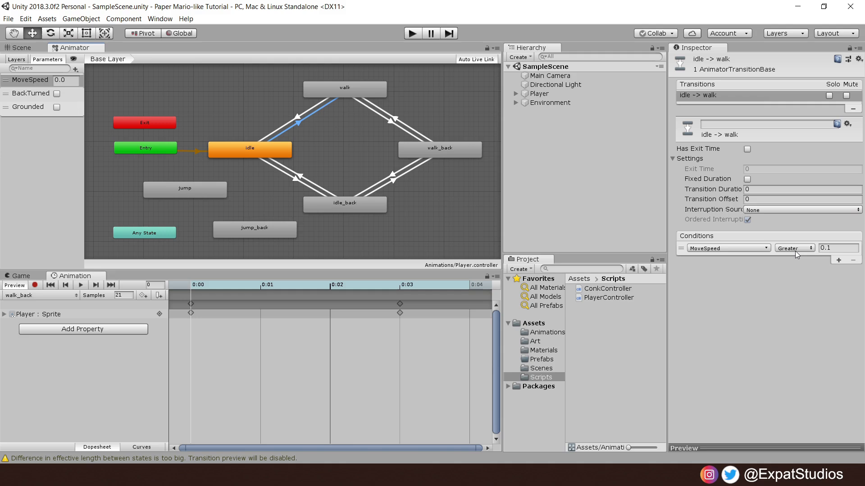
{"action": "mouse_move", "coordinate": [431, 156]}
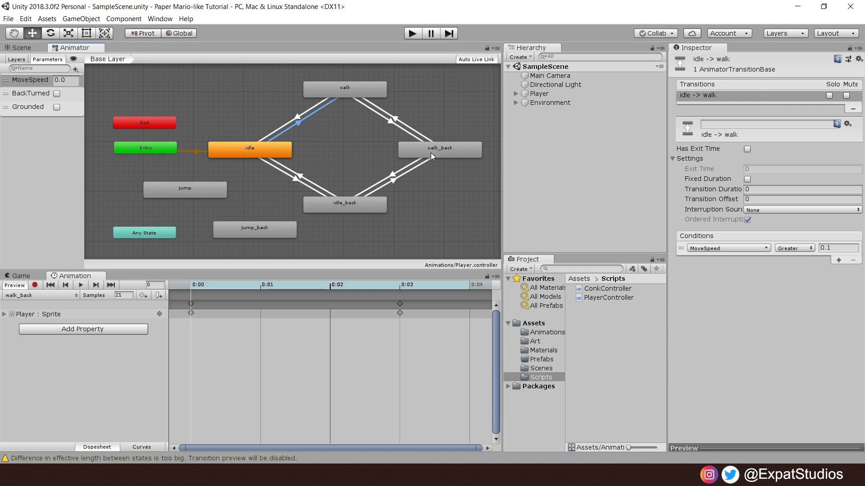
{"action": "mouse_move", "coordinate": [328, 98]}
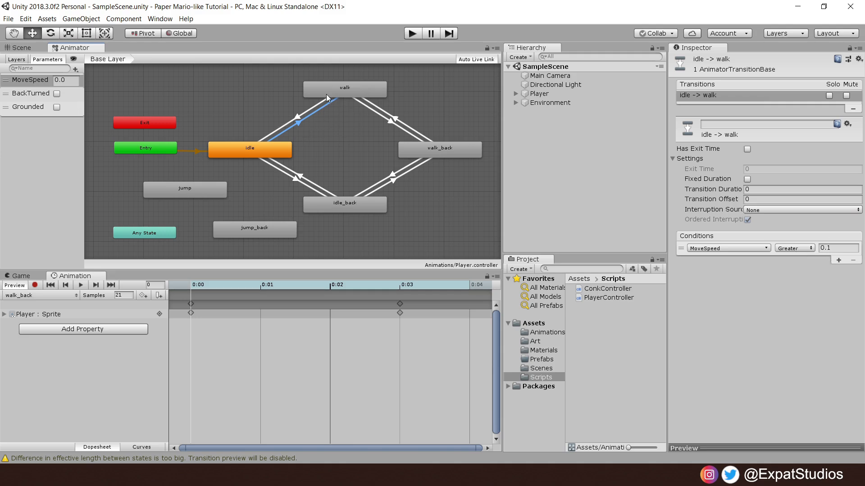
{"action": "mouse_move", "coordinate": [296, 122]}
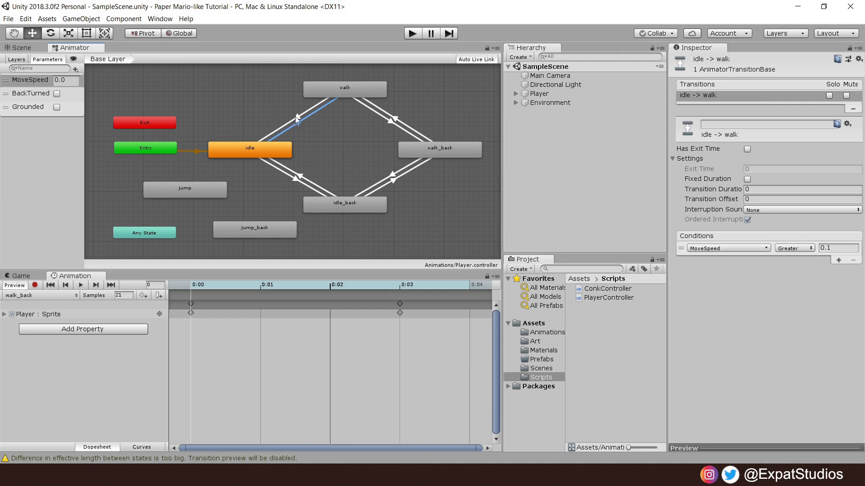
Review conditions on the walk→idle, walk→walk_back and walk_back→walk transitions
{"action": "left_click", "coordinate": [298, 116]}
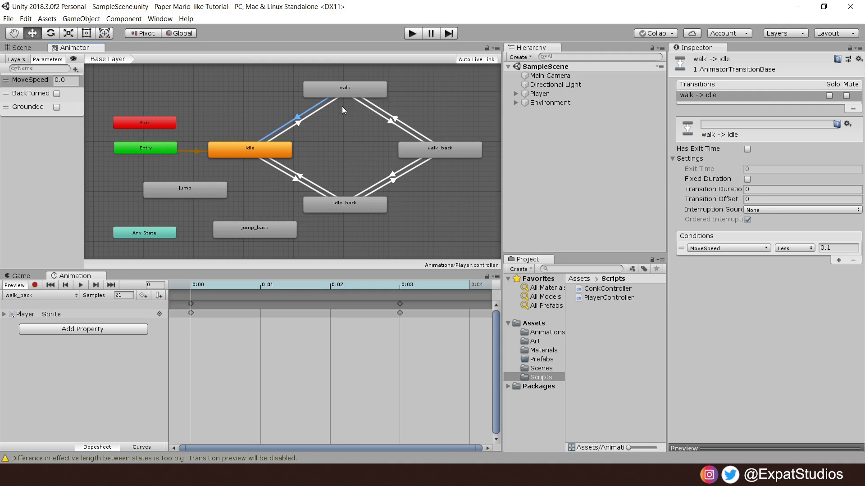
{"action": "mouse_move", "coordinate": [389, 126]}
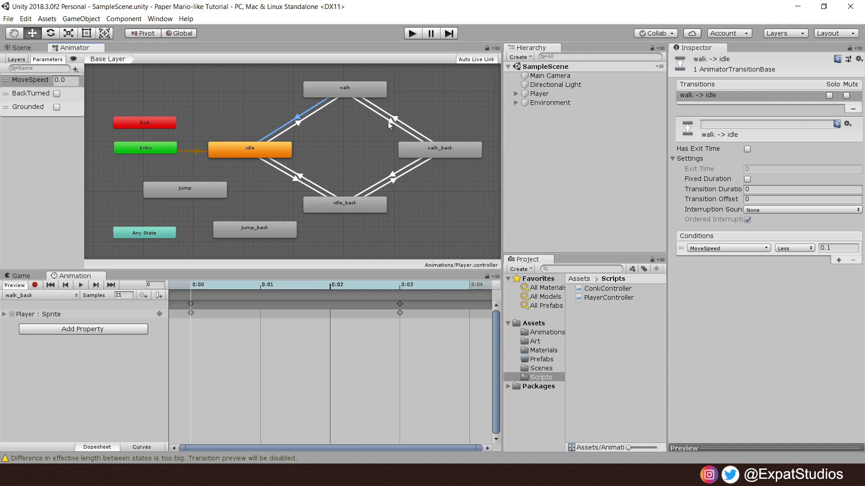
{"action": "left_click", "coordinate": [375, 113]}
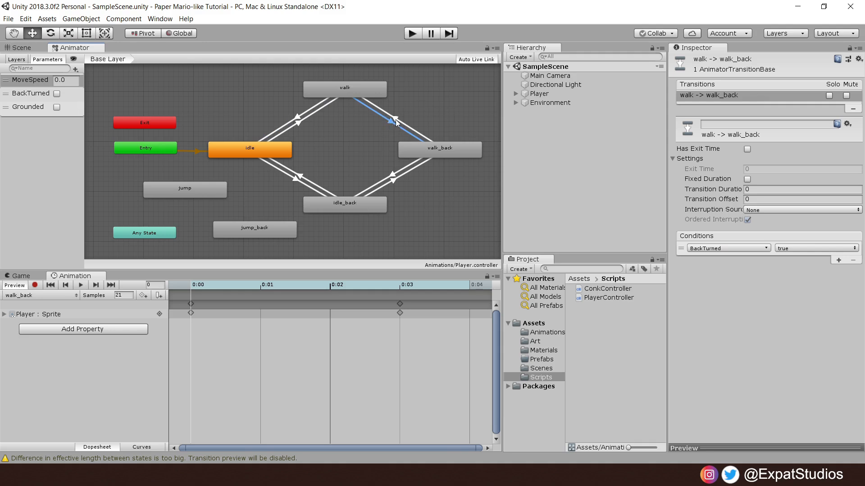
{"action": "left_click", "coordinate": [394, 120]}
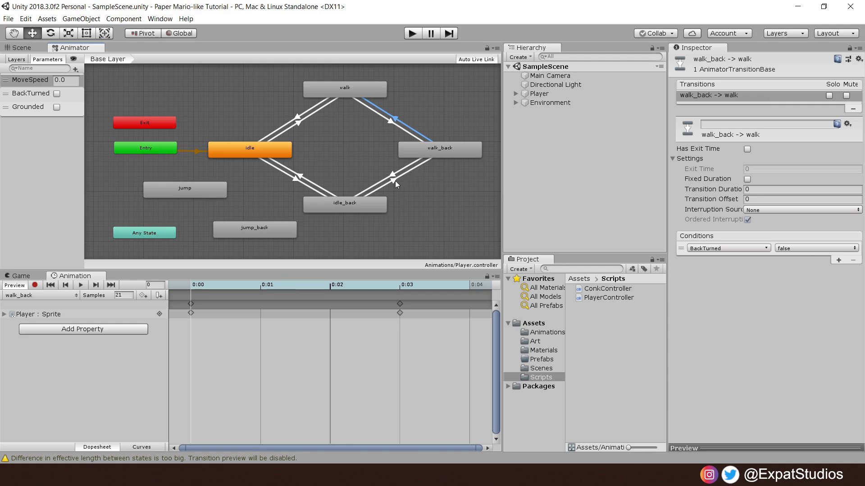
Review the walk_back→idle_back, idle_back→walk_back and idle→idle_back transitions
{"action": "left_click", "coordinate": [386, 177]}
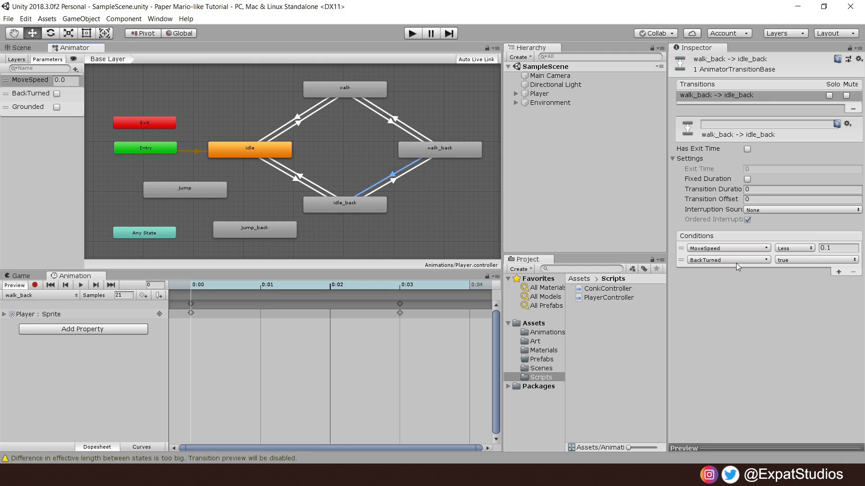
{"action": "mouse_move", "coordinate": [815, 254]}
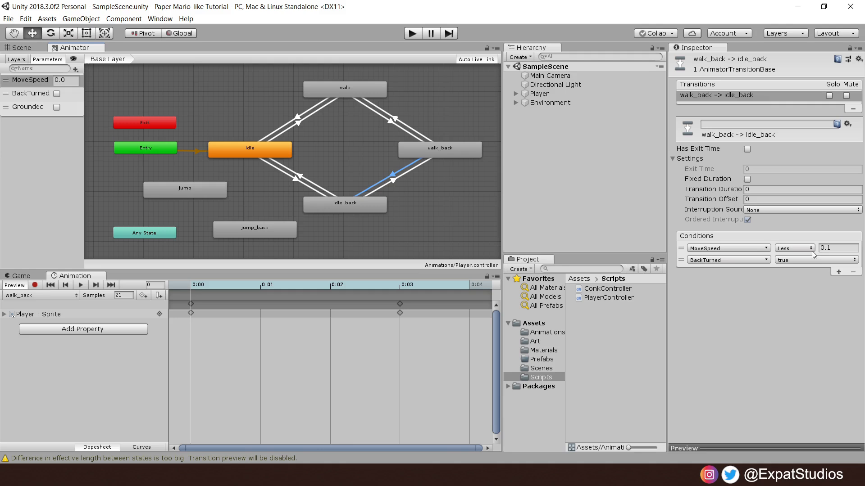
{"action": "mouse_move", "coordinate": [369, 204]}
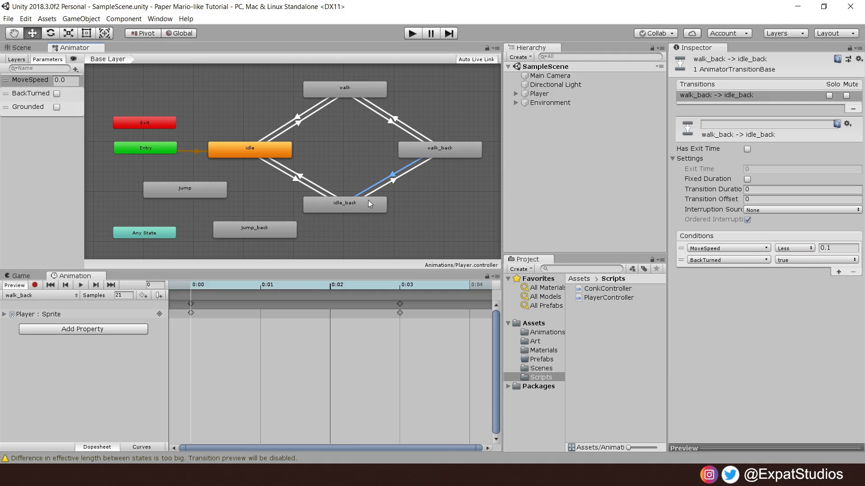
{"action": "left_click", "coordinate": [391, 176]}
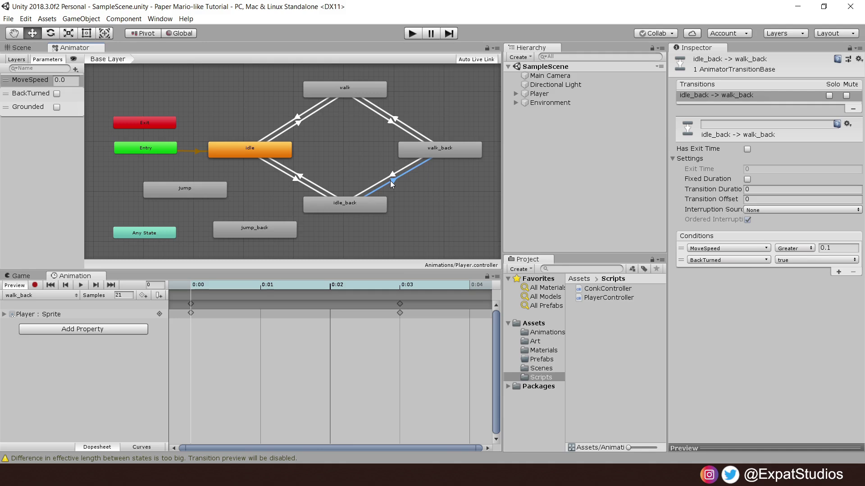
{"action": "mouse_move", "coordinate": [257, 122]}
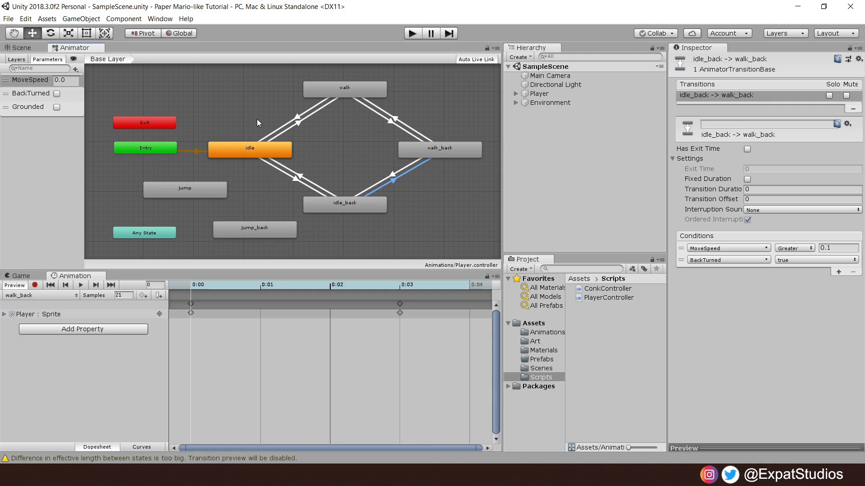
{"action": "mouse_move", "coordinate": [317, 193]}
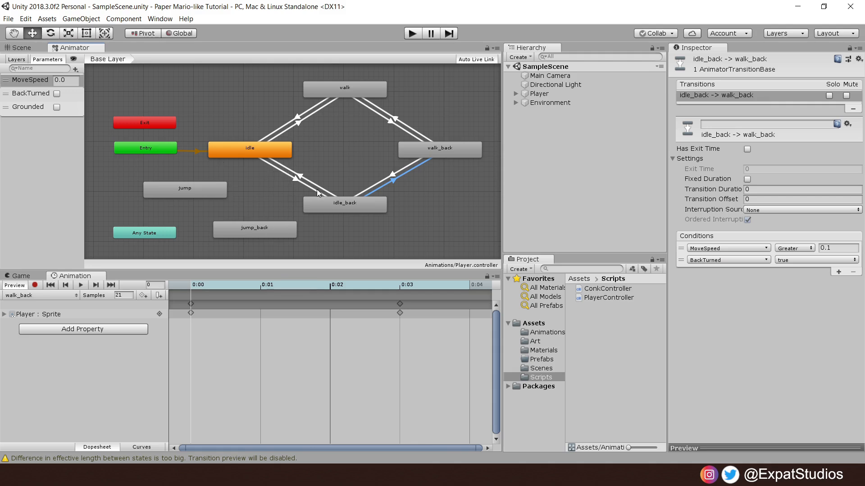
{"action": "mouse_move", "coordinate": [294, 184]}
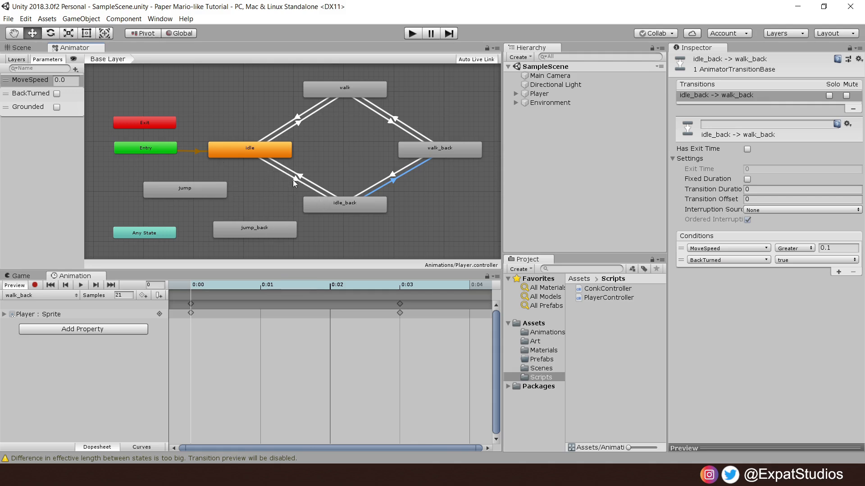
{"action": "left_click", "coordinate": [292, 177]}
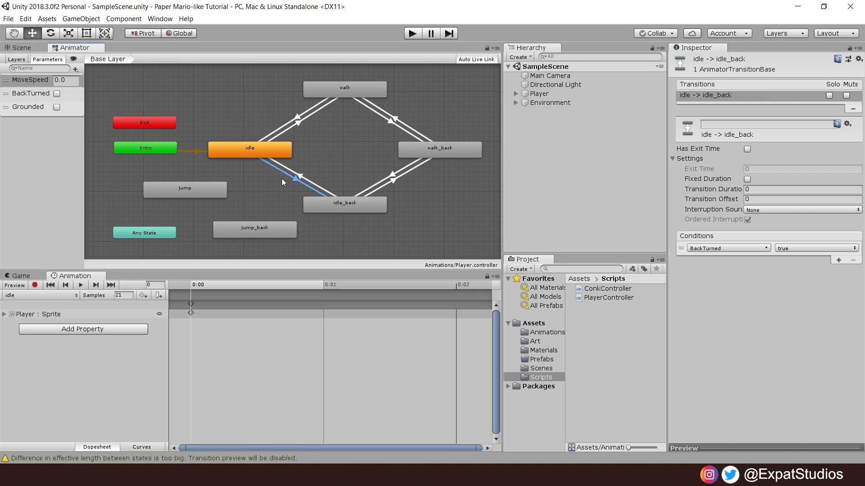
{"action": "mouse_move", "coordinate": [165, 218]}
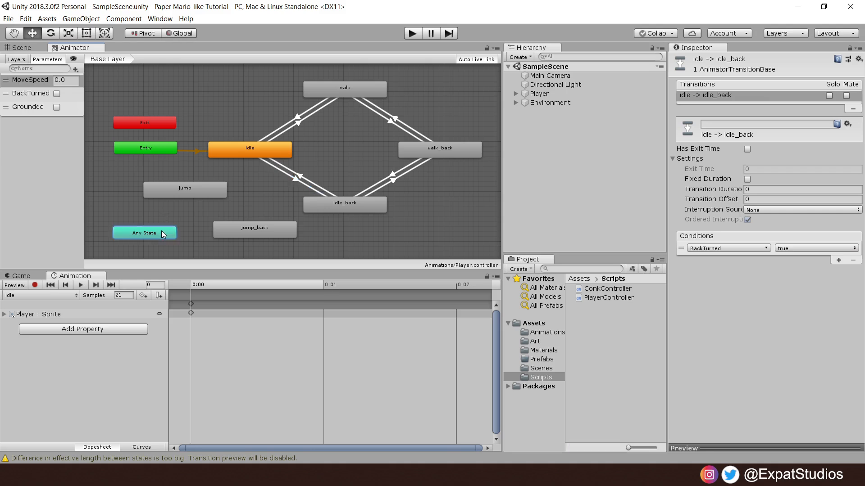
Create an Any State→jump transition with Transition Duration 0
{"action": "left_click", "coordinate": [144, 232]}
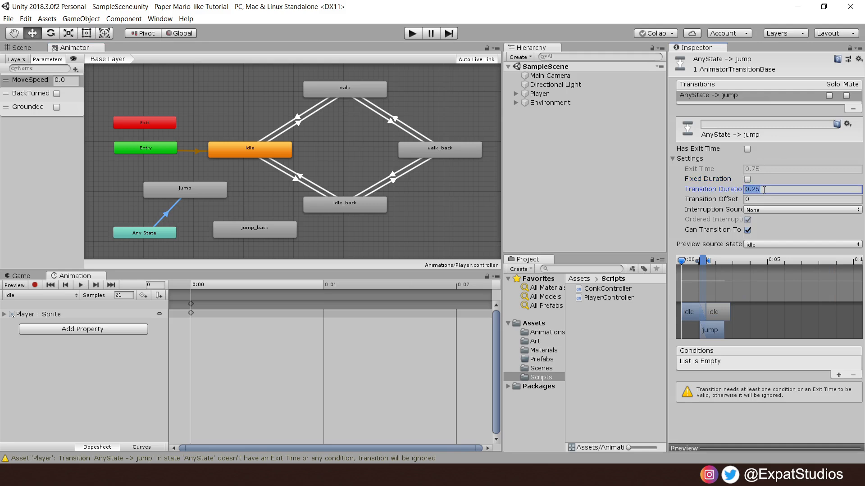
{"action": "type", "text": "0"}
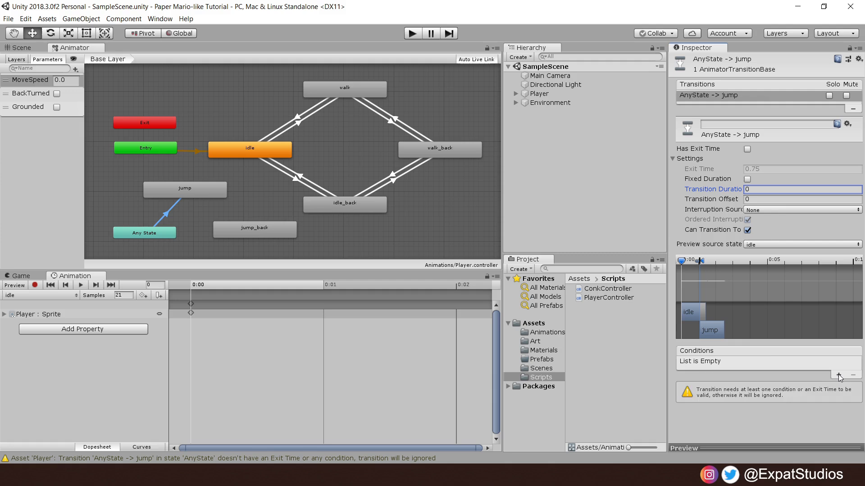
Add conditions Grounded false and BackTurned true to the jump transition
{"action": "left_click", "coordinate": [837, 375]}
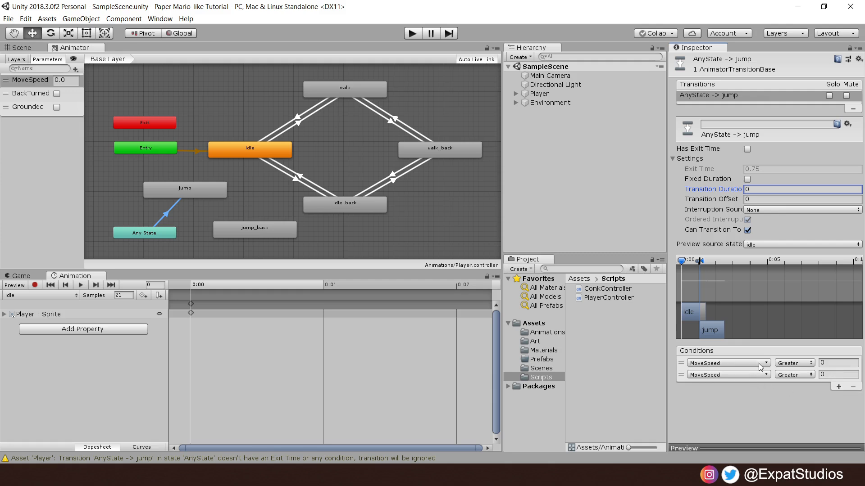
{"action": "left_click", "coordinate": [727, 363]}
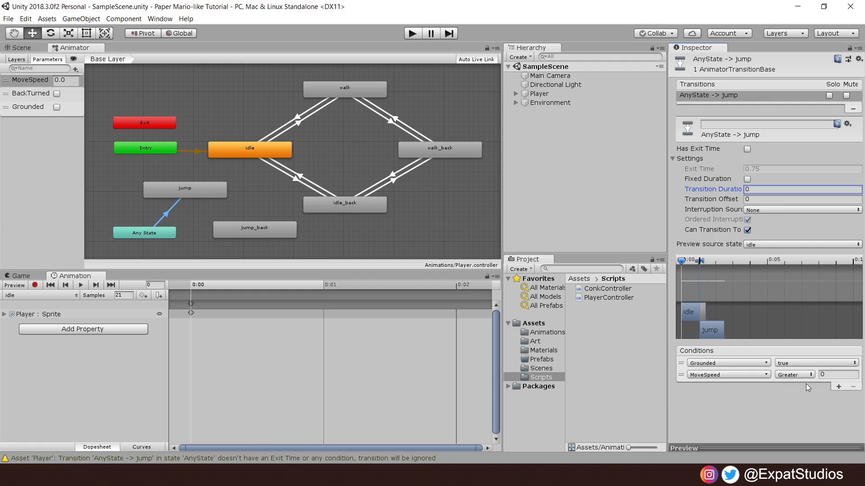
{"action": "left_click", "coordinate": [815, 363]}
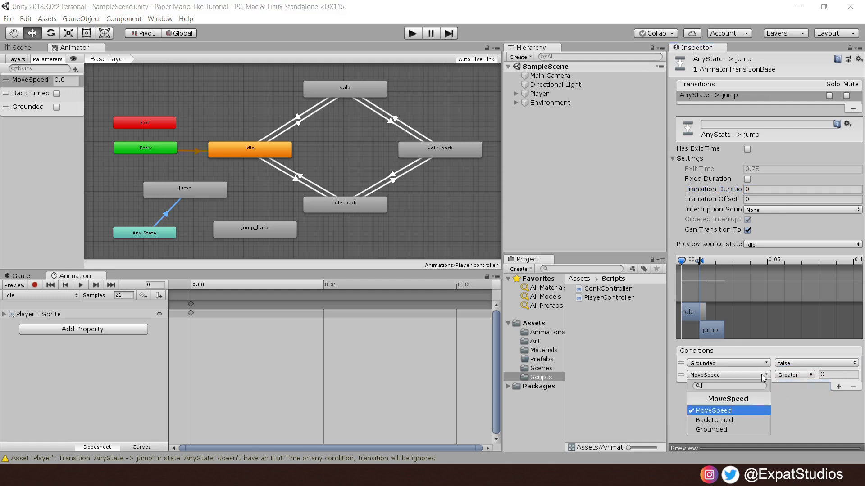
{"action": "left_click", "coordinate": [713, 420]}
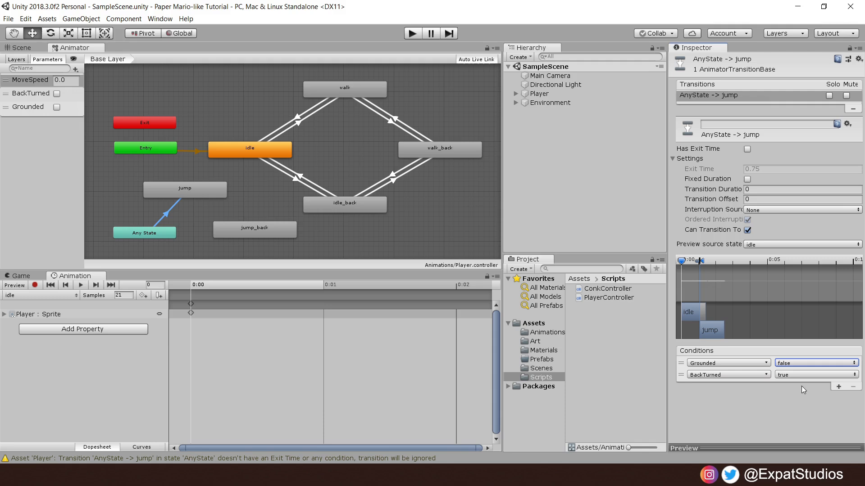
{"action": "left_click", "coordinate": [816, 375]}
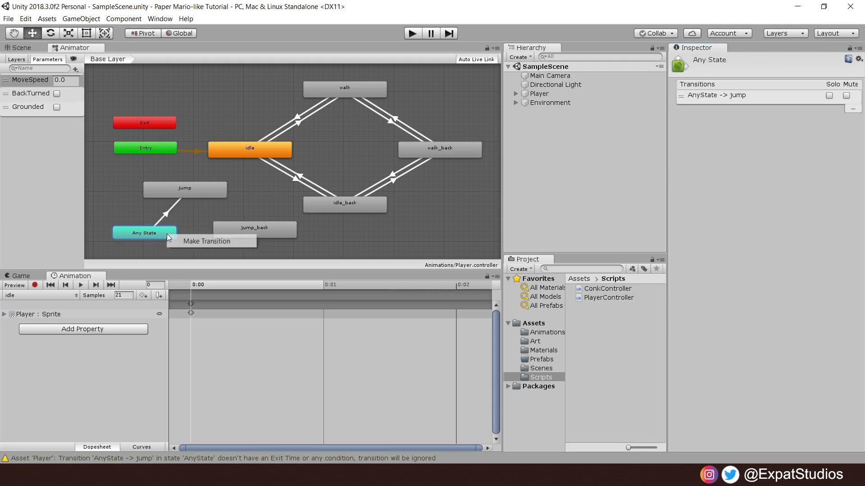
Create Any State → jump_back transition with duration 0 and conditions Grounded false, BackTurned true
{"action": "left_click", "coordinate": [206, 241]}
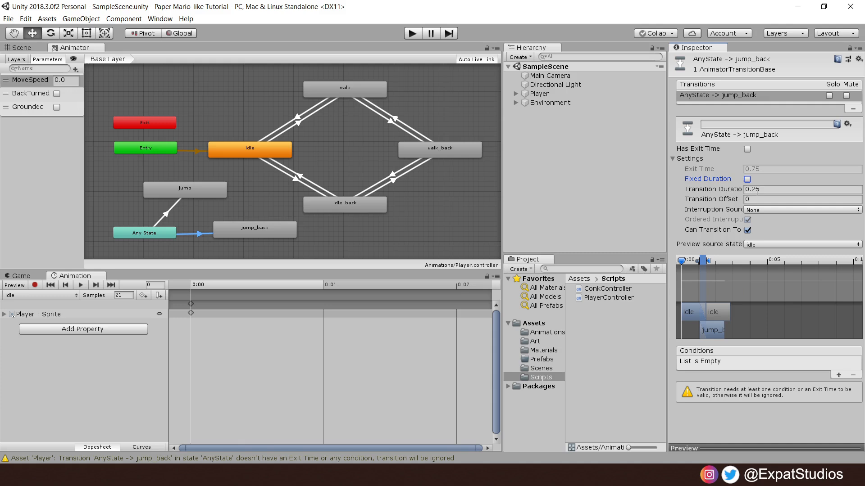
{"action": "triple_click", "coordinate": [800, 189]}
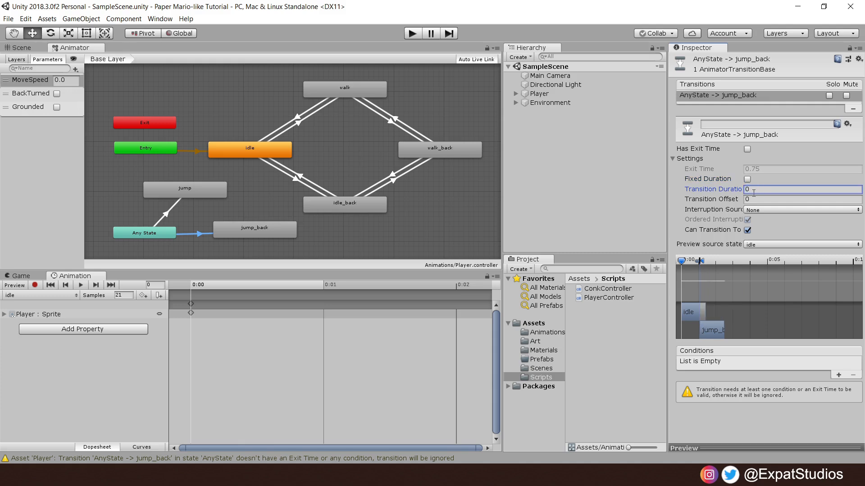
{"action": "left_click", "coordinate": [837, 375]}
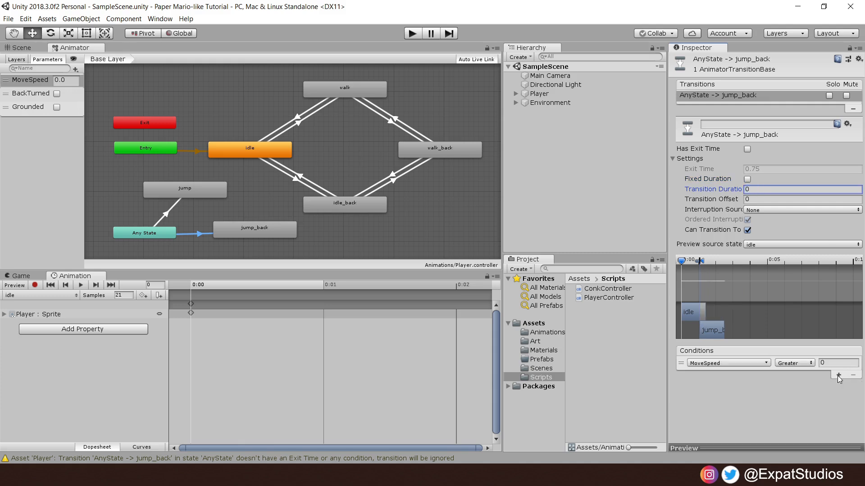
{"action": "left_click", "coordinate": [837, 375]}
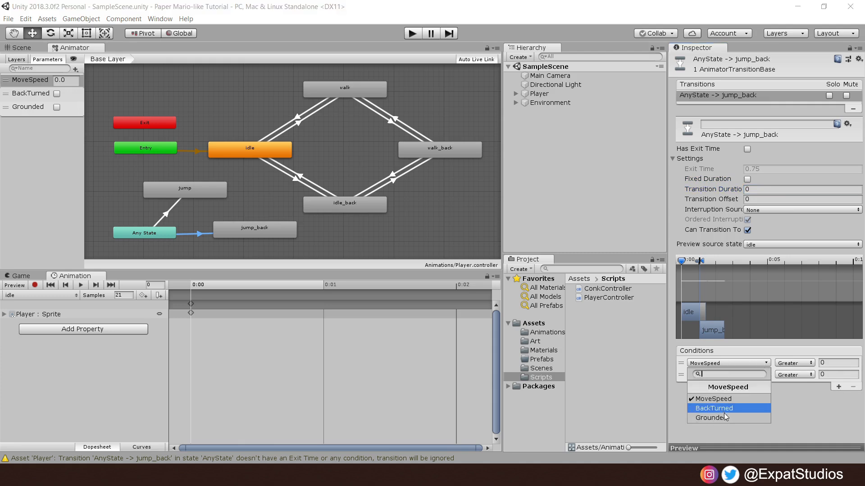
{"action": "left_click", "coordinate": [708, 417]}
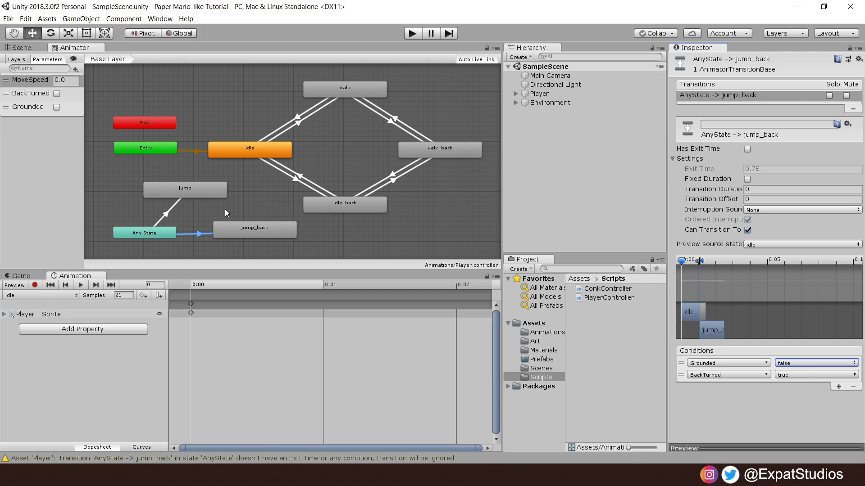
{"action": "right_click", "coordinate": [183, 188]}
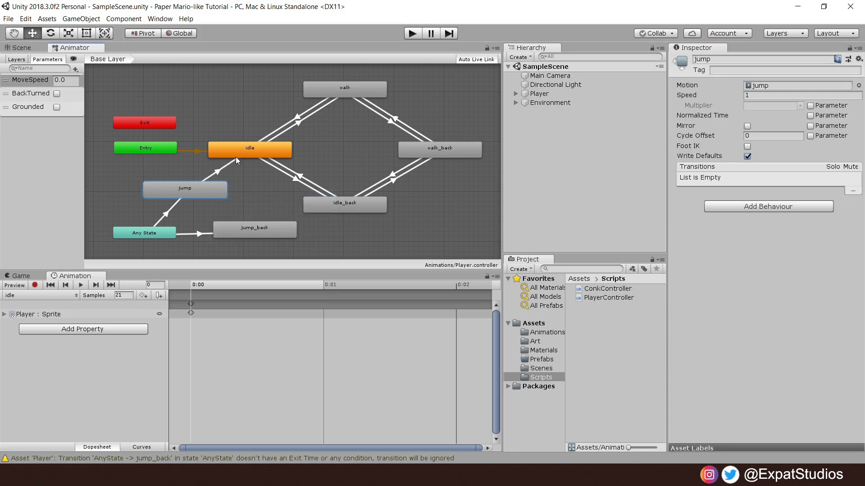
Connect jump → idle without exit time, conditioned on Grounded true
{"action": "left_click", "coordinate": [254, 228]}
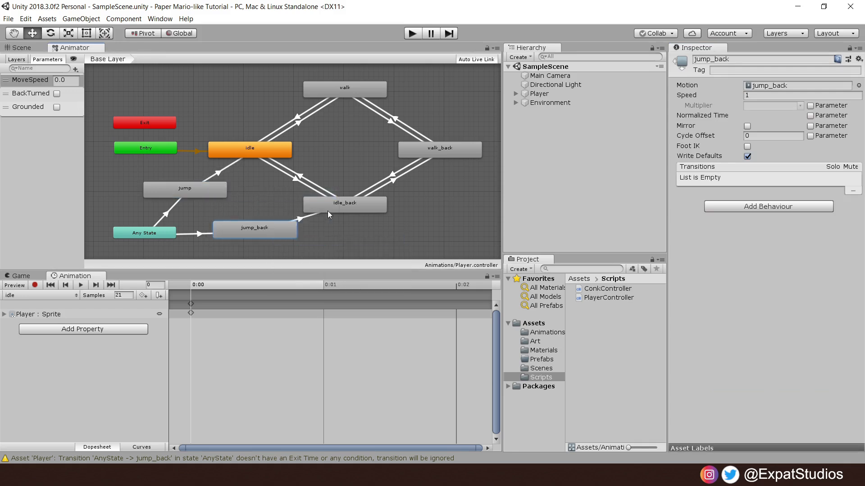
{"action": "left_click", "coordinate": [321, 164]}
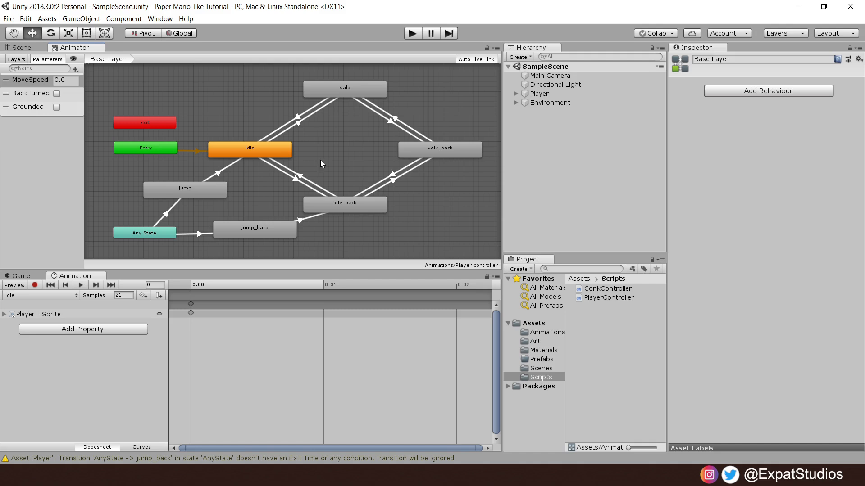
{"action": "left_click", "coordinate": [217, 169]}
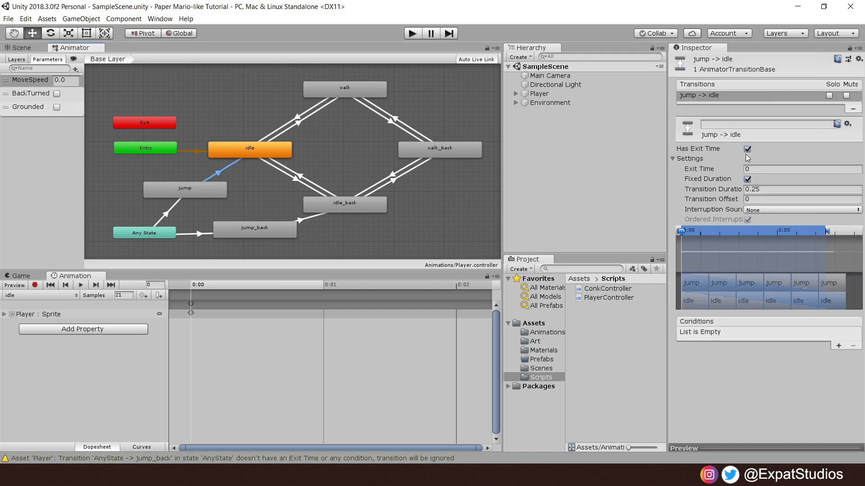
{"action": "left_click", "coordinate": [748, 149]}
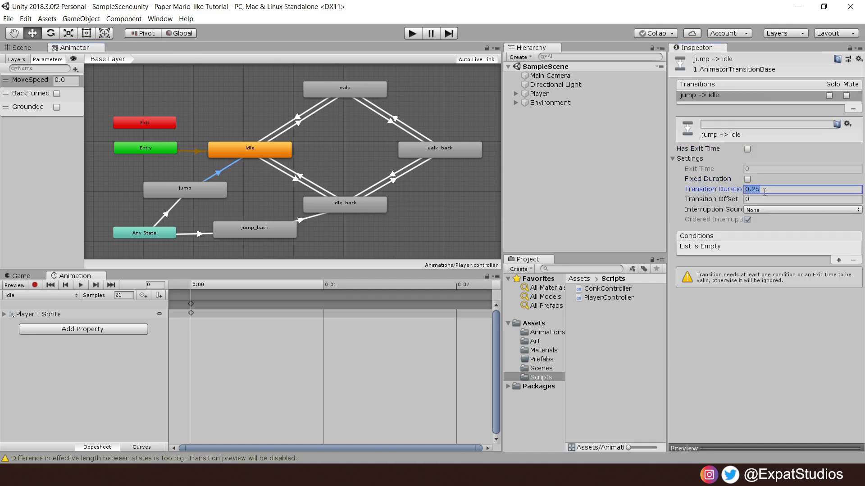
{"action": "left_click", "coordinate": [837, 259]}
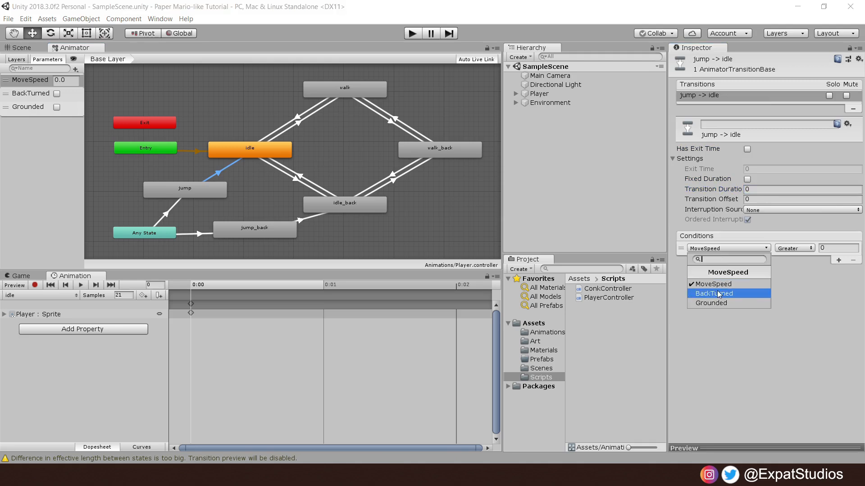
{"action": "left_click", "coordinate": [711, 303]}
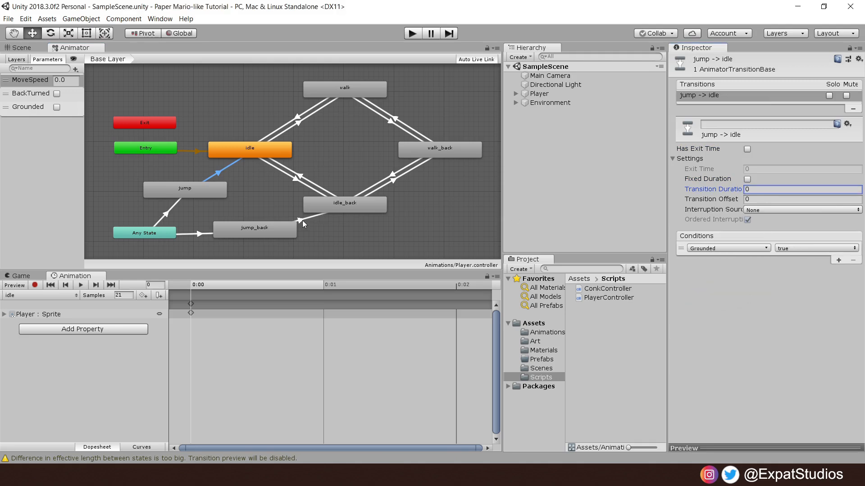
Give jump_back → idle_back zero duration and a Grounded true condition
{"action": "left_click", "coordinate": [298, 220]}
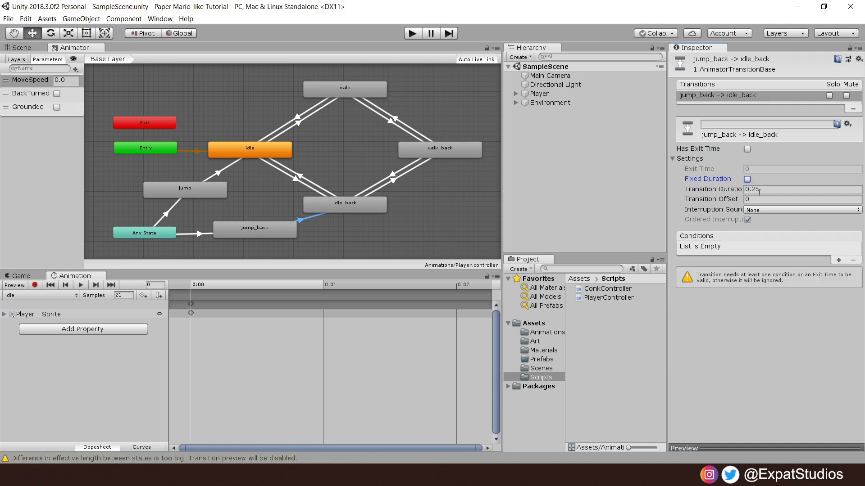
{"action": "triple_click", "coordinate": [800, 189]}
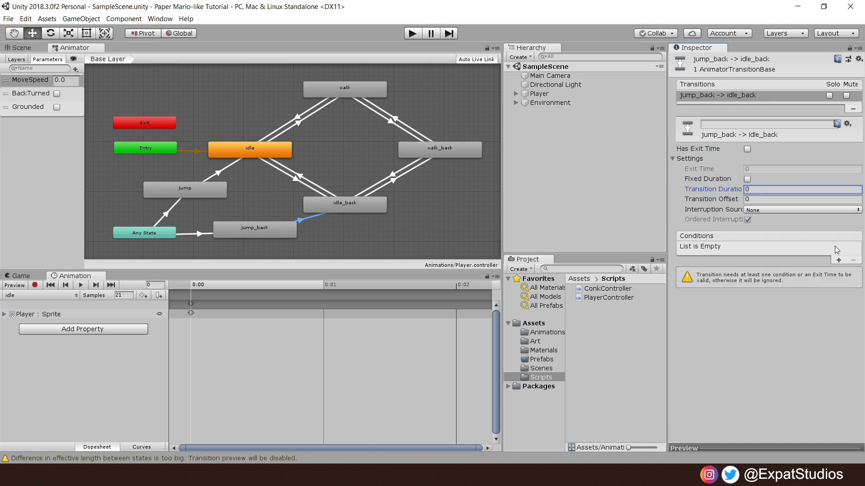
{"action": "left_click", "coordinate": [837, 259]}
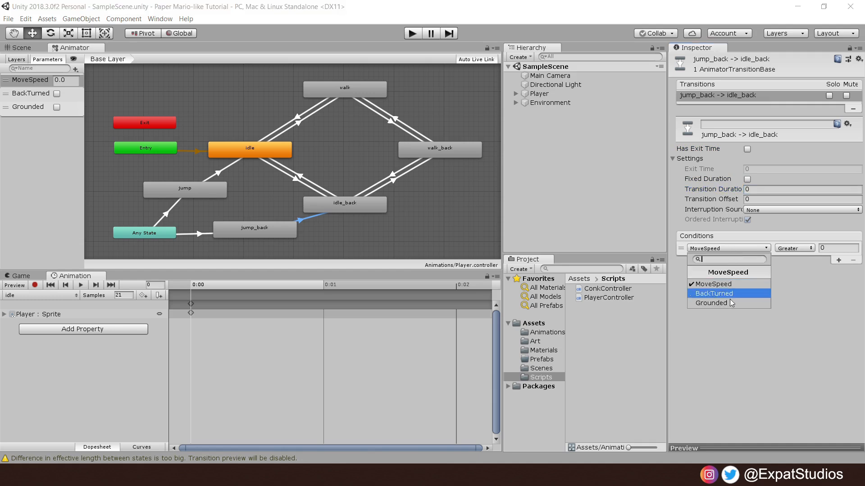
{"action": "left_click", "coordinate": [711, 302]}
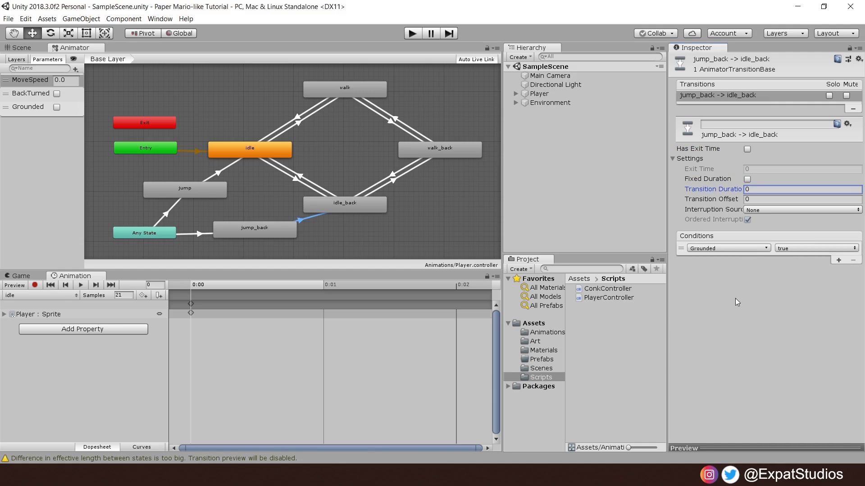
{"action": "mouse_move", "coordinate": [379, 128]}
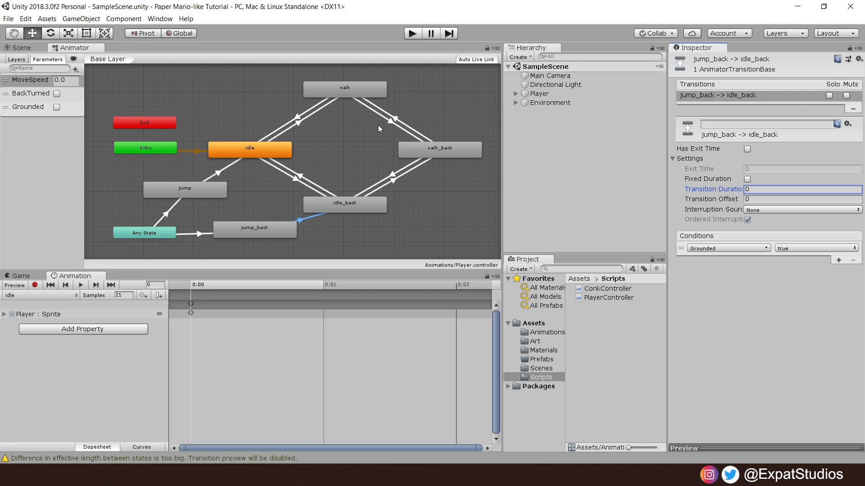
{"action": "mouse_move", "coordinate": [366, 136]}
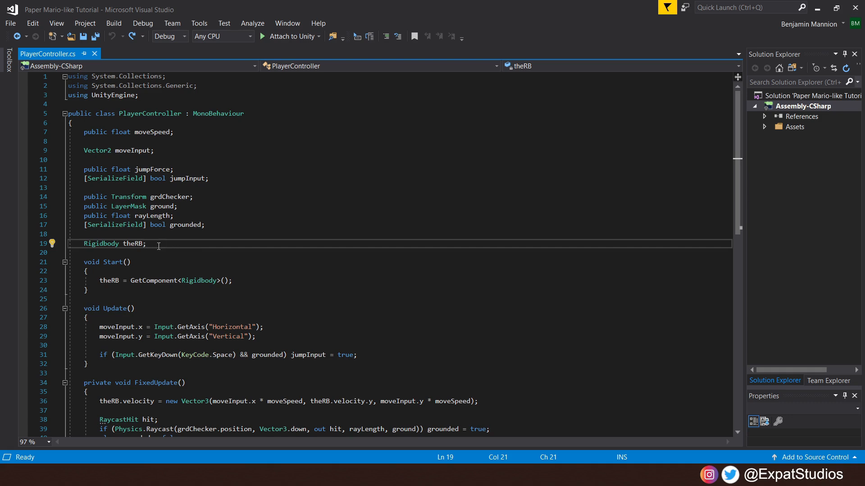
Declare an Animator field theAnim and a serialized bool backTurned copied from grounded
{"action": "key", "text": "enter"}
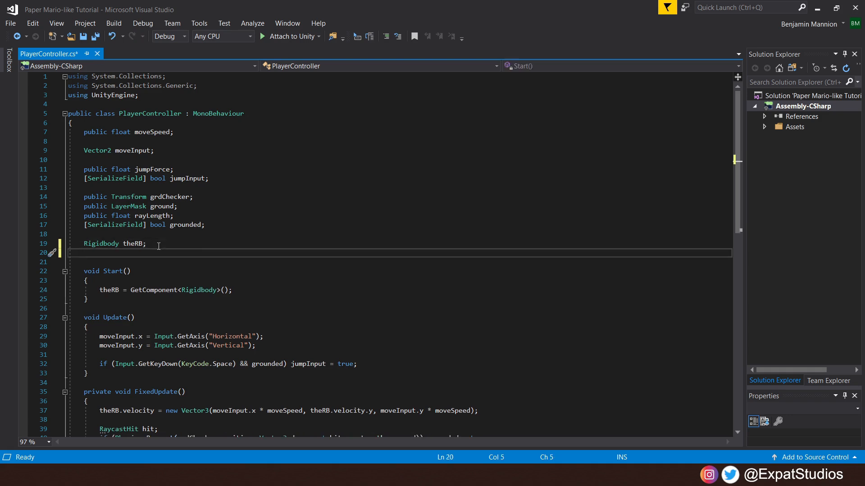
{"action": "type", "text": "Animator theAnim;"}
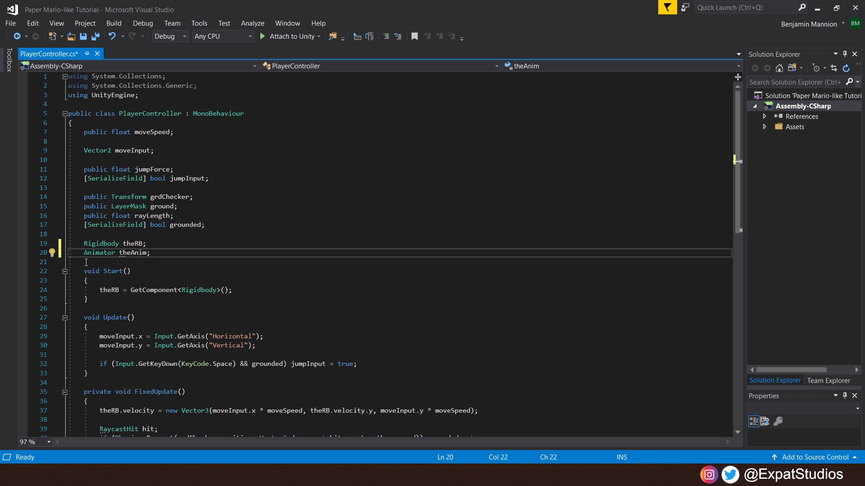
{"action": "double_click", "coordinate": [188, 225]}
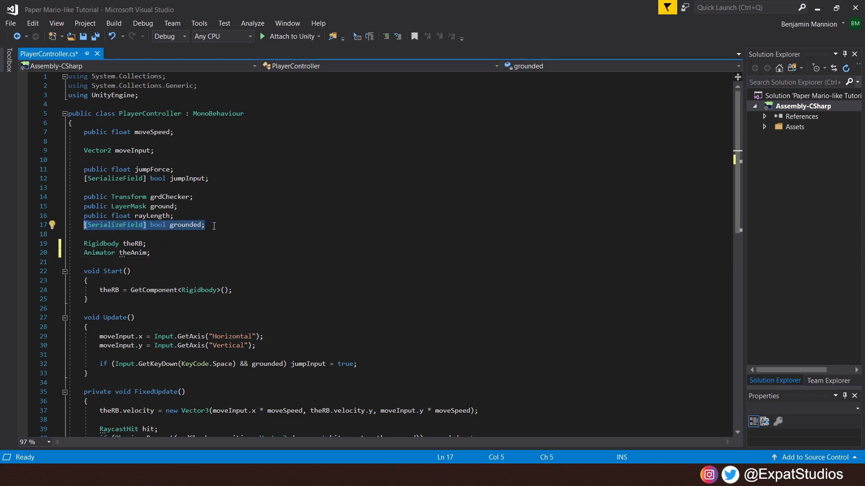
{"action": "key", "text": "enter"}
{"action": "type", "text": "[SerializeField] bool backTurned;"}
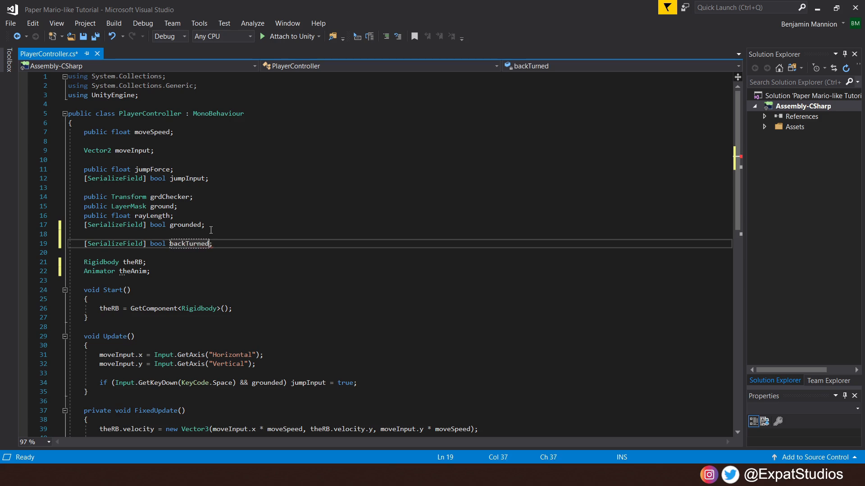
{"action": "double_click", "coordinate": [189, 243]}
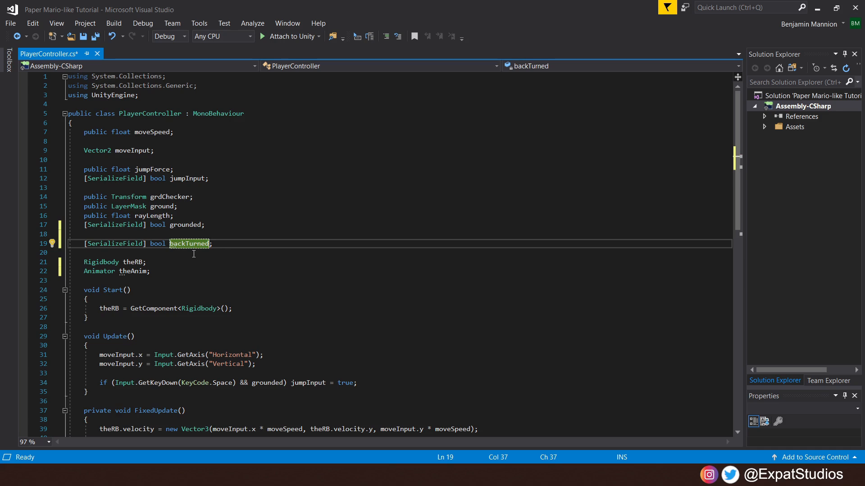
{"action": "mouse_move", "coordinate": [172, 124]}
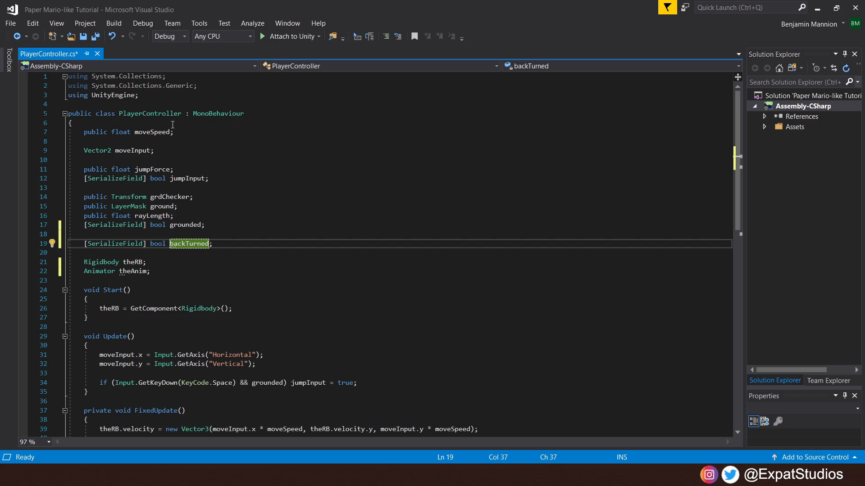
{"action": "left_click", "coordinate": [186, 225]}
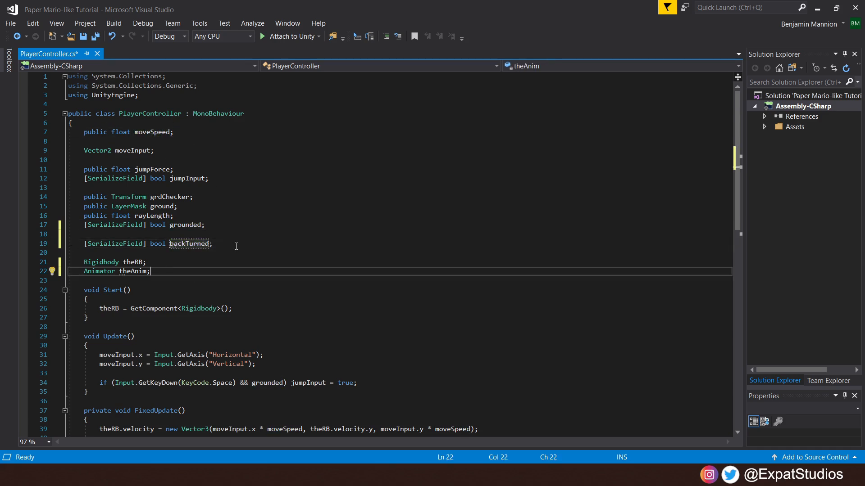
Fetch the Animator in Start and set MoveSpeed from theRB.velocity.magnitude in Update
{"action": "left_click", "coordinate": [233, 308]}
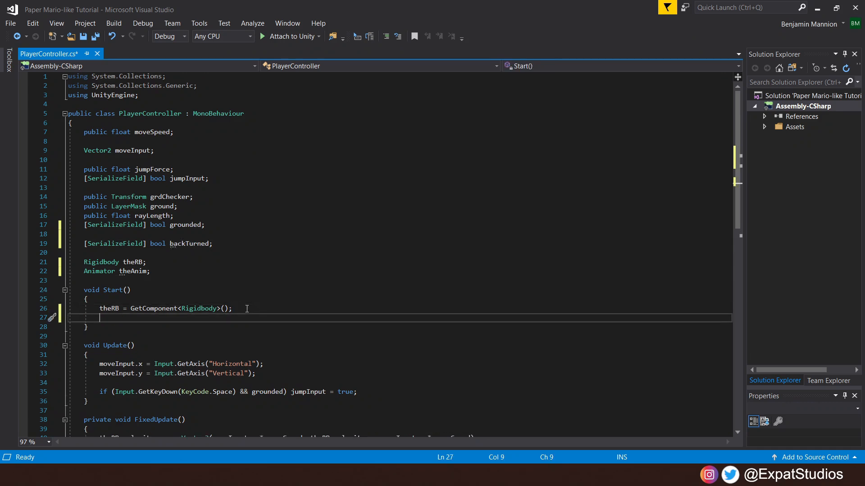
{"action": "type", "text": "theAnim = GetComponent<Animator>();"}
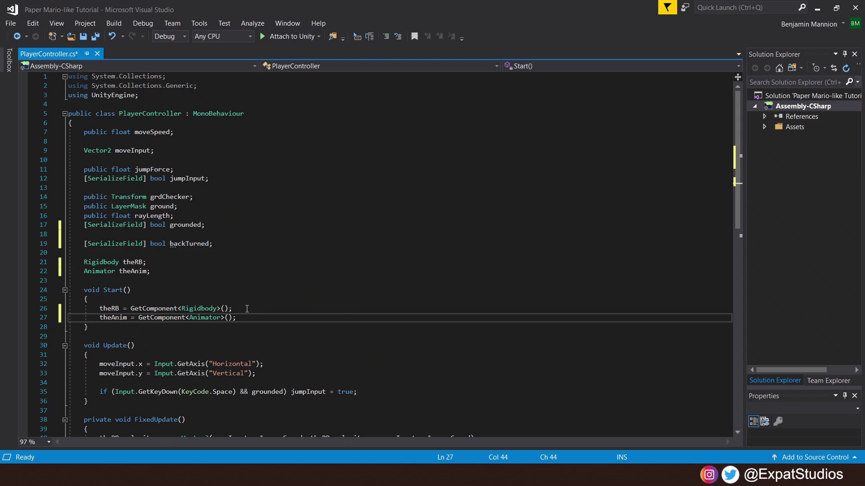
{"action": "mouse_move", "coordinate": [241, 318]}
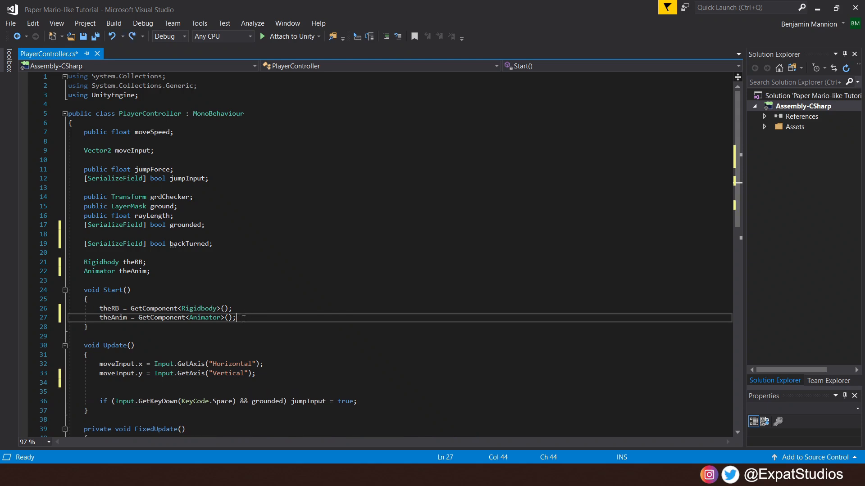
{"action": "mouse_move", "coordinate": [301, 401]}
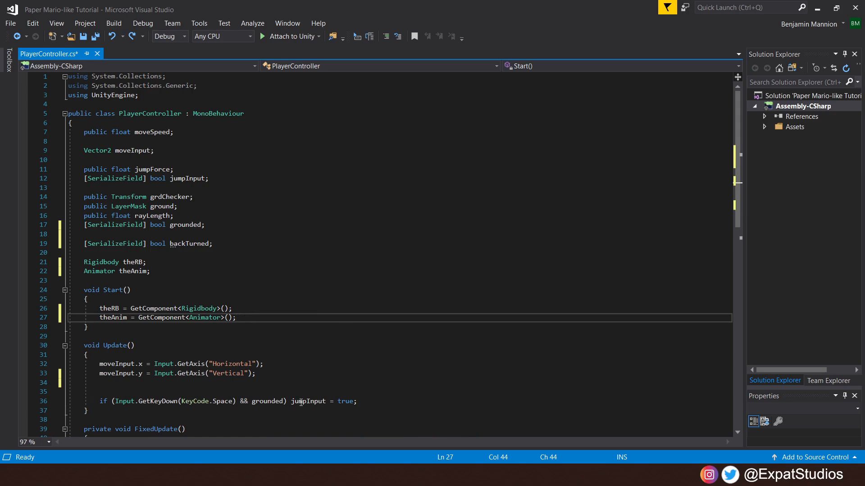
{"action": "left_click", "coordinate": [255, 373]}
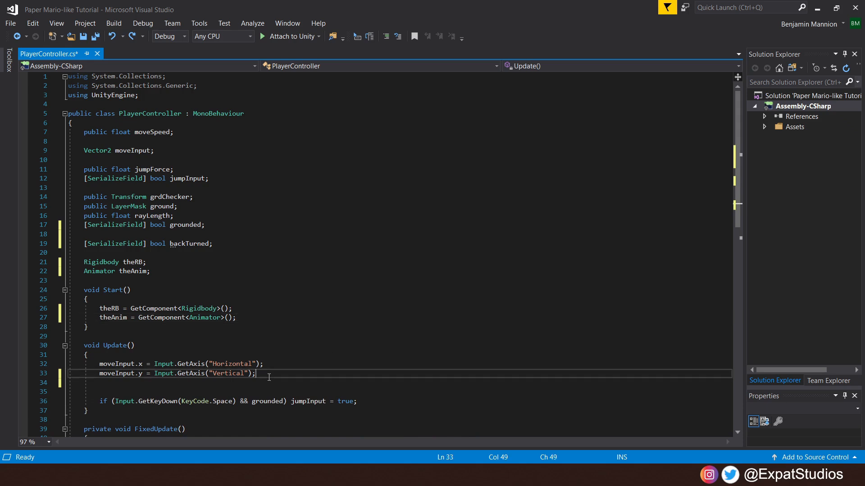
{"action": "type", "text": "theAnim.SetFloat(\"MoveSpeed\", theRB.velocity.magnitude);"}
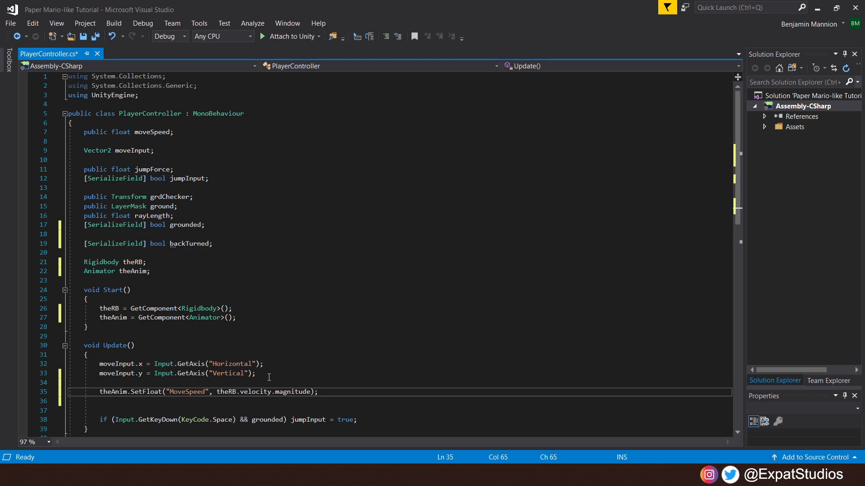
{"action": "mouse_move", "coordinate": [149, 411]}
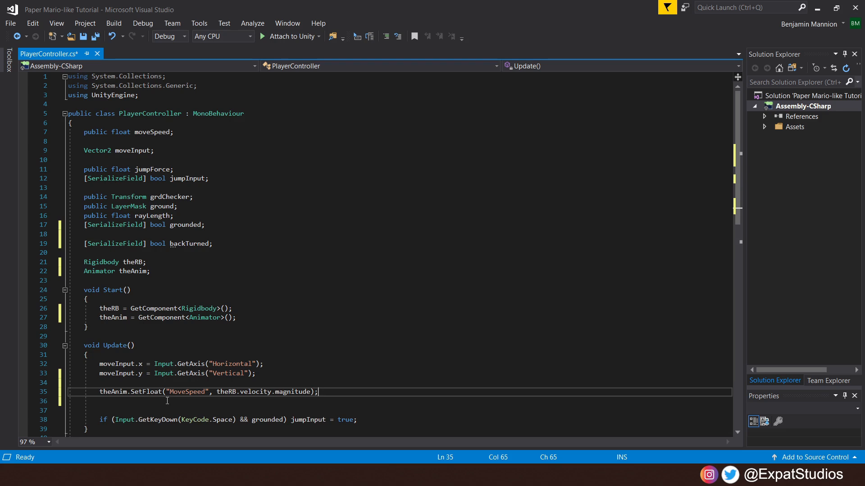
{"action": "mouse_move", "coordinate": [196, 403]}
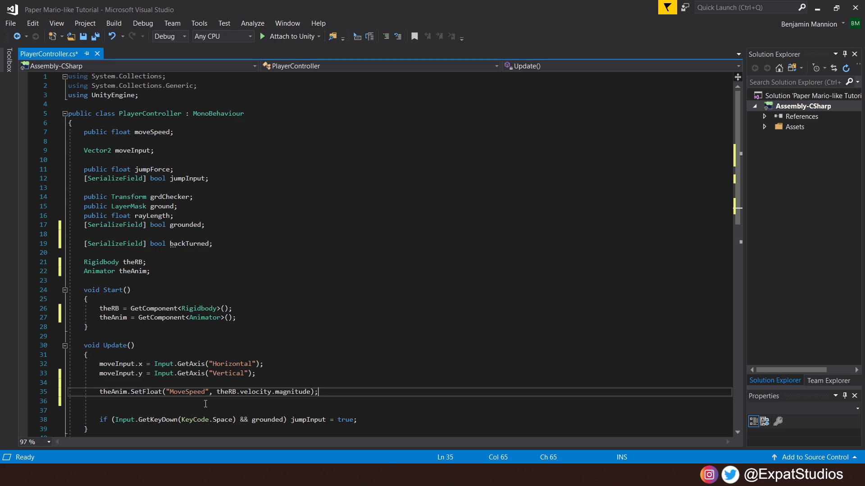
{"action": "mouse_move", "coordinate": [236, 403]}
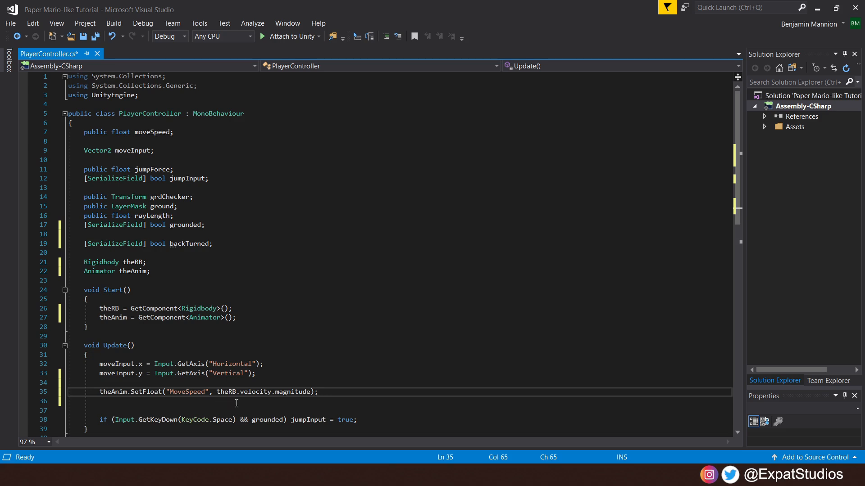
{"action": "mouse_move", "coordinate": [261, 403]}
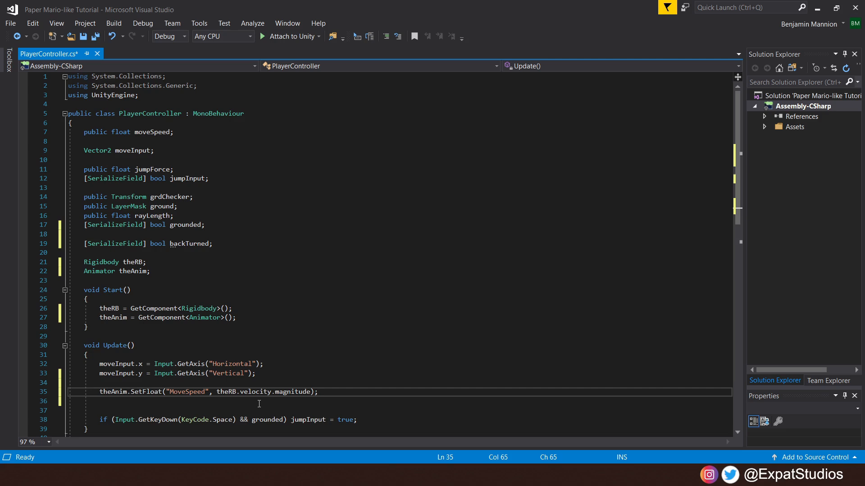
Add backTurned logic, set BackTurned and Grounded animator bools each frame, and save
{"action": "left_click", "coordinate": [318, 392]}
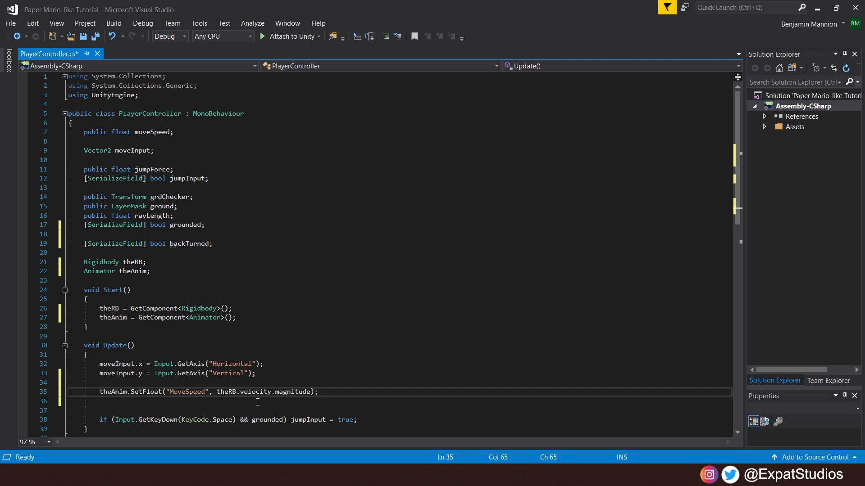
{"action": "mouse_move", "coordinate": [271, 403]}
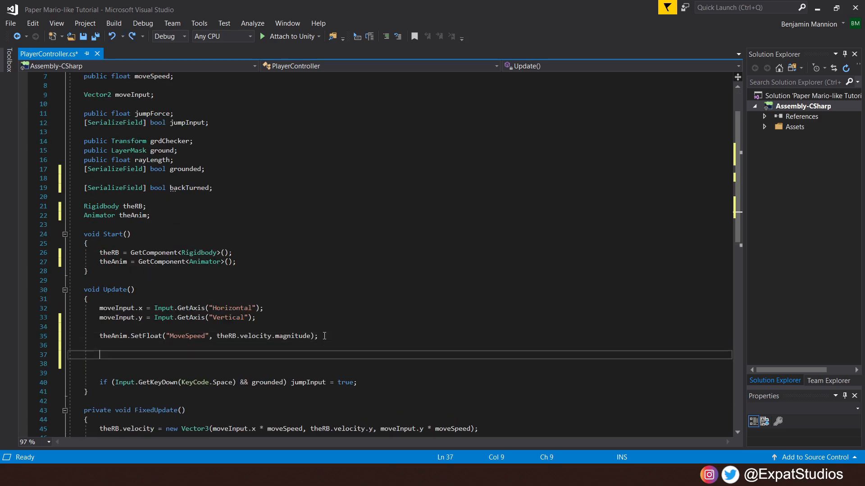
{"action": "type", "text": "theAnim.SetBool(\"BackTurned\", backTurned);"}
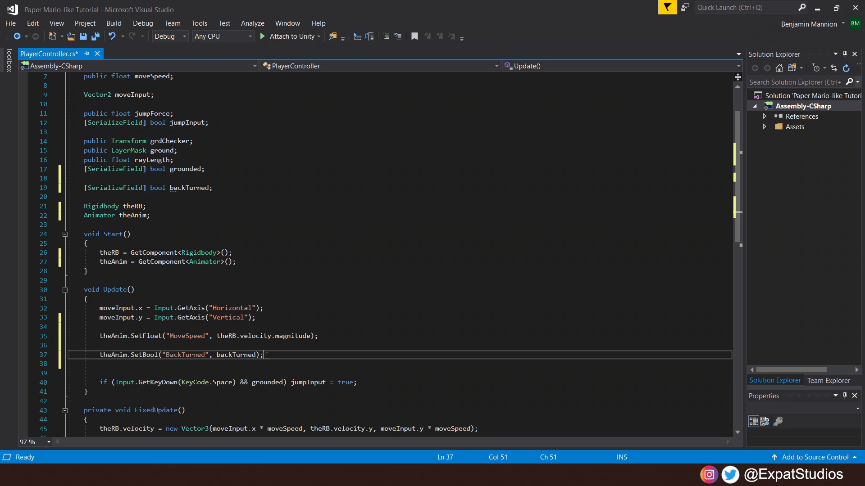
{"action": "left_click", "coordinate": [286, 345]}
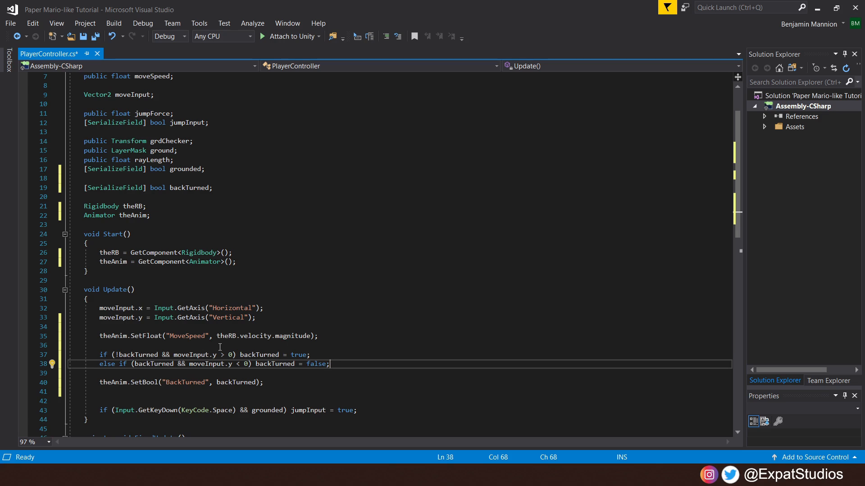
{"action": "mouse_move", "coordinate": [254, 342]}
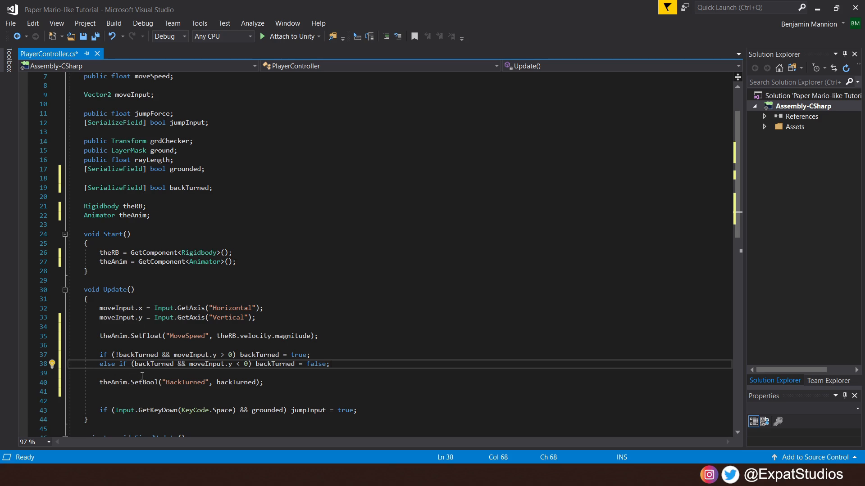
{"action": "mouse_move", "coordinate": [185, 377]}
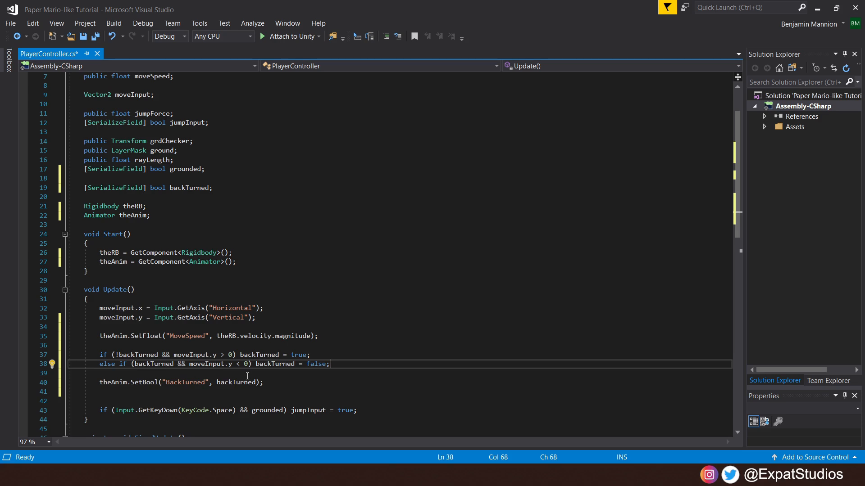
{"action": "mouse_move", "coordinate": [242, 373]}
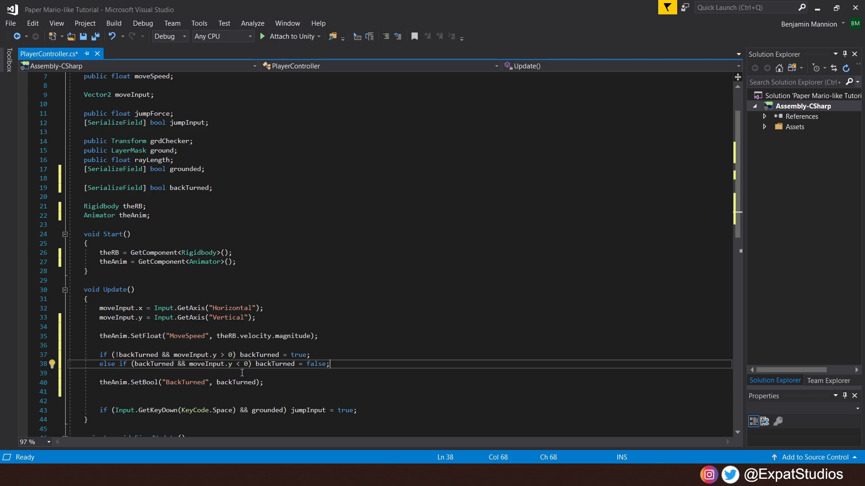
{"action": "mouse_move", "coordinate": [274, 375]}
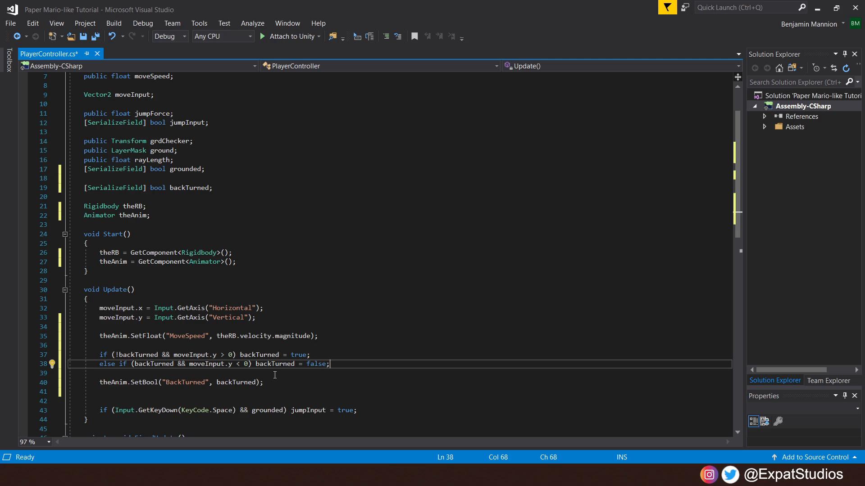
{"action": "mouse_move", "coordinate": [337, 360]}
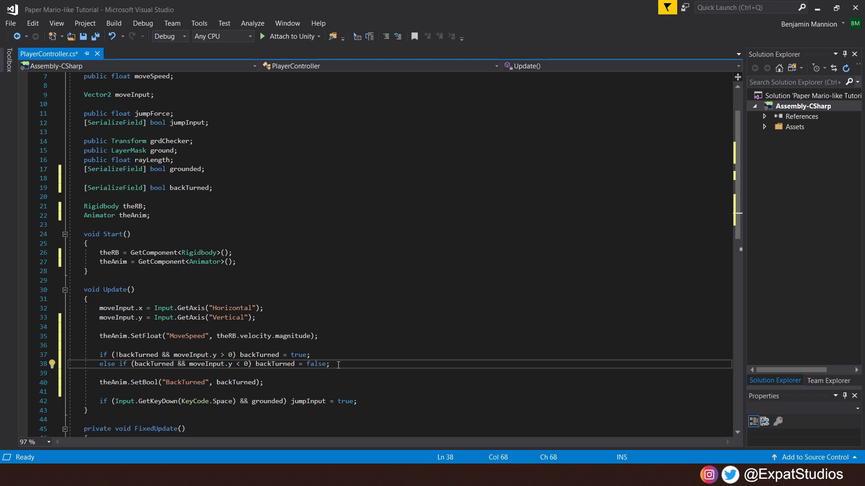
{"action": "mouse_move", "coordinate": [366, 401]}
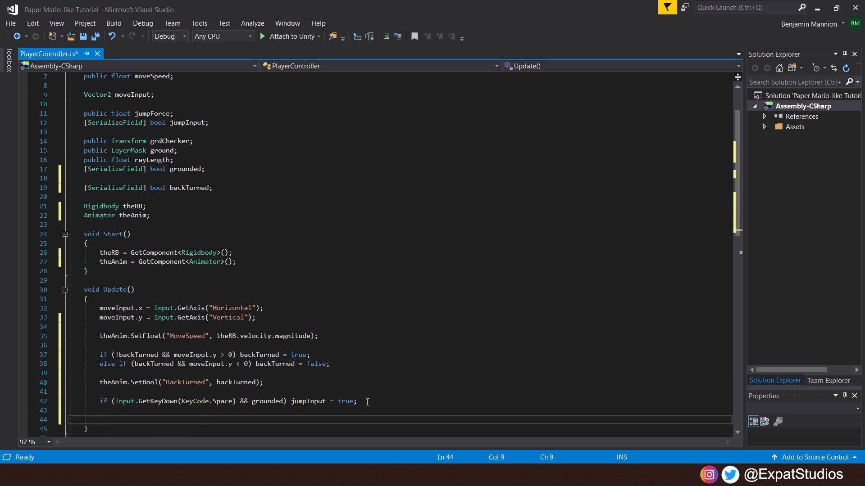
{"action": "type", "text": "theAnim.SetBool(\"Grounded\", grounded);"}
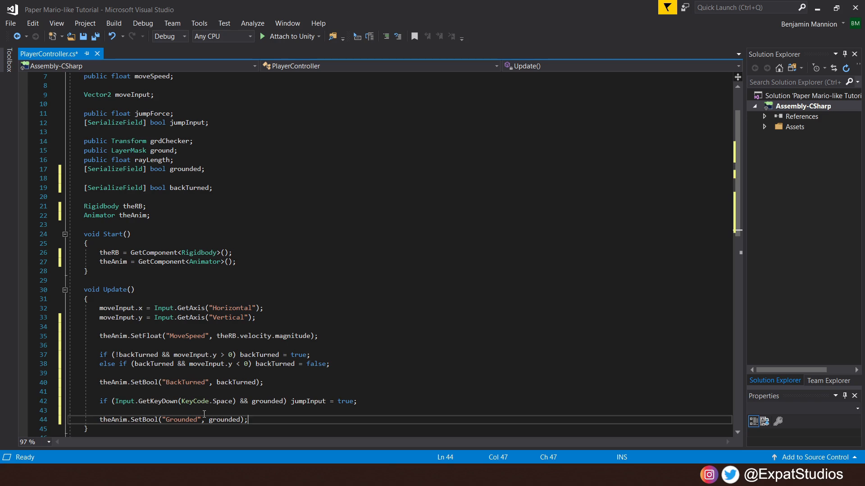
{"action": "mouse_move", "coordinate": [253, 421]}
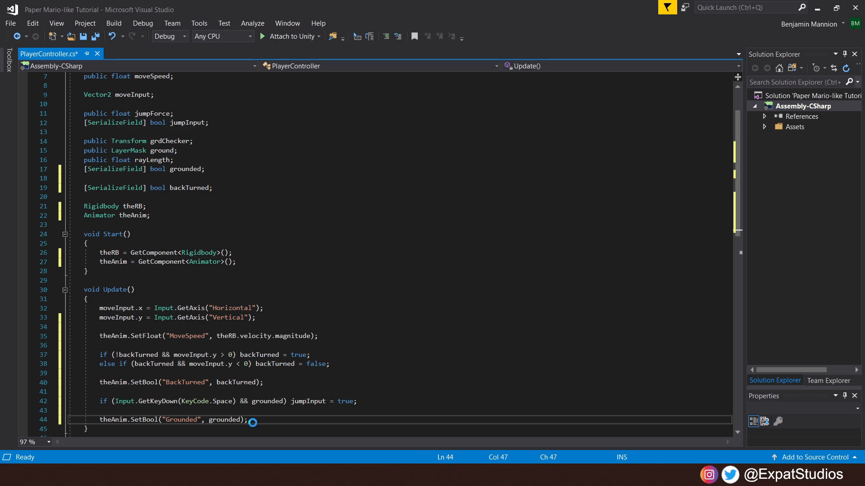
{"action": "key", "text": "ctrl+s"}
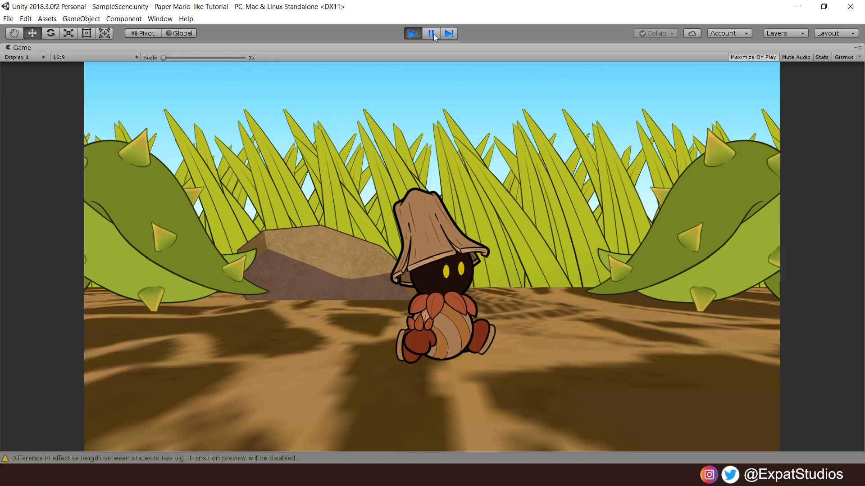
{"action": "mouse_move", "coordinate": [433, 37]}
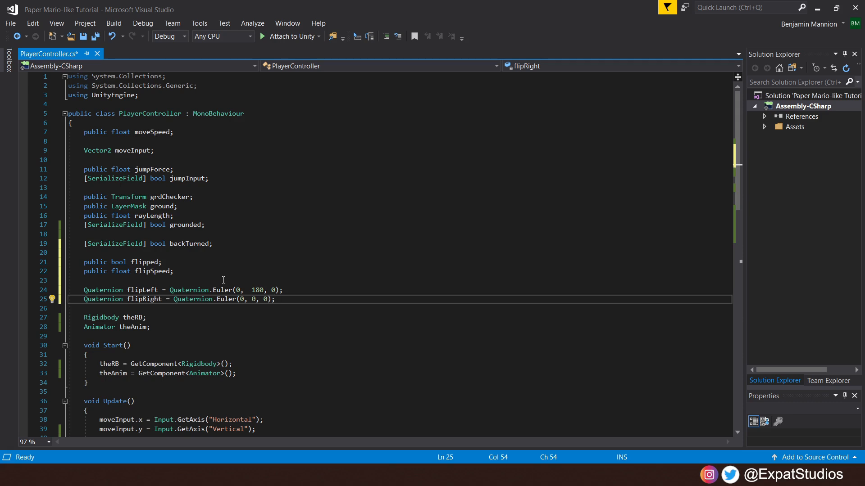
{"action": "mouse_move", "coordinate": [254, 276]}
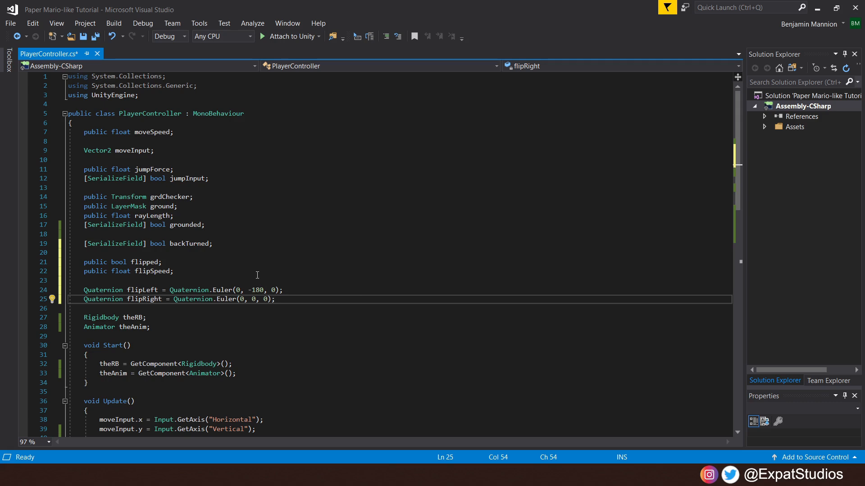
{"action": "mouse_move", "coordinate": [240, 278]}
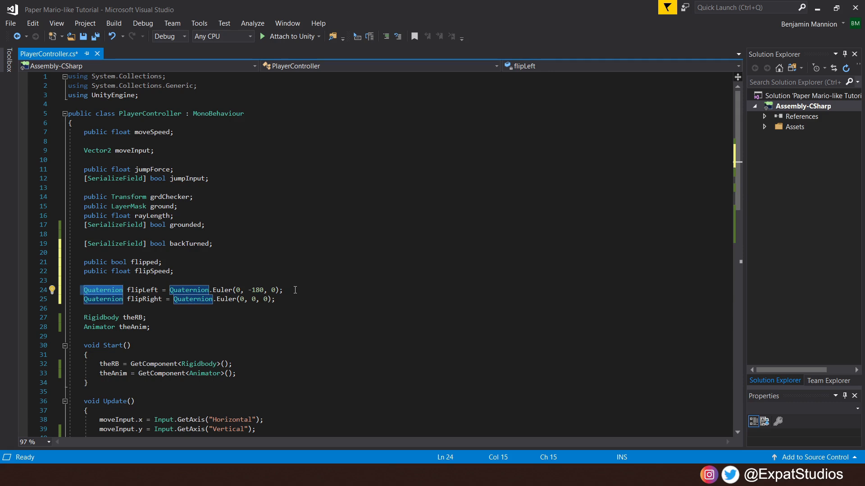
Declare flipLeft as Quaternion.Euler(0, -180, 0) and flipRight as Quaternion.Euler(0, 0, 0)
{"action": "left_click", "coordinate": [281, 290]}
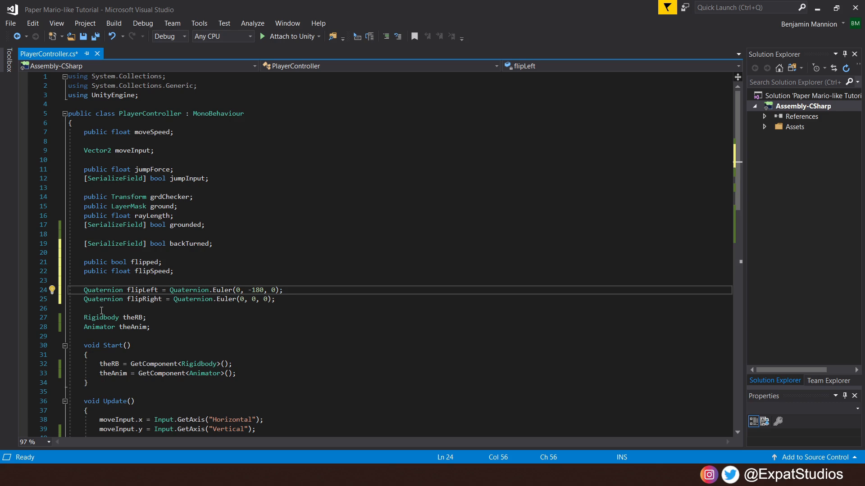
{"action": "mouse_move", "coordinate": [156, 313]}
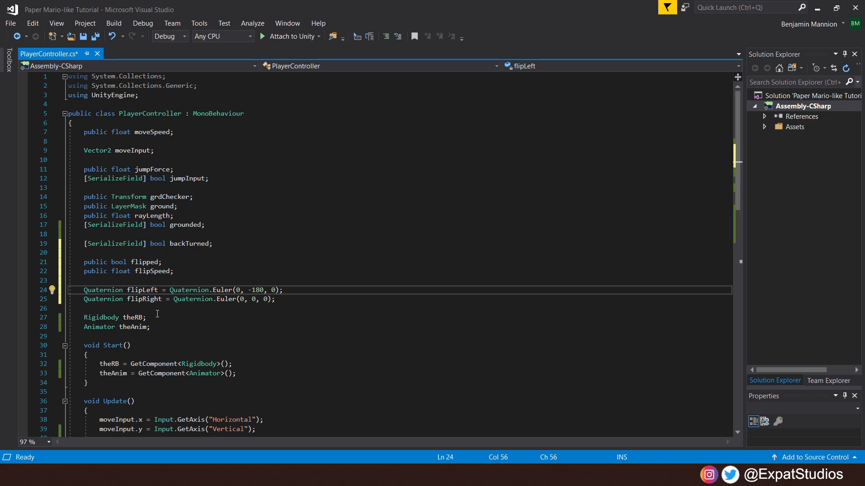
{"action": "mouse_move", "coordinate": [270, 310]}
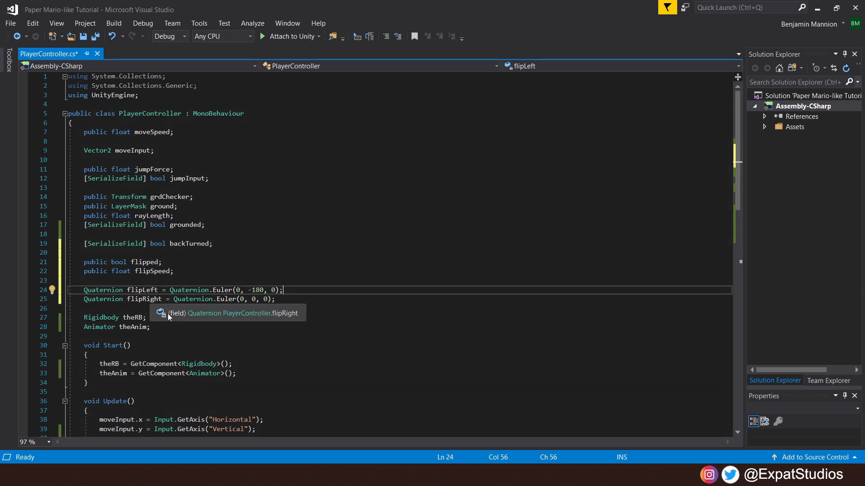
{"action": "mouse_move", "coordinate": [178, 326]}
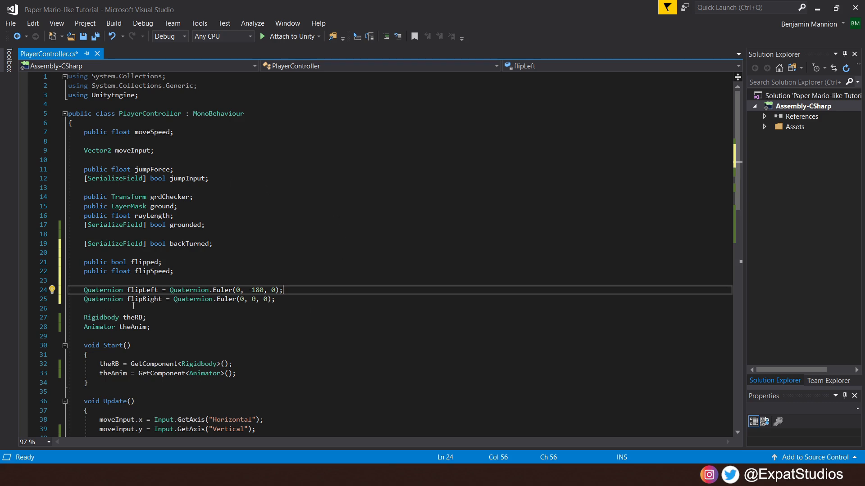
{"action": "mouse_move", "coordinate": [215, 308]}
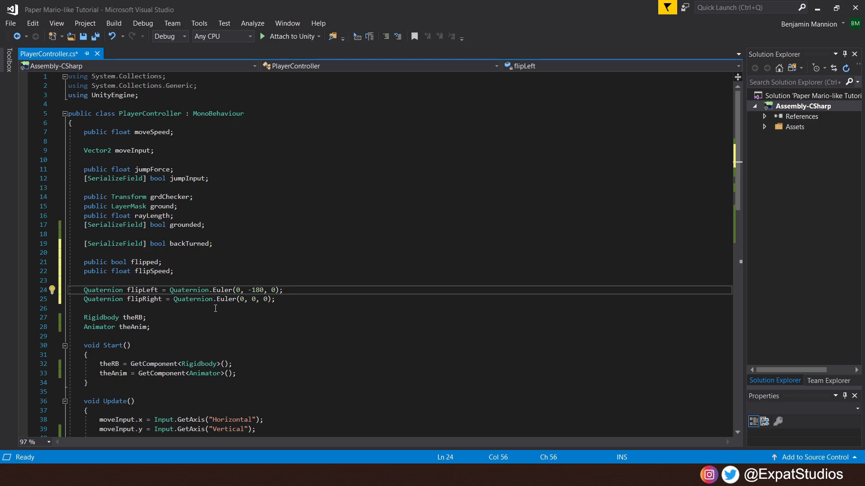
{"action": "left_click", "coordinate": [277, 299]}
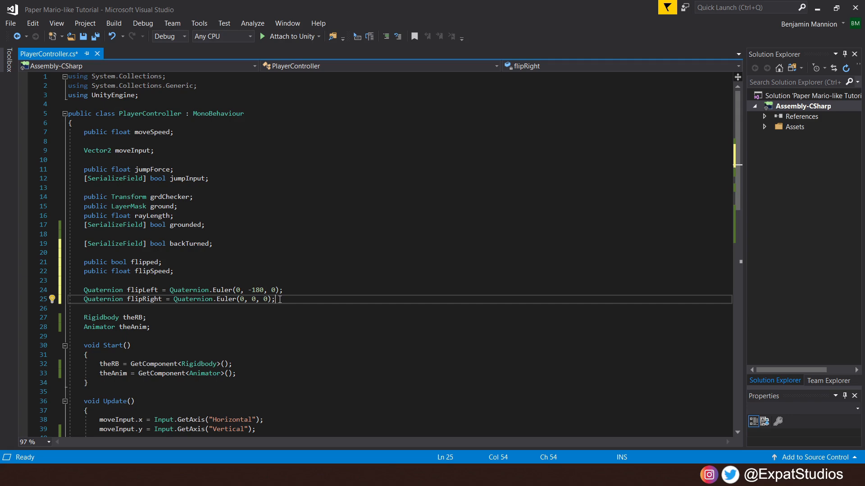
{"action": "scroll", "scroll_direction": "down", "scroll_amount": 3}
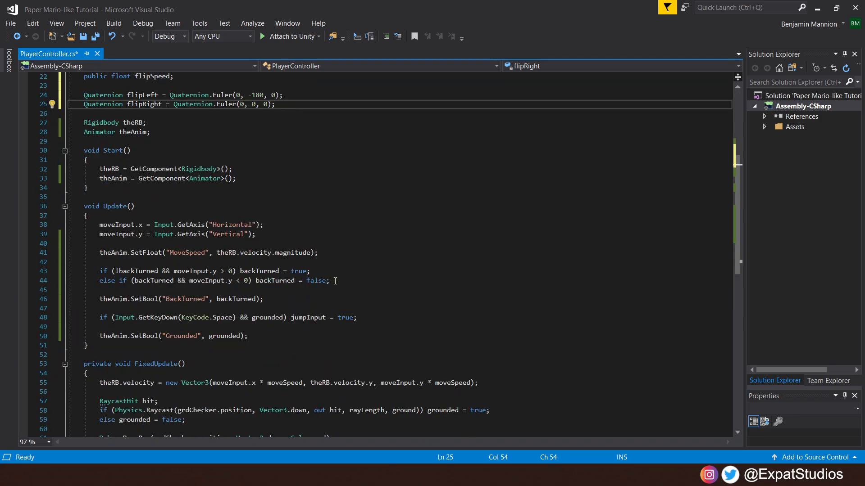
Add the Update checks setting flipped true when moveInput.x < 0, false when > 0
{"action": "left_click", "coordinate": [322, 253]}
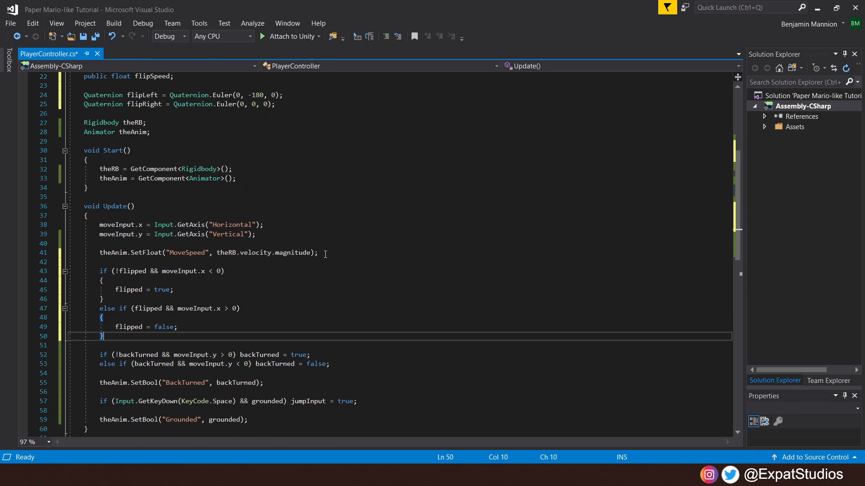
{"action": "mouse_move", "coordinate": [204, 279]}
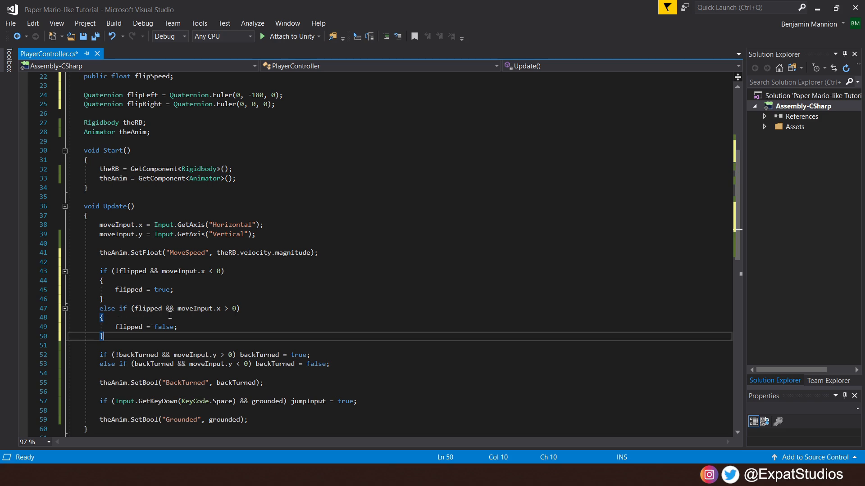
{"action": "mouse_move", "coordinate": [191, 317]}
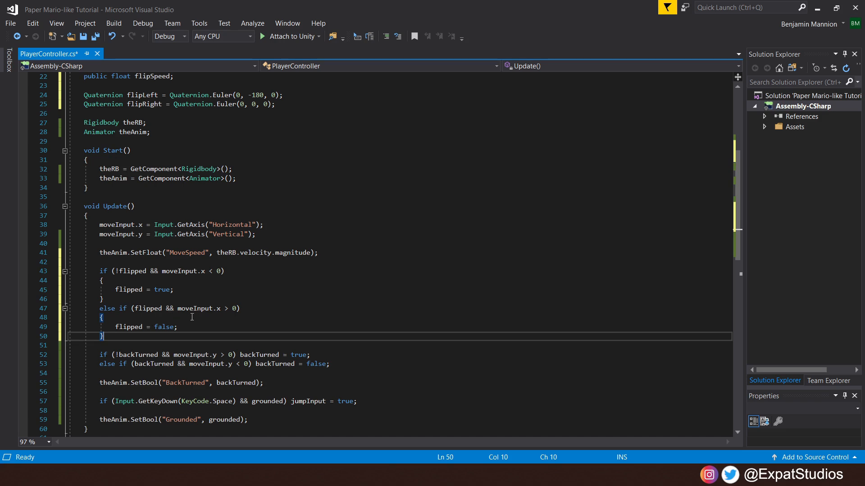
{"action": "mouse_move", "coordinate": [235, 319]}
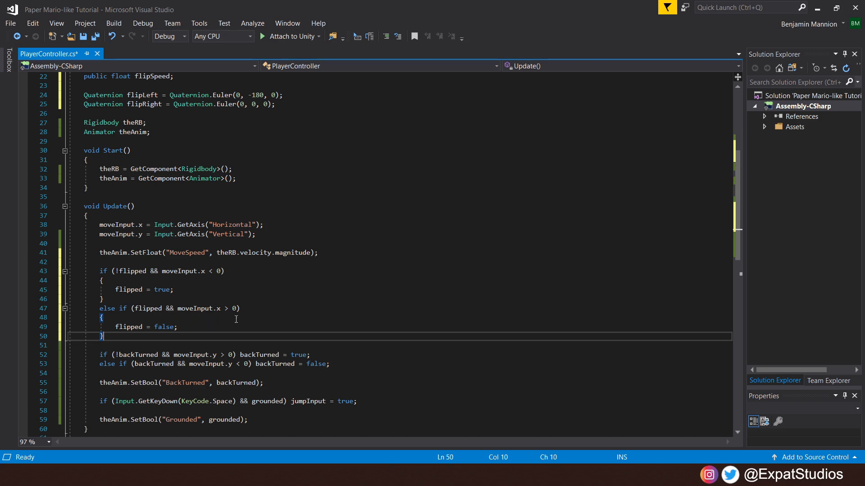
{"action": "mouse_move", "coordinate": [190, 330]}
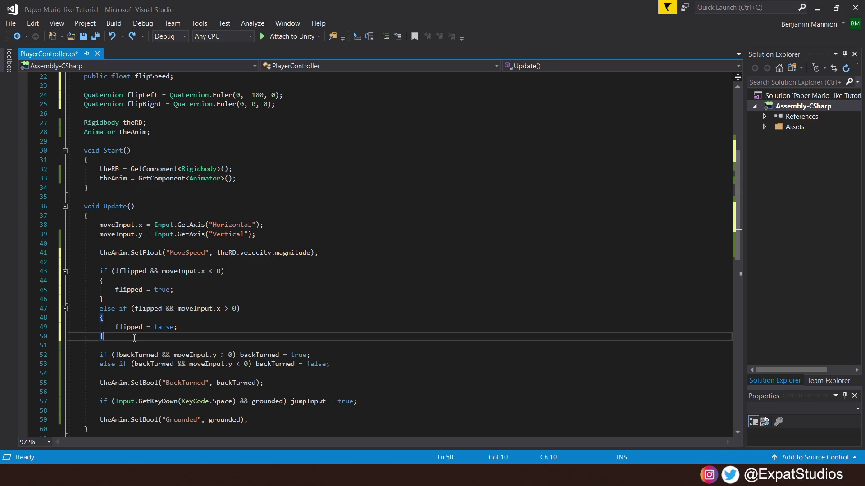
Slerp transform.rotation toward flipLeft or flipRight by flipSpeed * Time.deltaTime, then save
{"action": "key", "text": "enter"}
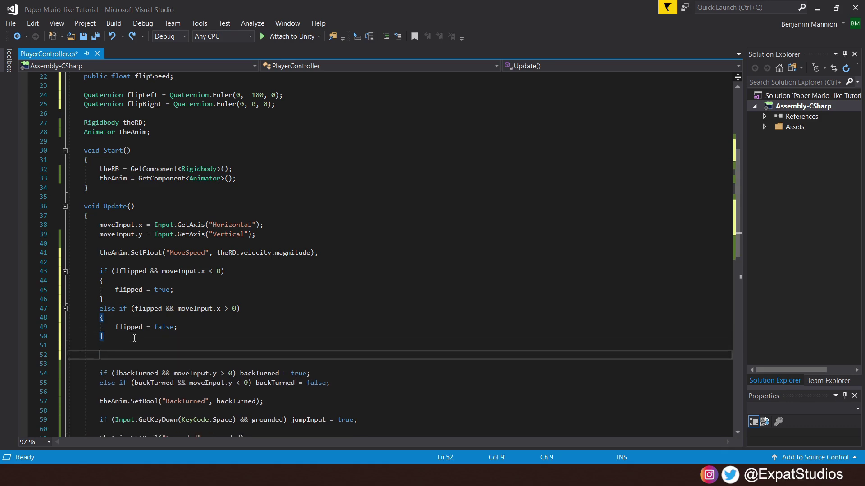
{"action": "type", "text": "if (flipped) transform.rotation = Quaternion.Slerp(transform.rotation, flipLeft, flipSpeed * Time.deltaTime);"}
{"action": "type", "text": "else if (!flipped) transform.rotation = Quaternion.Slerp(transform.rotation, flipRight, flipSpeed * Time.deltaTime);"}
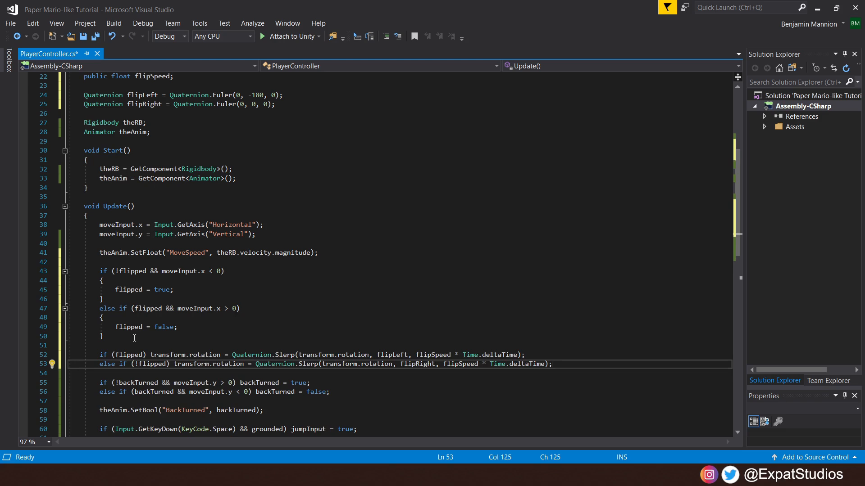
{"action": "mouse_move", "coordinate": [292, 346]}
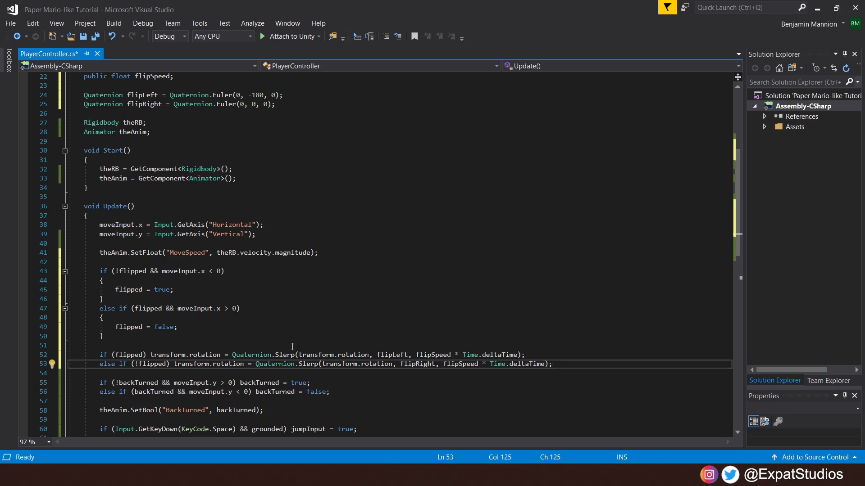
{"action": "mouse_move", "coordinate": [309, 304]}
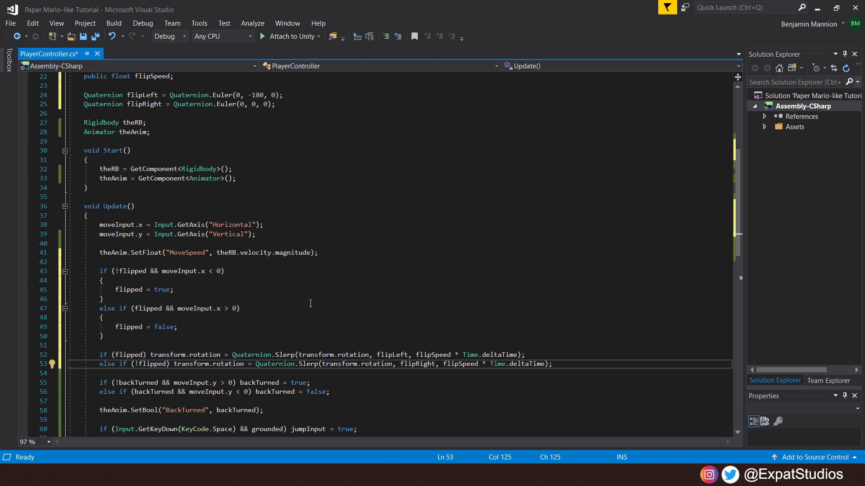
{"action": "mouse_move", "coordinate": [313, 335]}
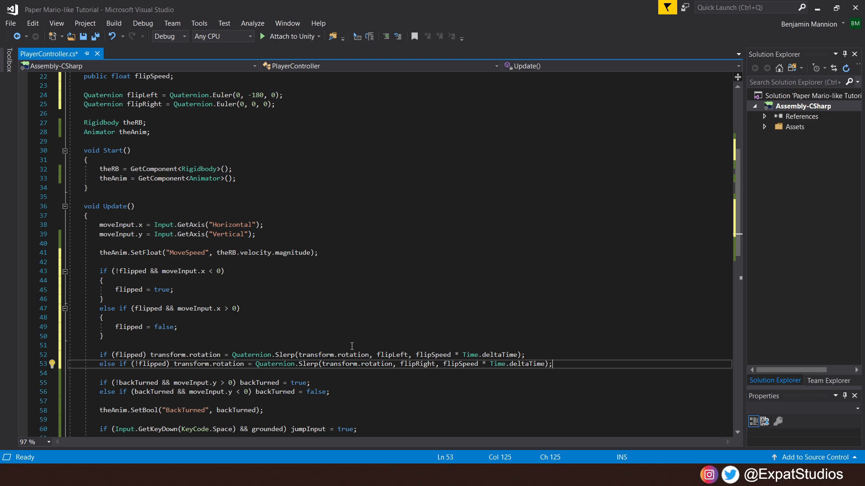
{"action": "mouse_move", "coordinate": [381, 340]}
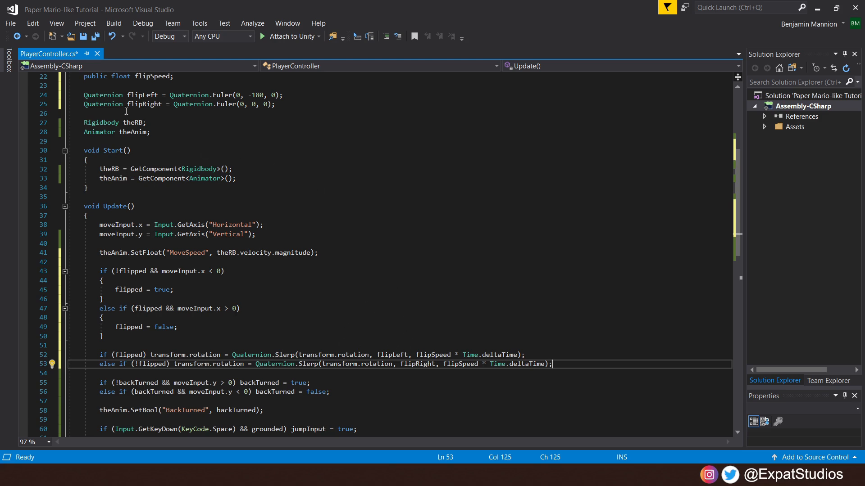
{"action": "mouse_move", "coordinate": [444, 317]}
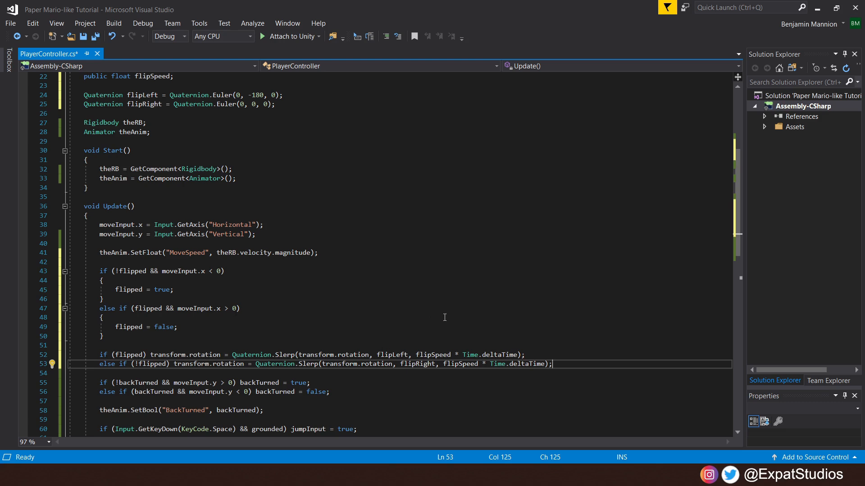
{"action": "mouse_move", "coordinate": [459, 342]}
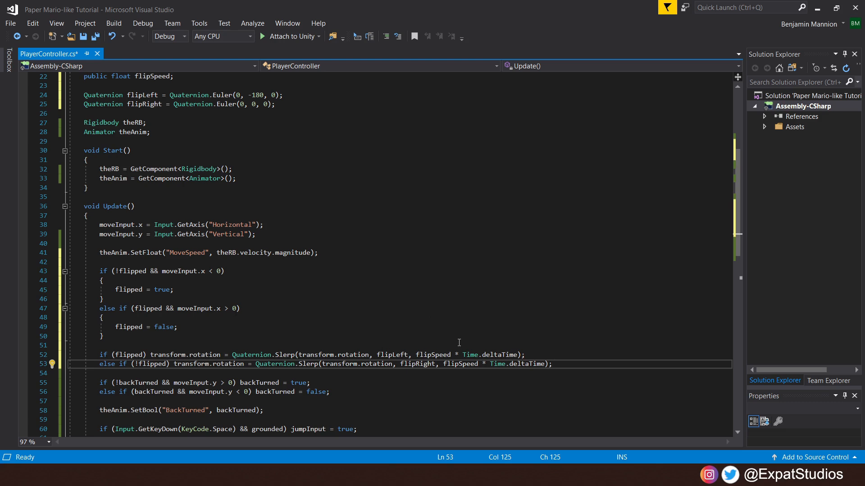
{"action": "mouse_move", "coordinate": [555, 331]}
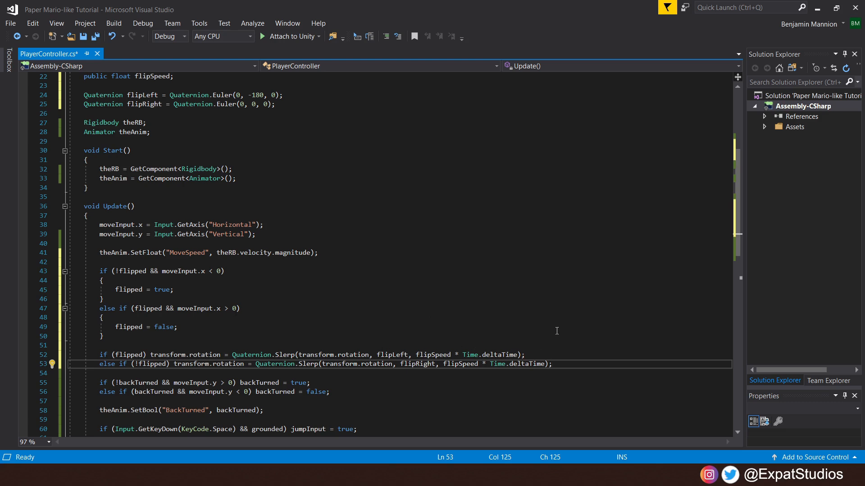
{"action": "mouse_move", "coordinate": [160, 373]}
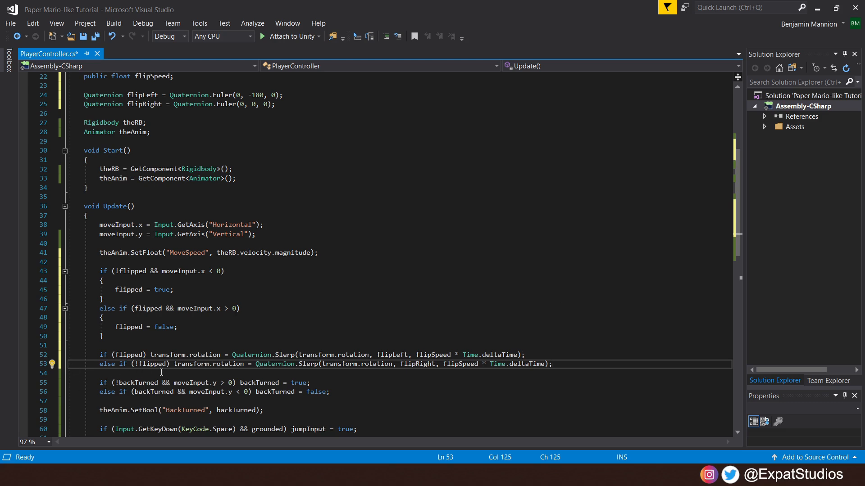
{"action": "mouse_move", "coordinate": [186, 373]}
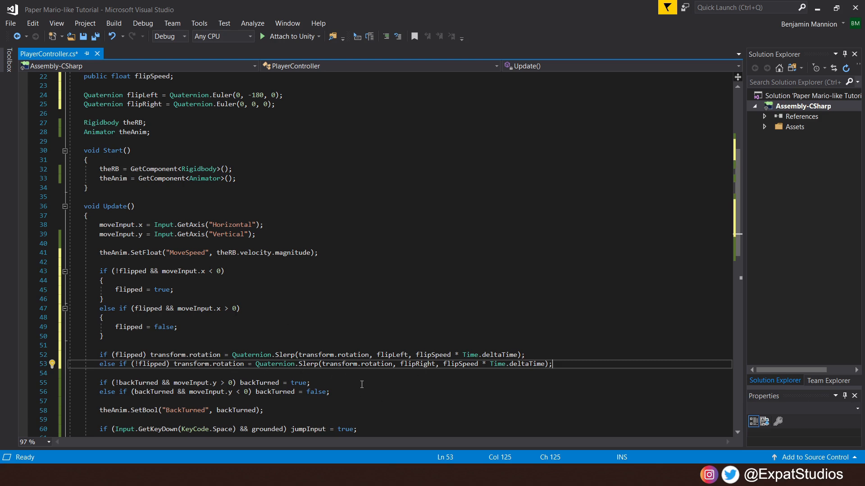
{"action": "mouse_move", "coordinate": [412, 383]}
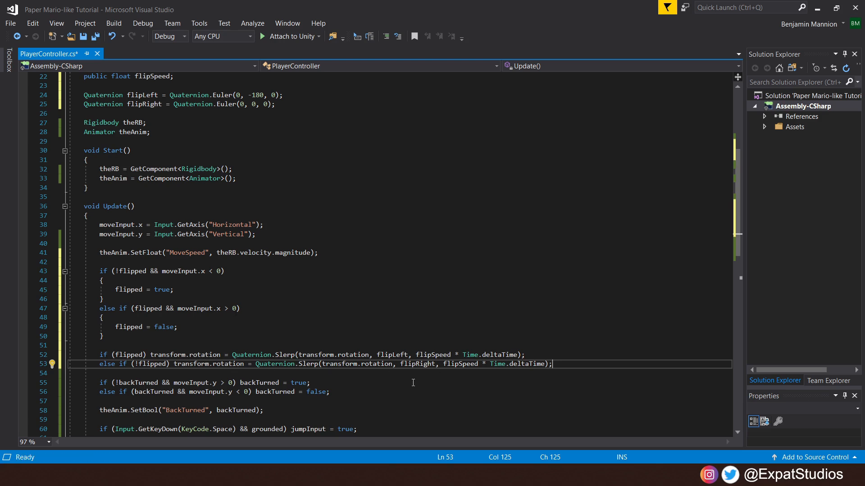
{"action": "mouse_move", "coordinate": [466, 387]}
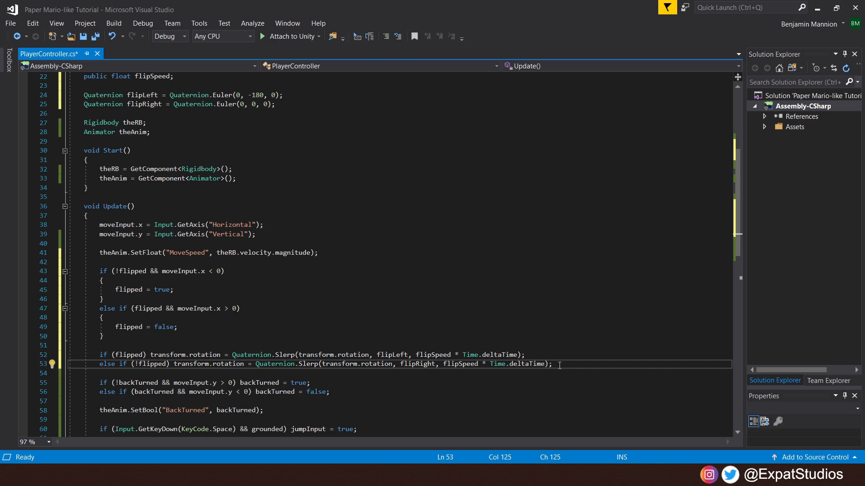
{"action": "key", "text": "ctrl+s"}
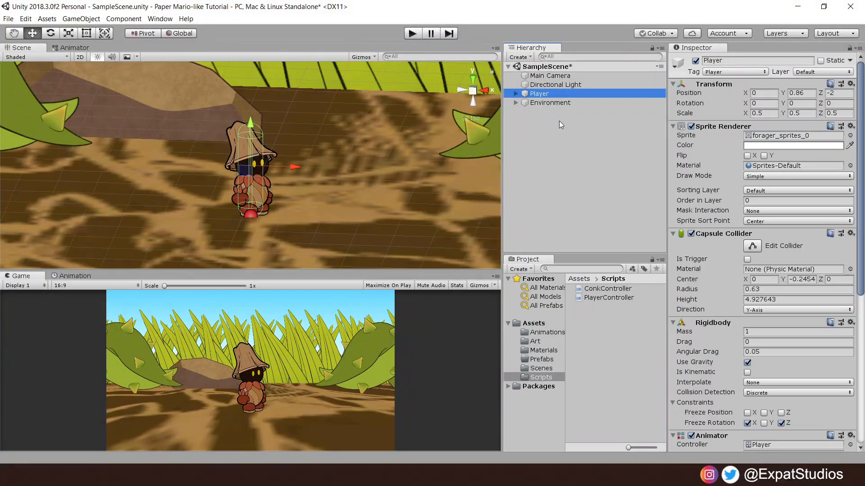
Enter 10 in the Player Controller's Flip Speed field
{"action": "scroll", "scroll_direction": "down", "scroll_amount": 3}
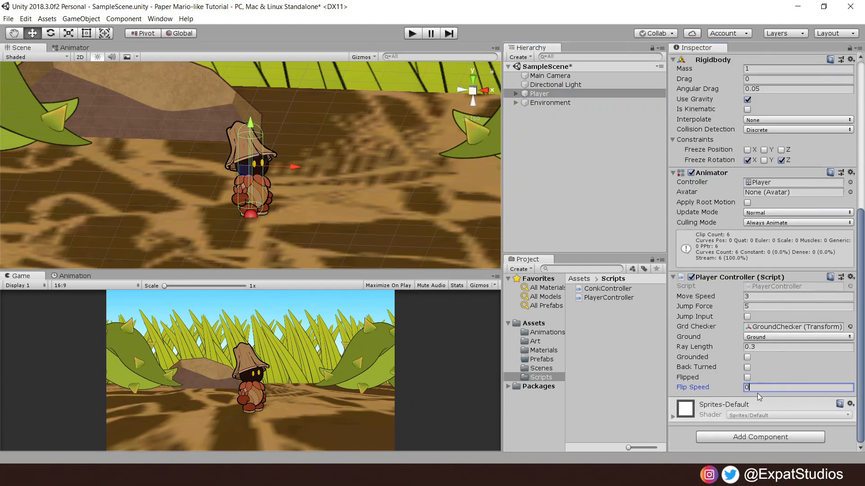
{"action": "type", "text": "10"}
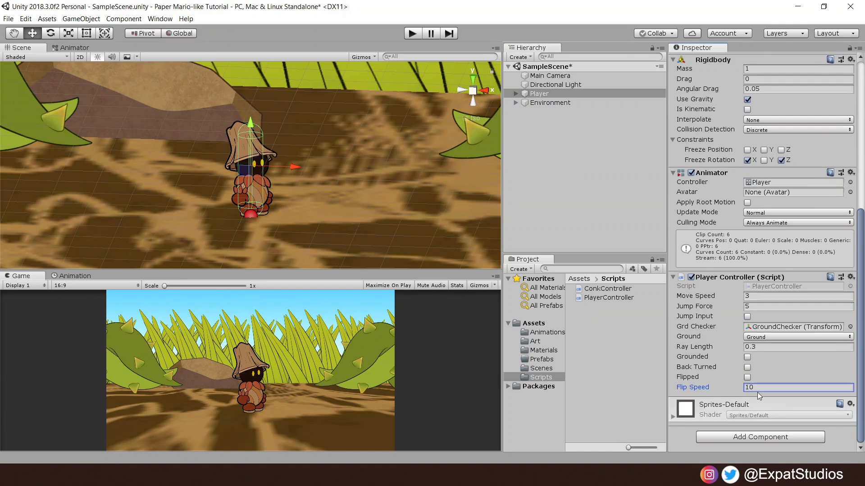